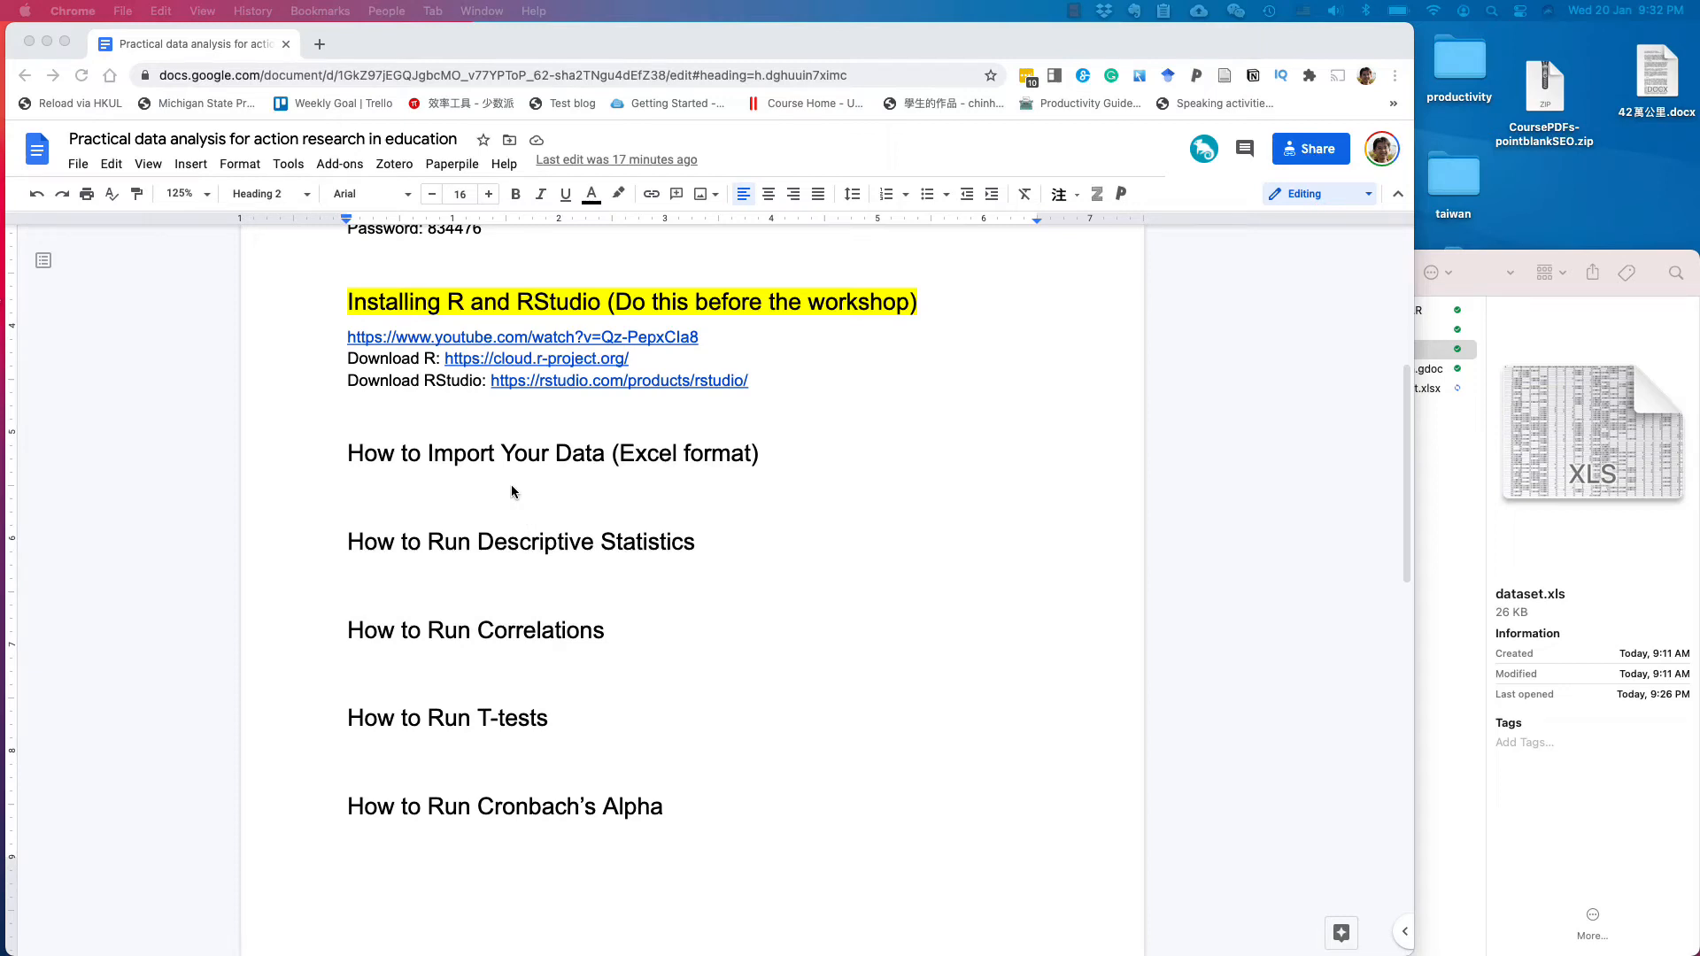
pyautogui.moveTo(626, 462)
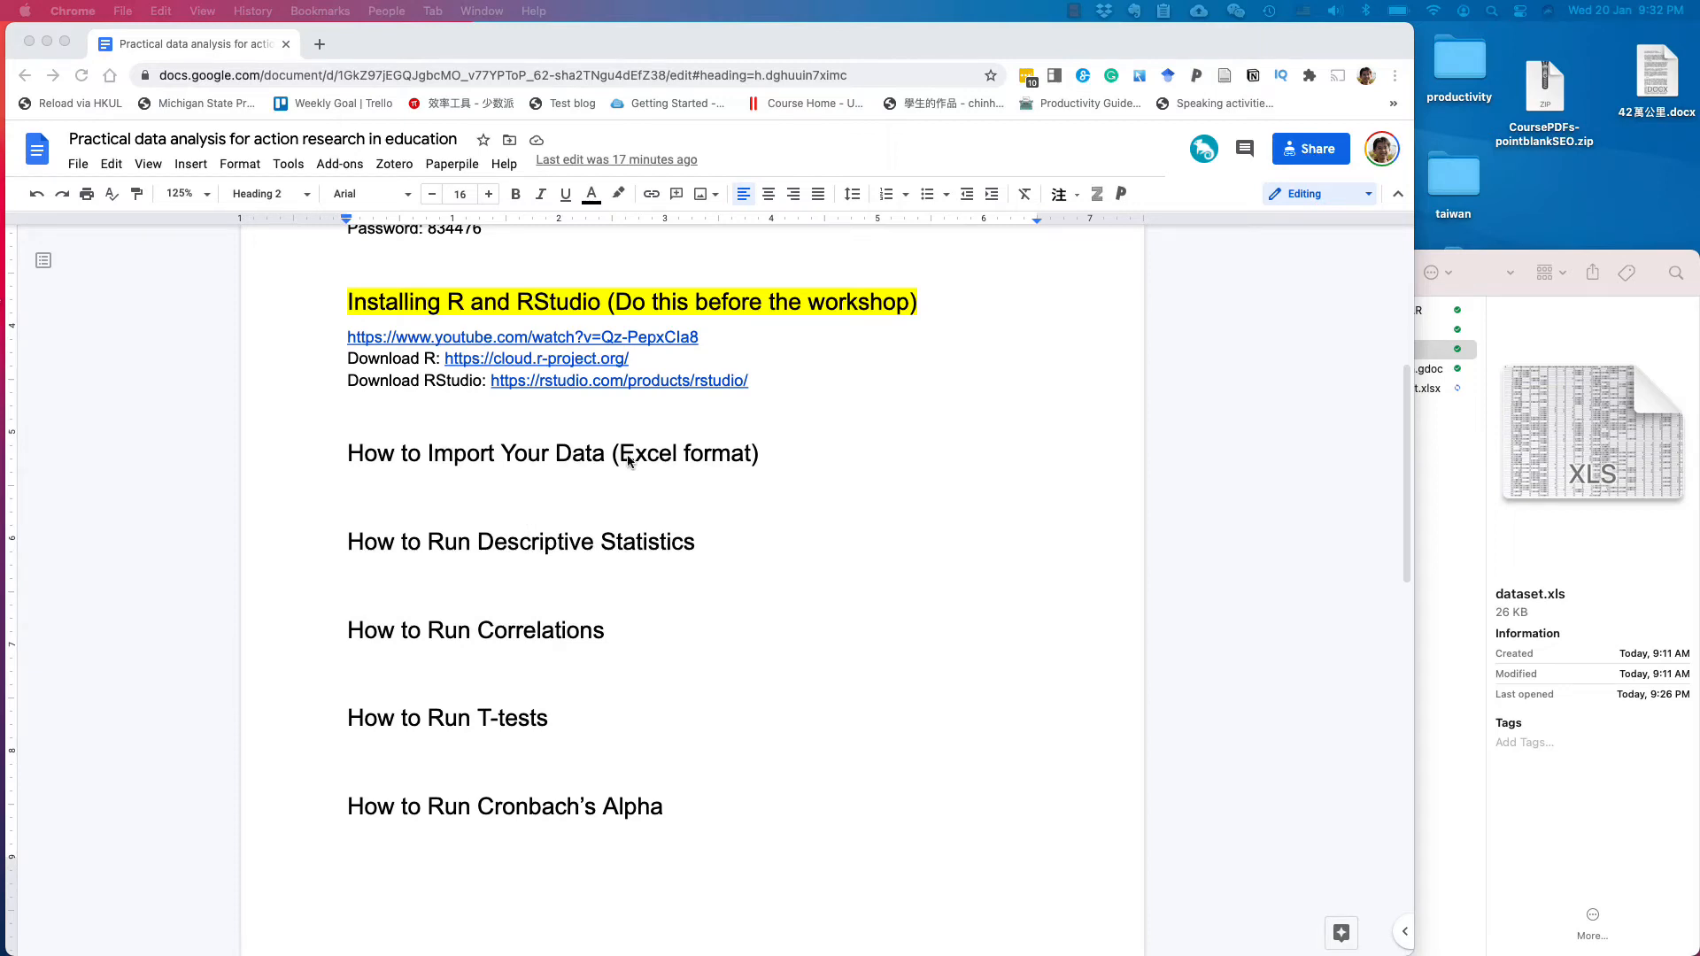
pyautogui.moveTo(720, 464)
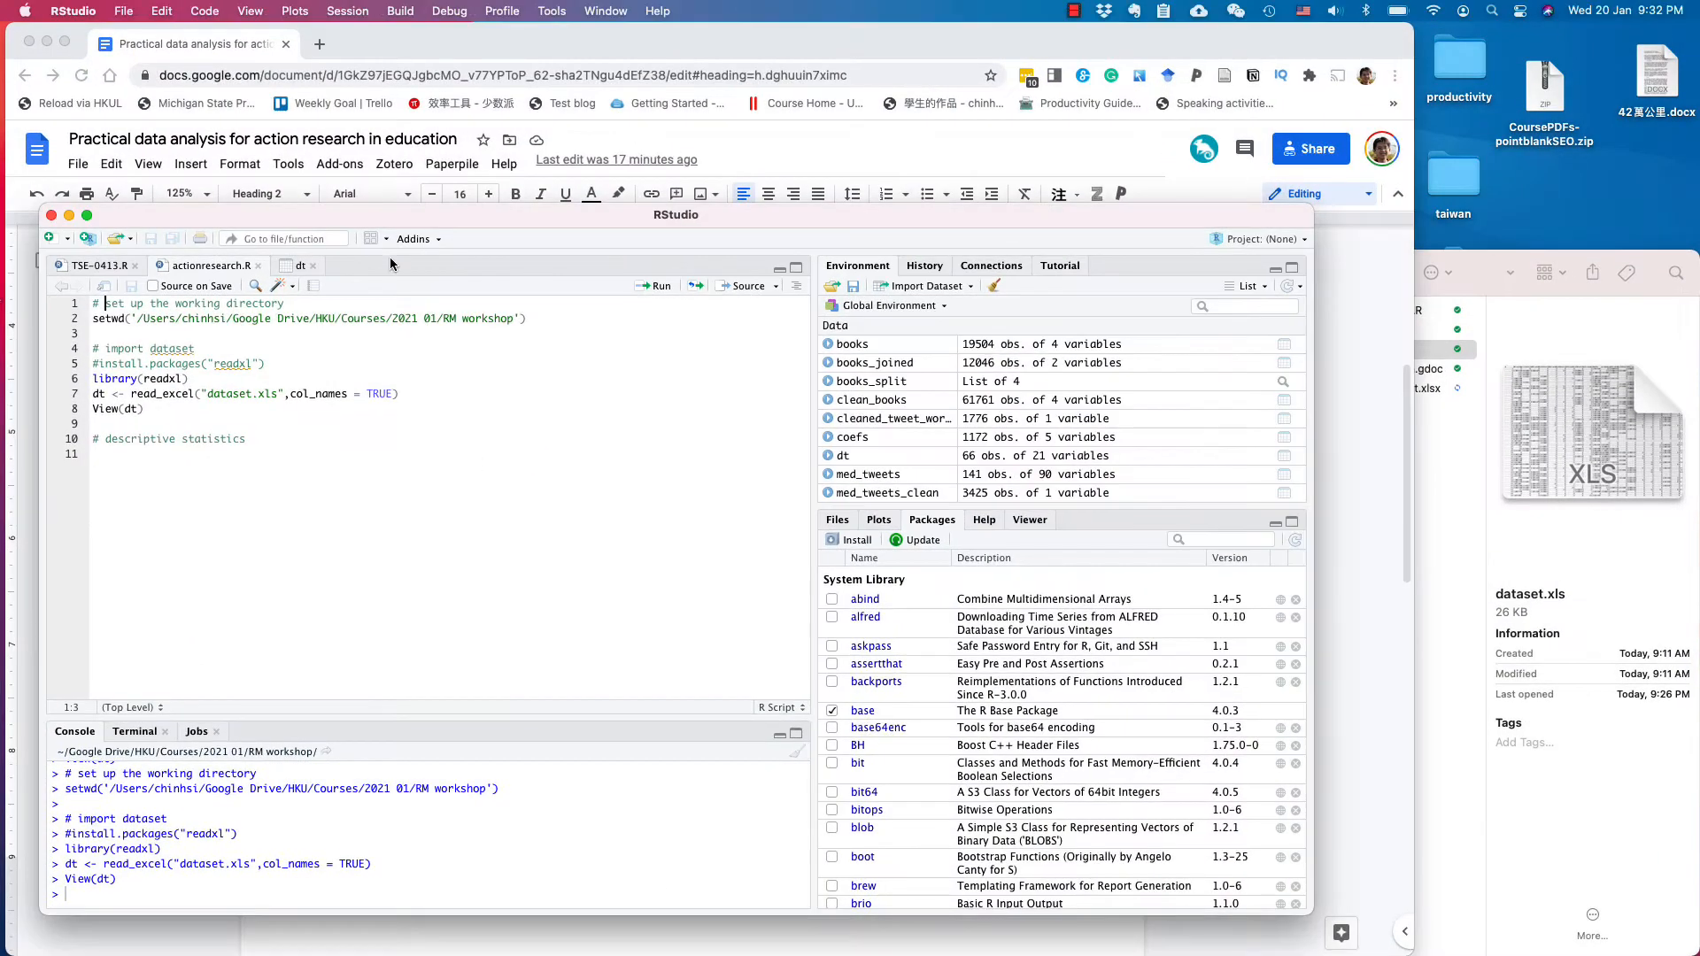
pyautogui.moveTo(112, 251)
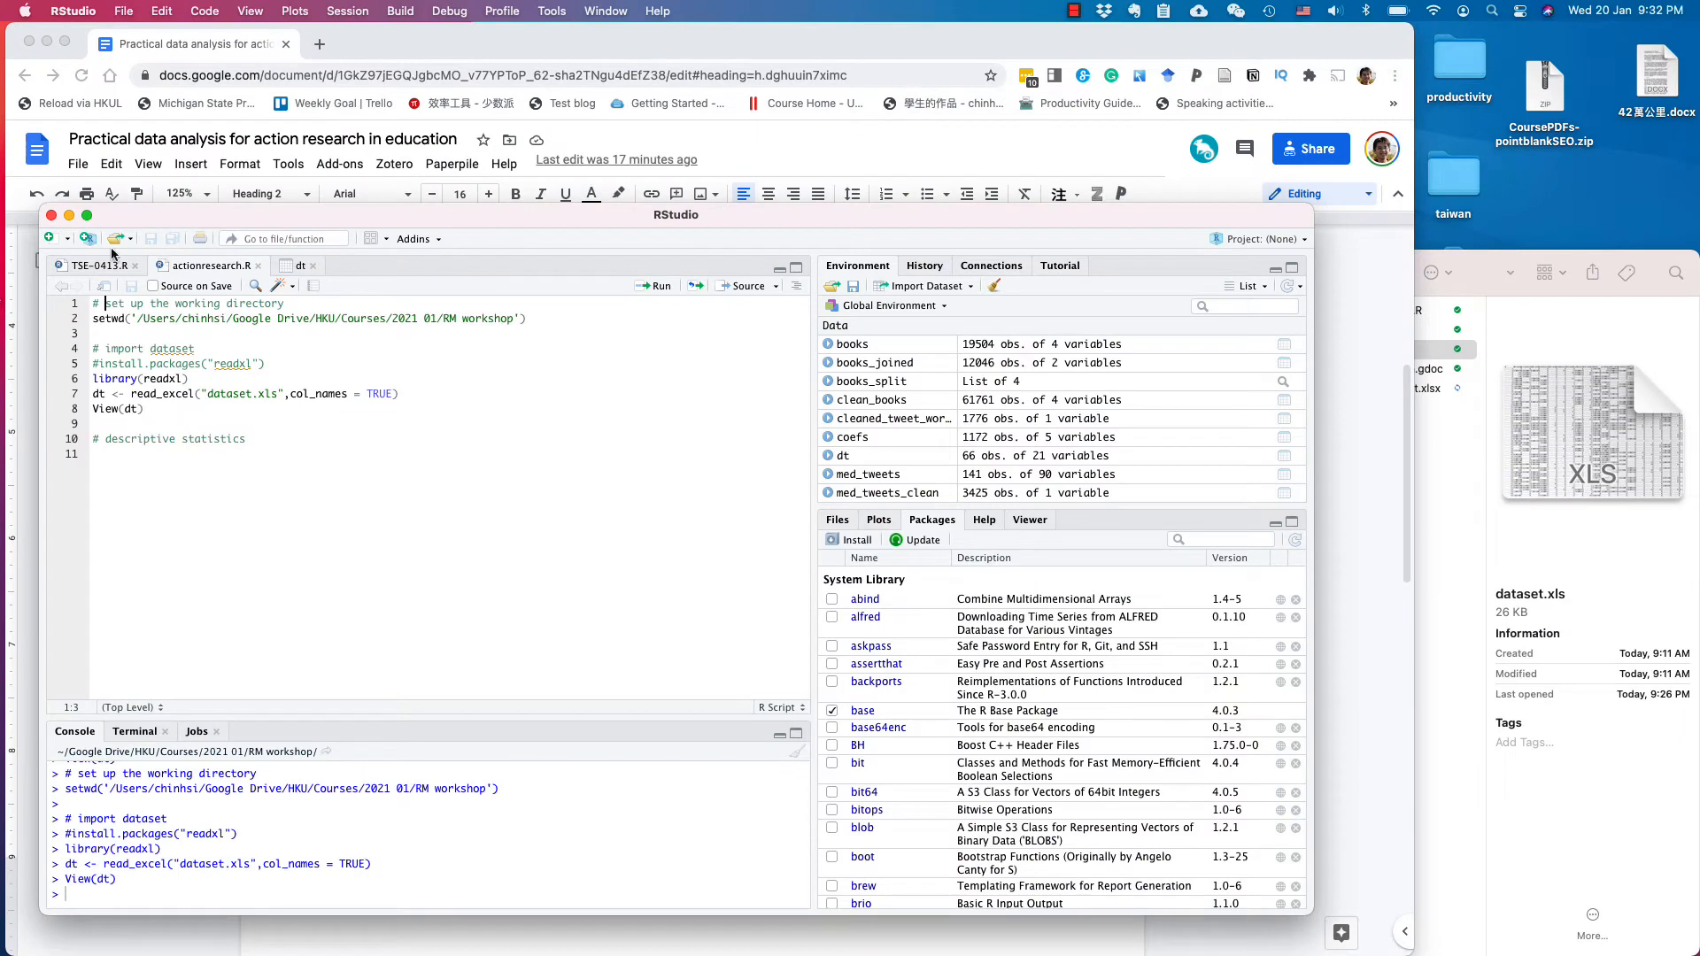
pyautogui.moveTo(58, 241)
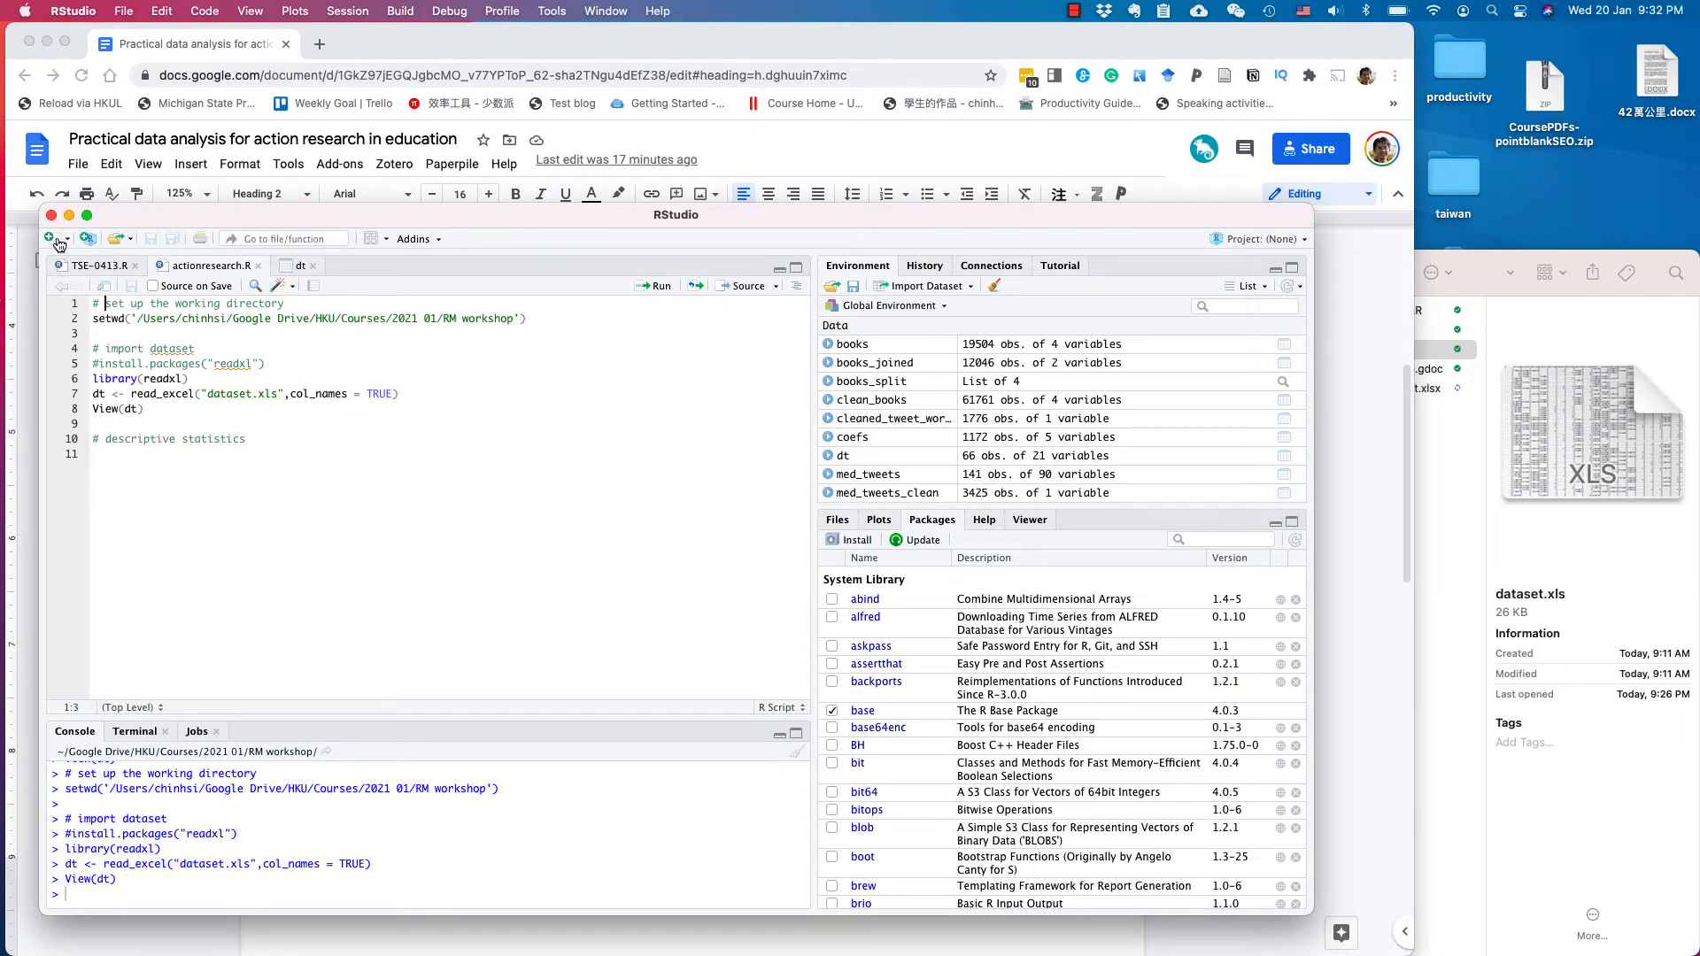
pyautogui.moveTo(51, 238)
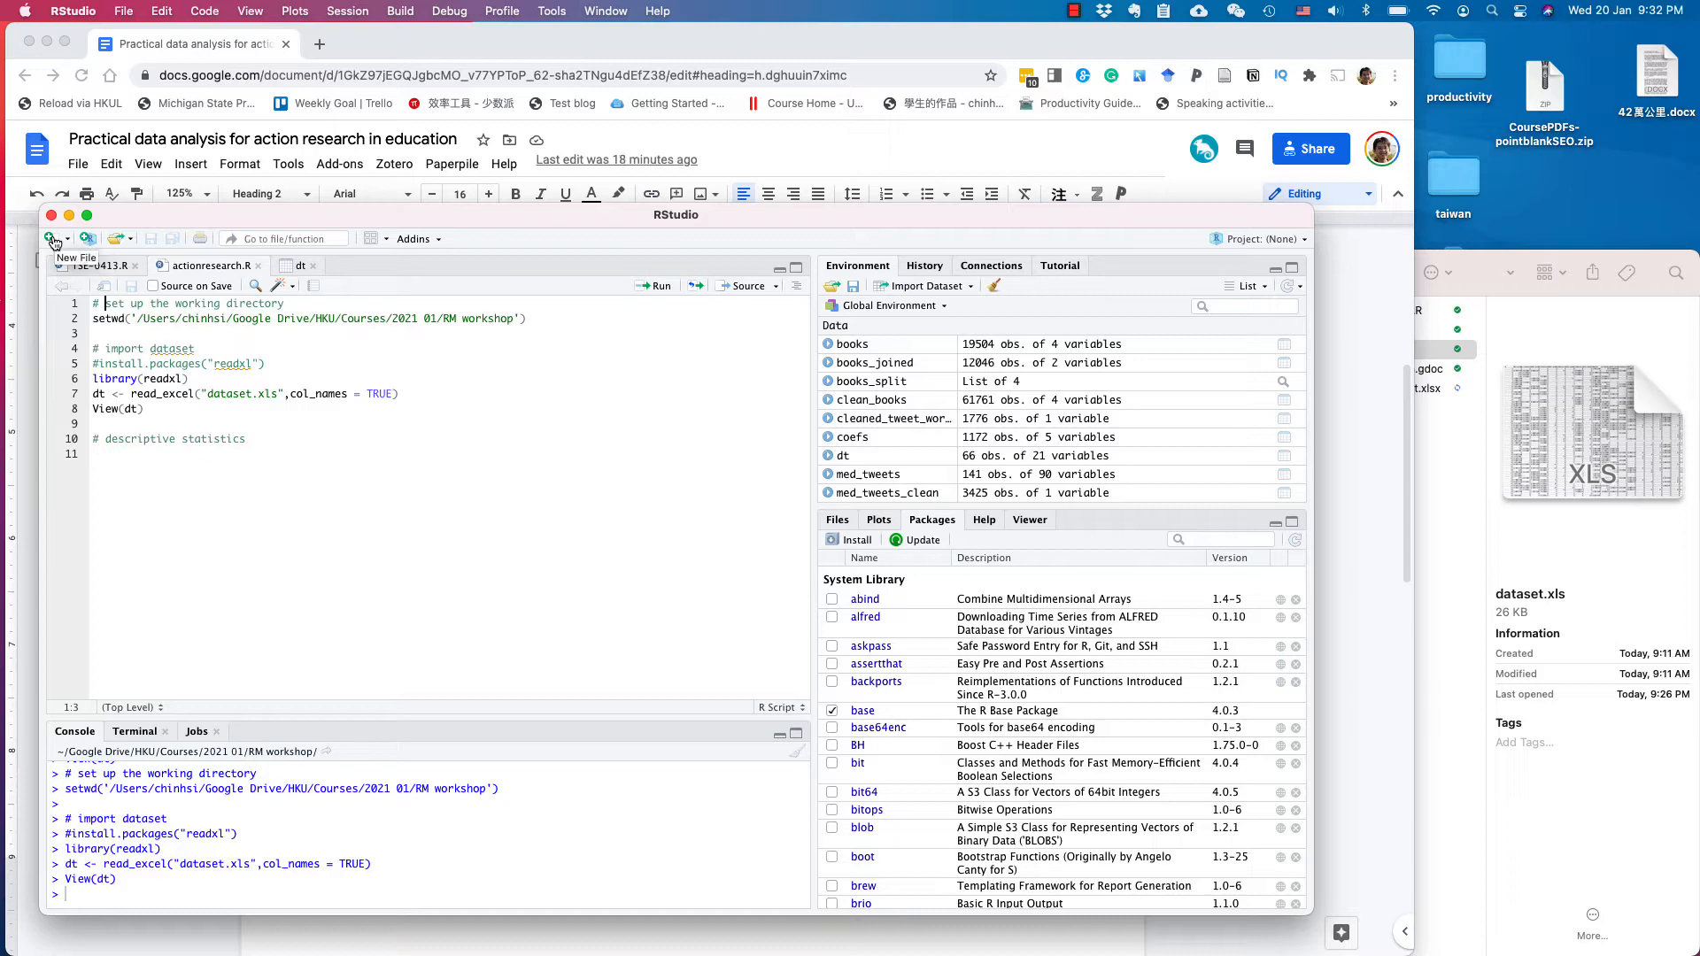
pyautogui.click(49, 238)
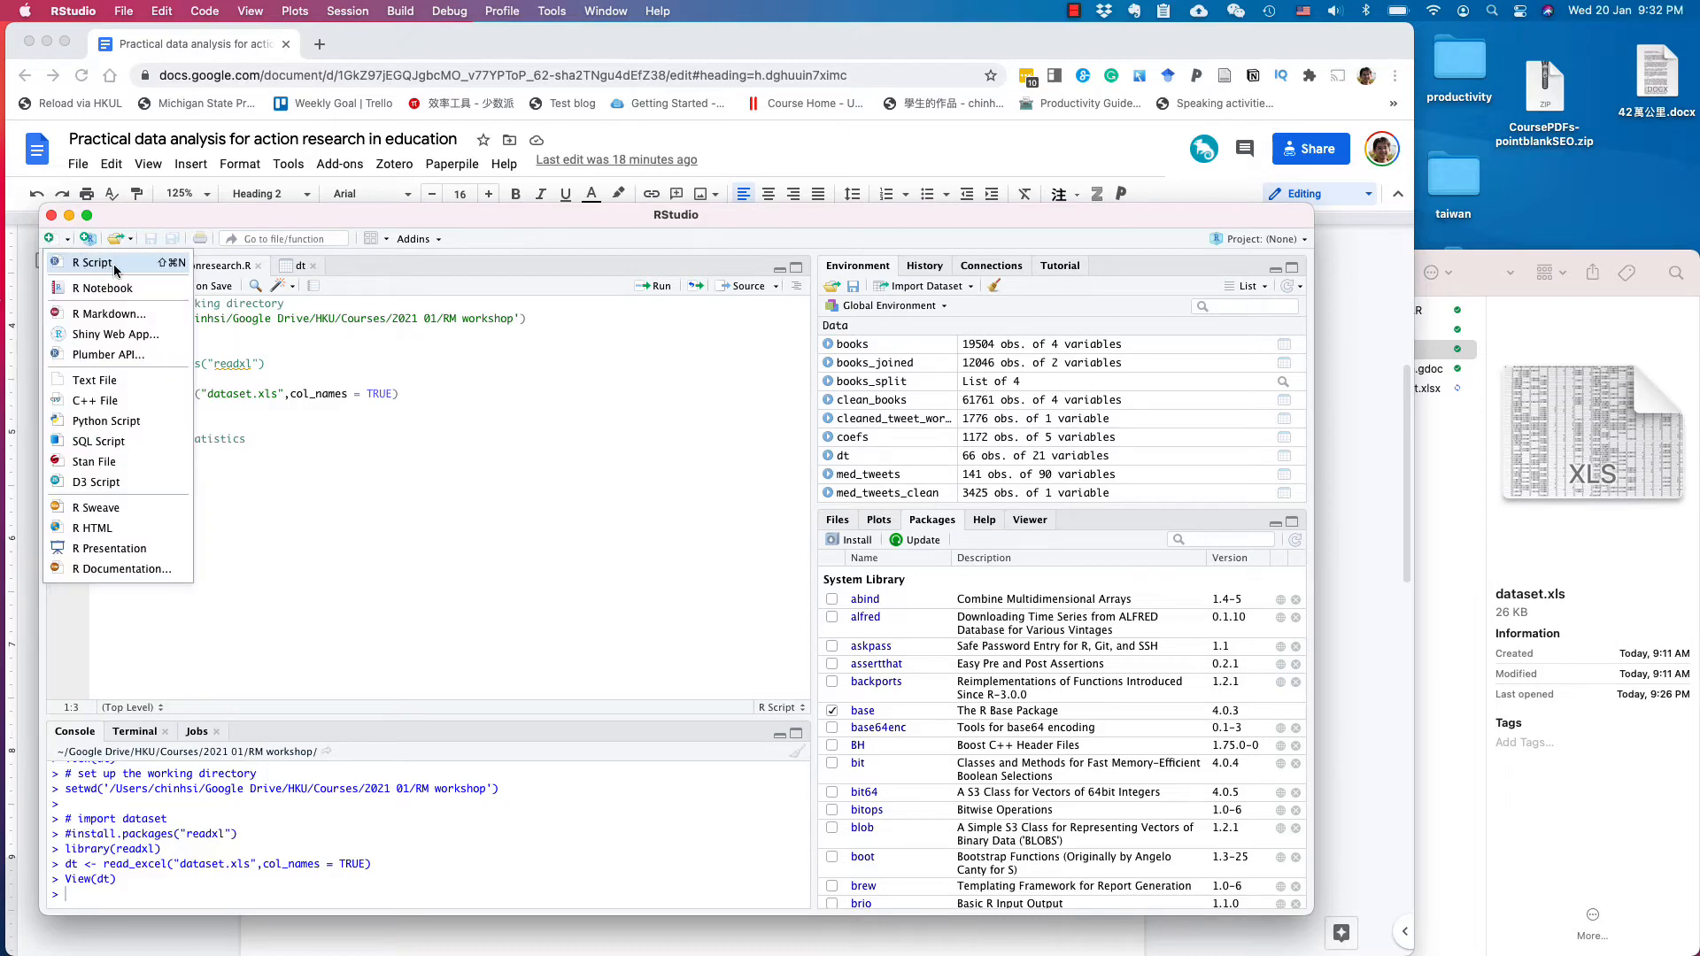
pyautogui.click(95, 262)
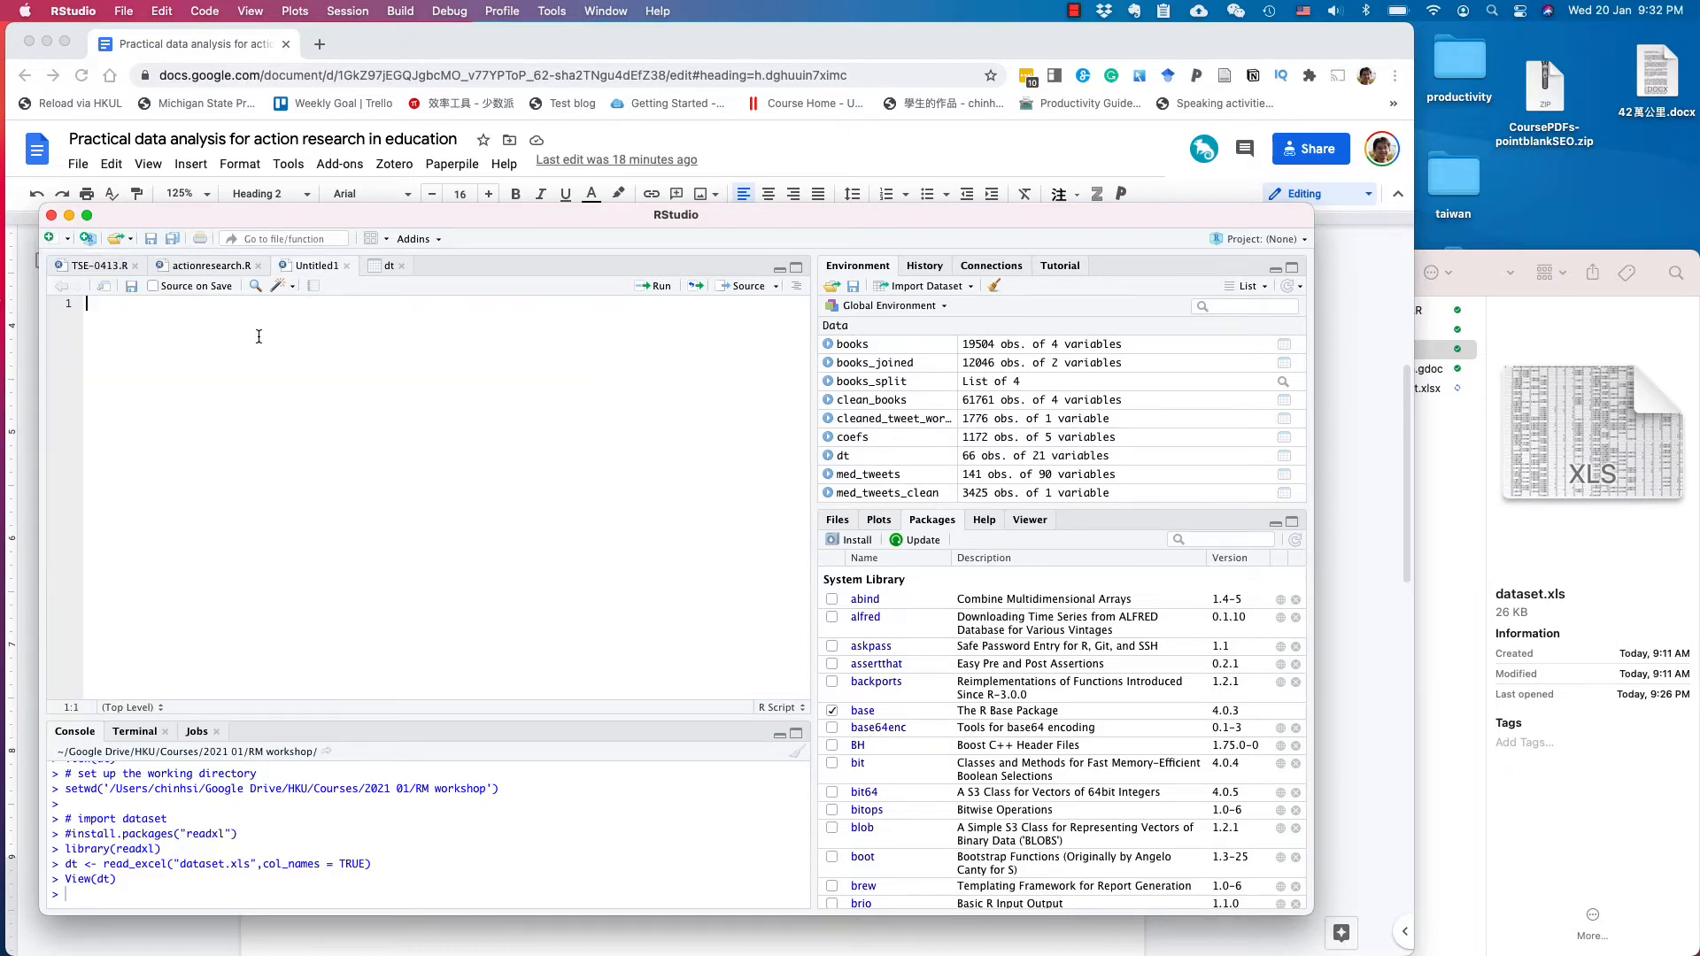
pyautogui.moveTo(24, 220)
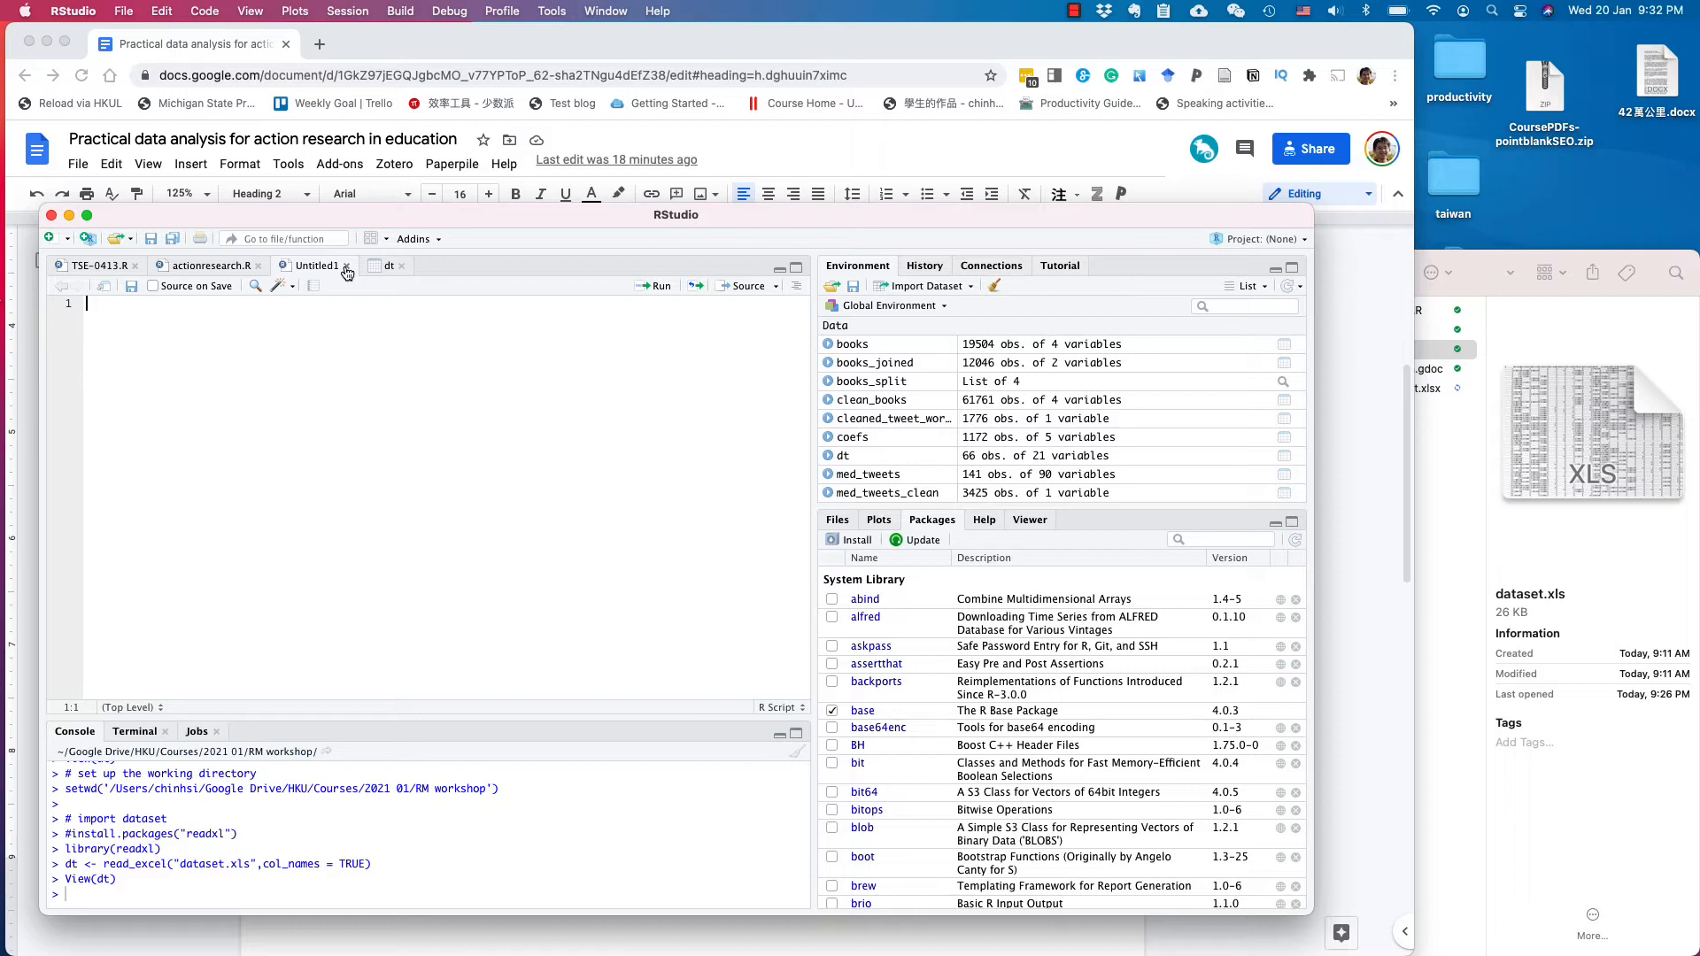
pyautogui.click(315, 266)
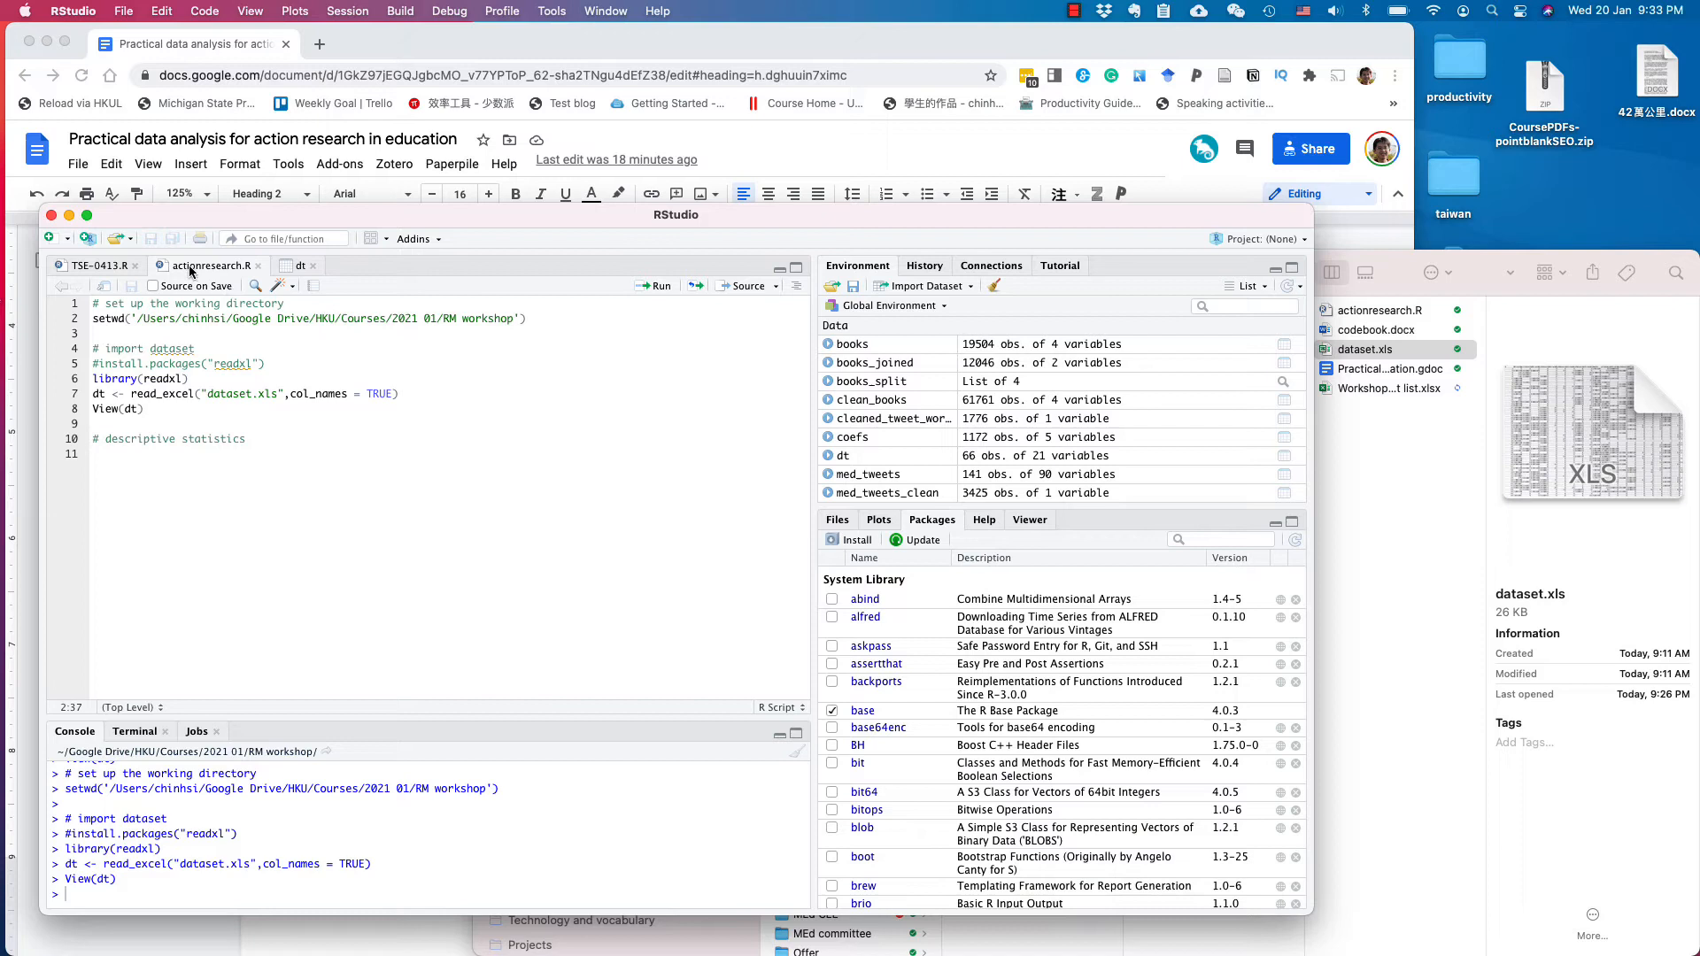
pyautogui.moveTo(52, 237)
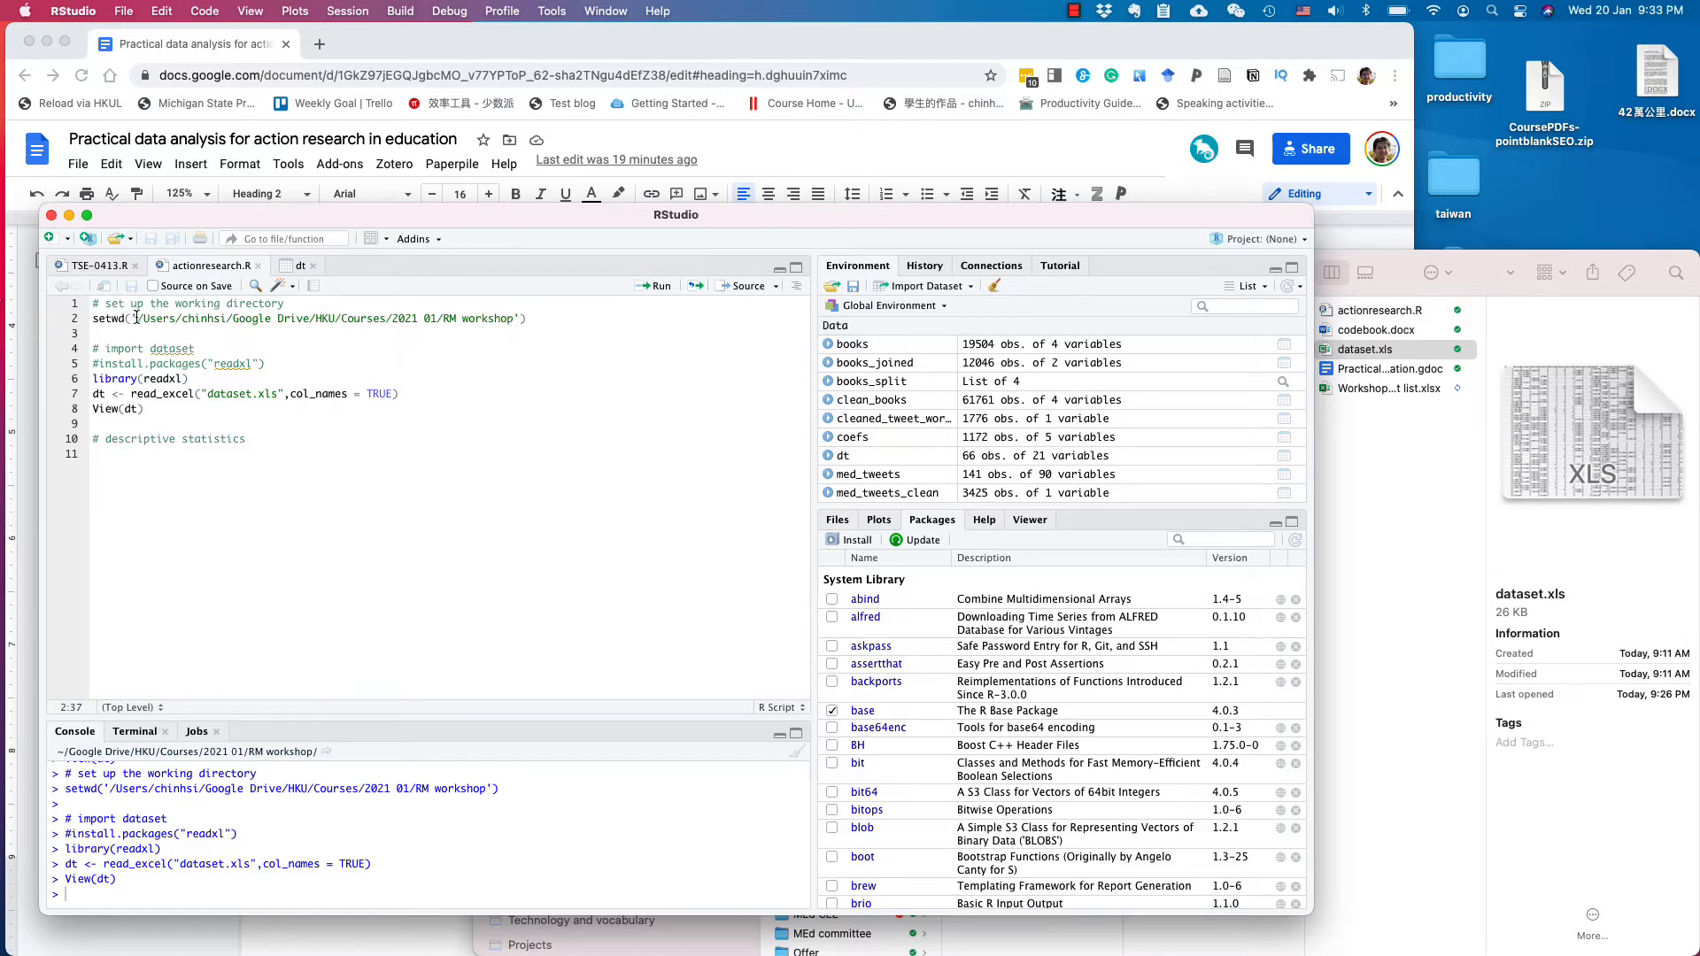
pyautogui.moveTo(1363, 241)
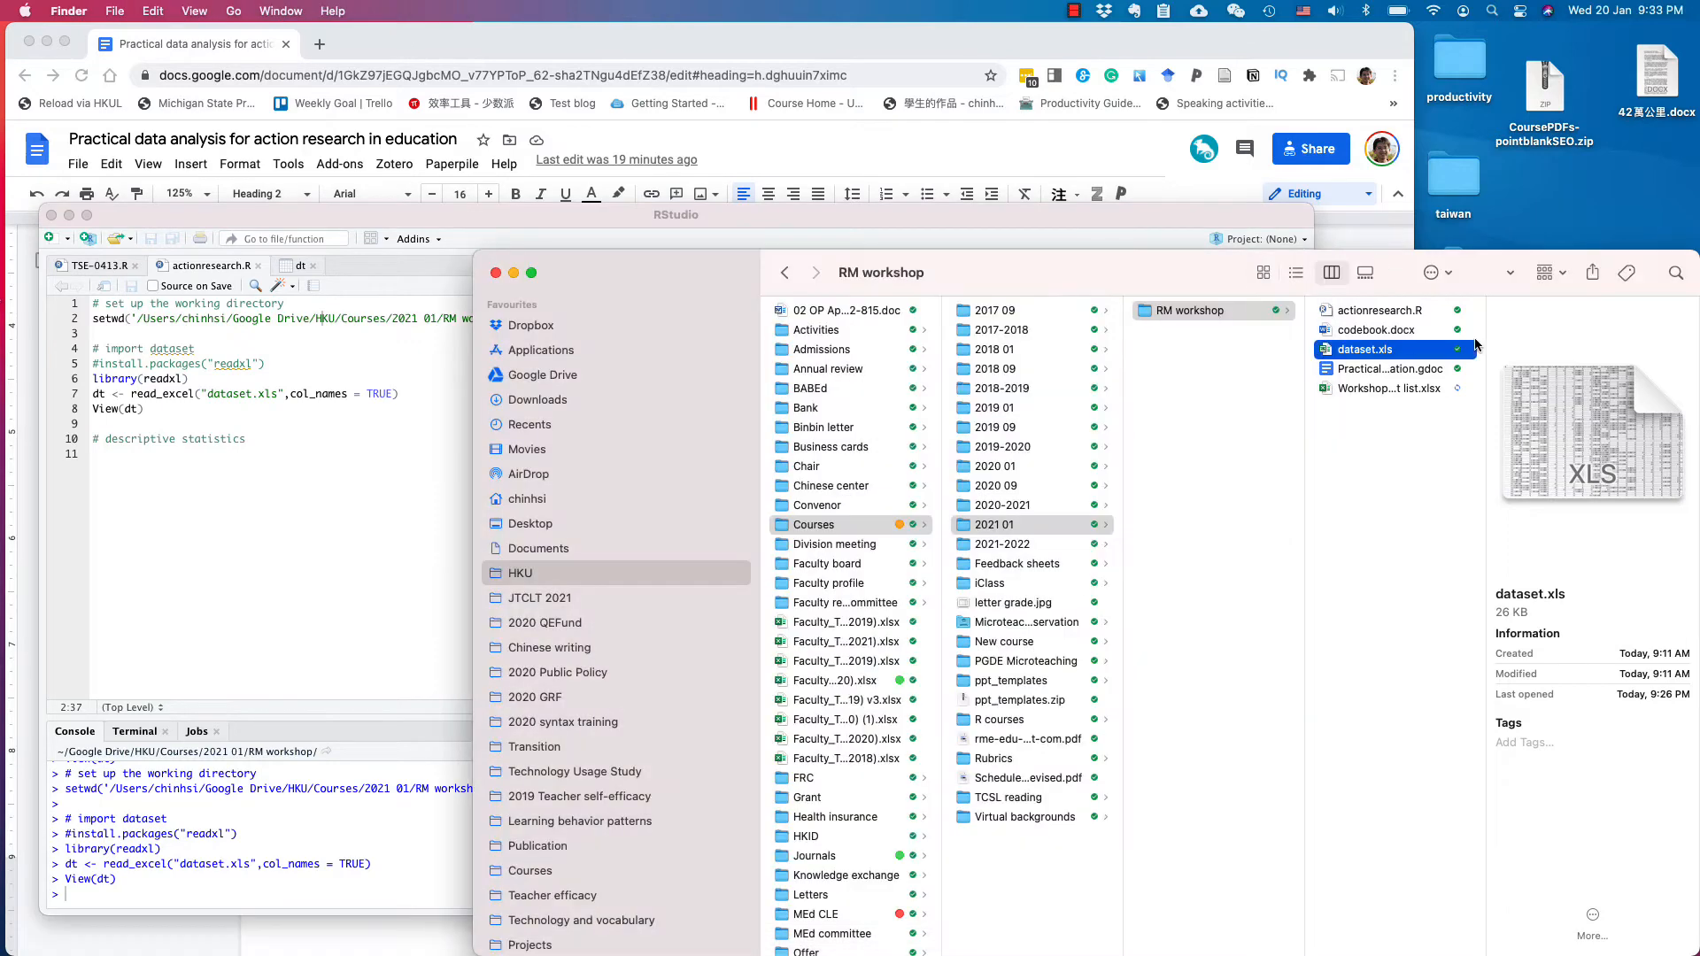
# Show the Get Info panel for dataset.xls in Finder.
pyautogui.rightClick(1363, 349)
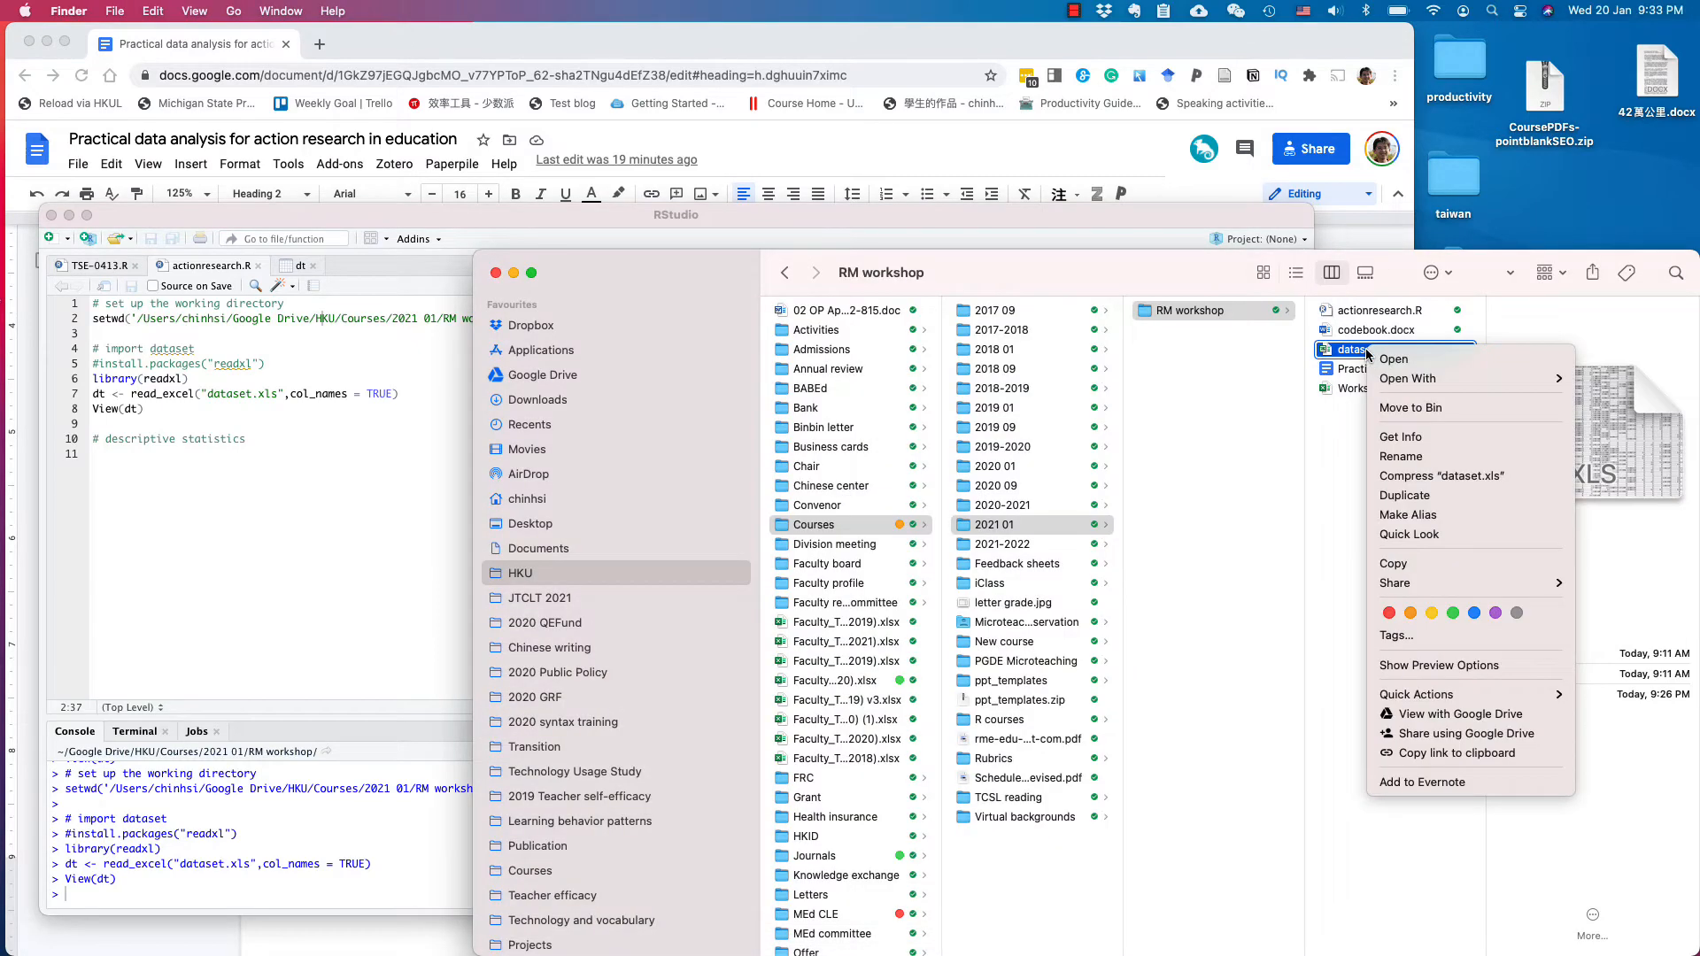
pyautogui.moveTo(1420, 437)
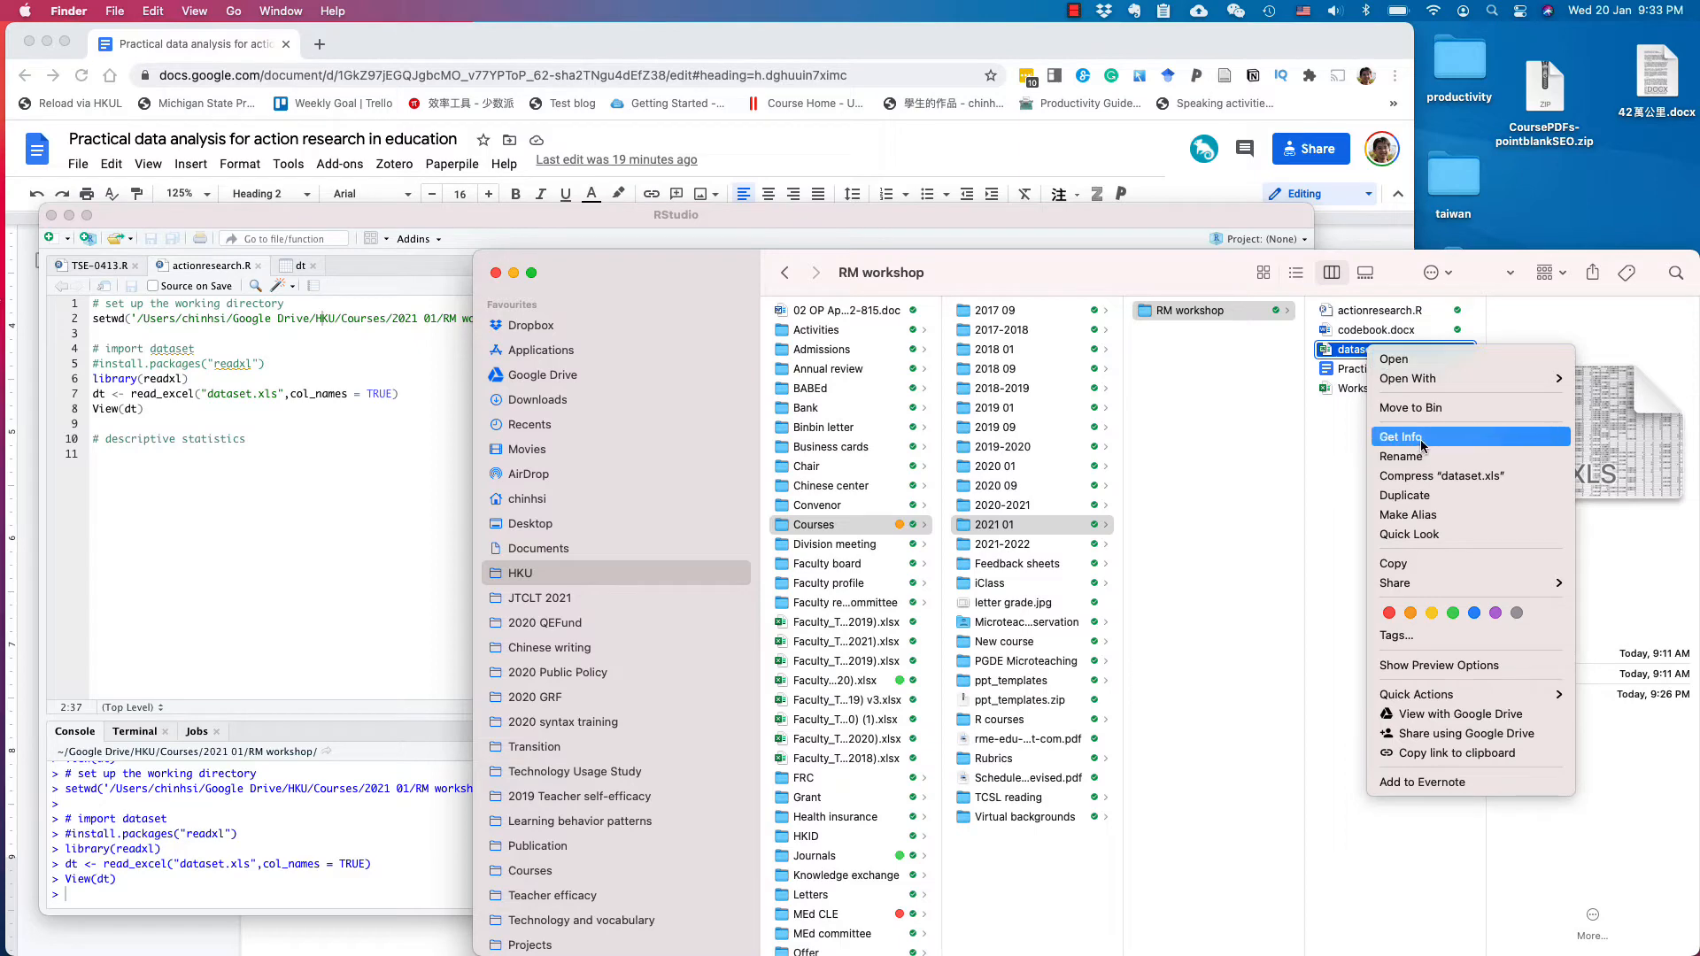
pyautogui.click(1400, 435)
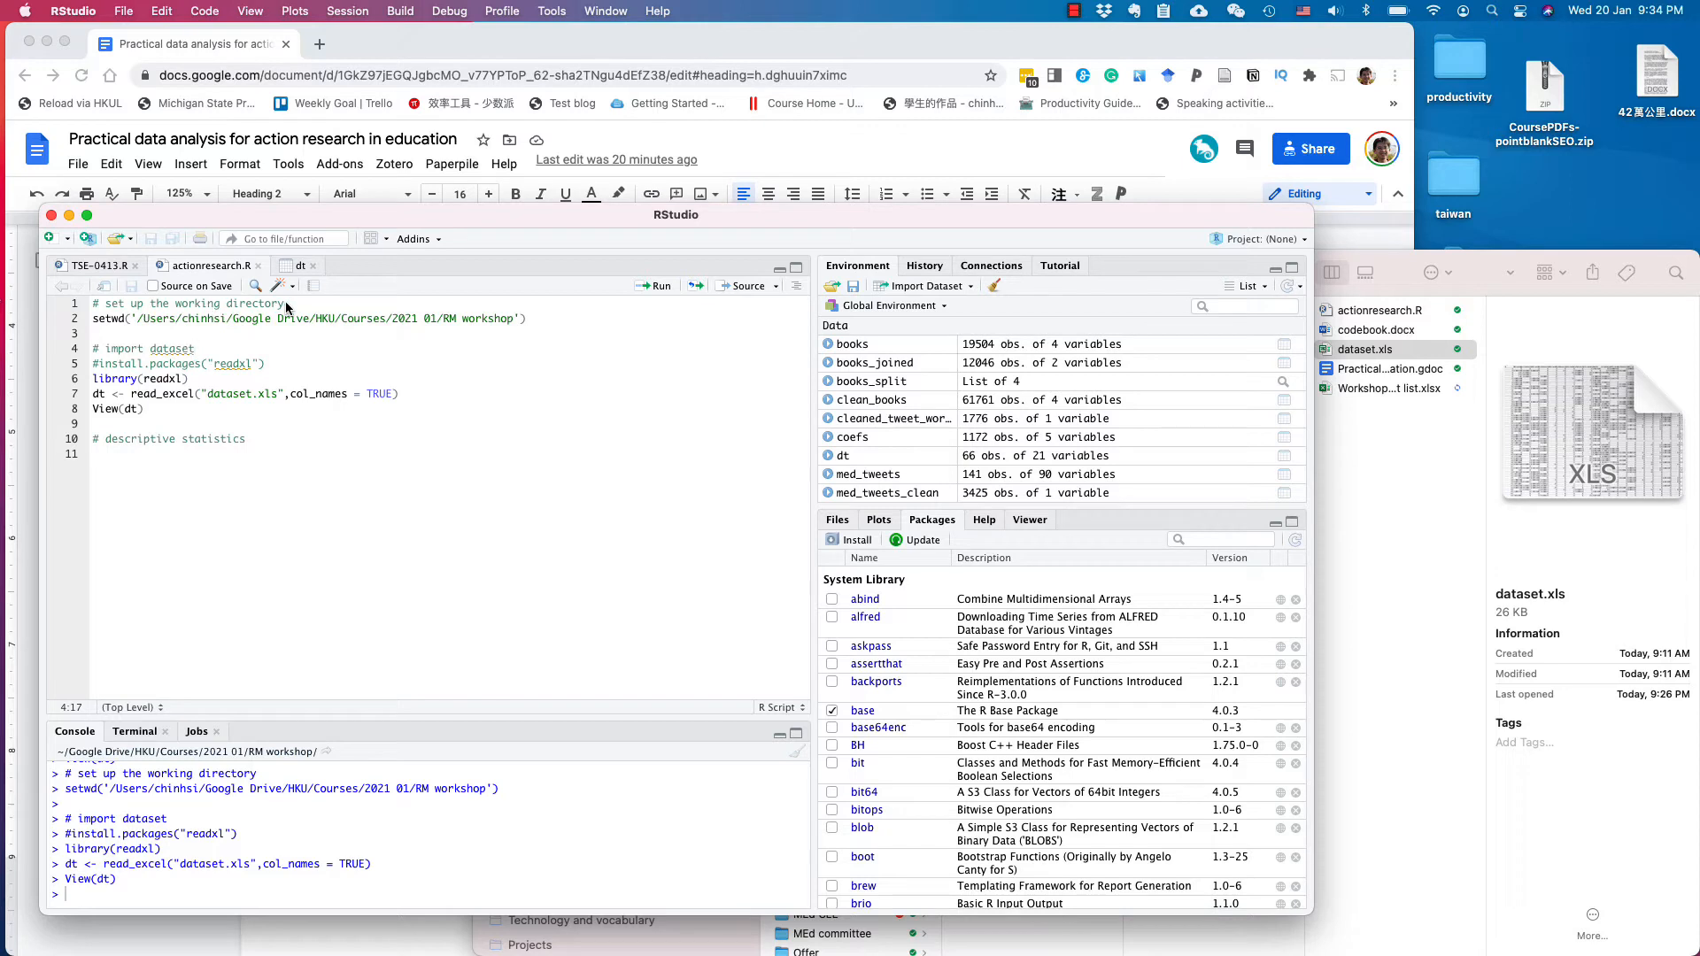
pyautogui.moveTo(199, 309)
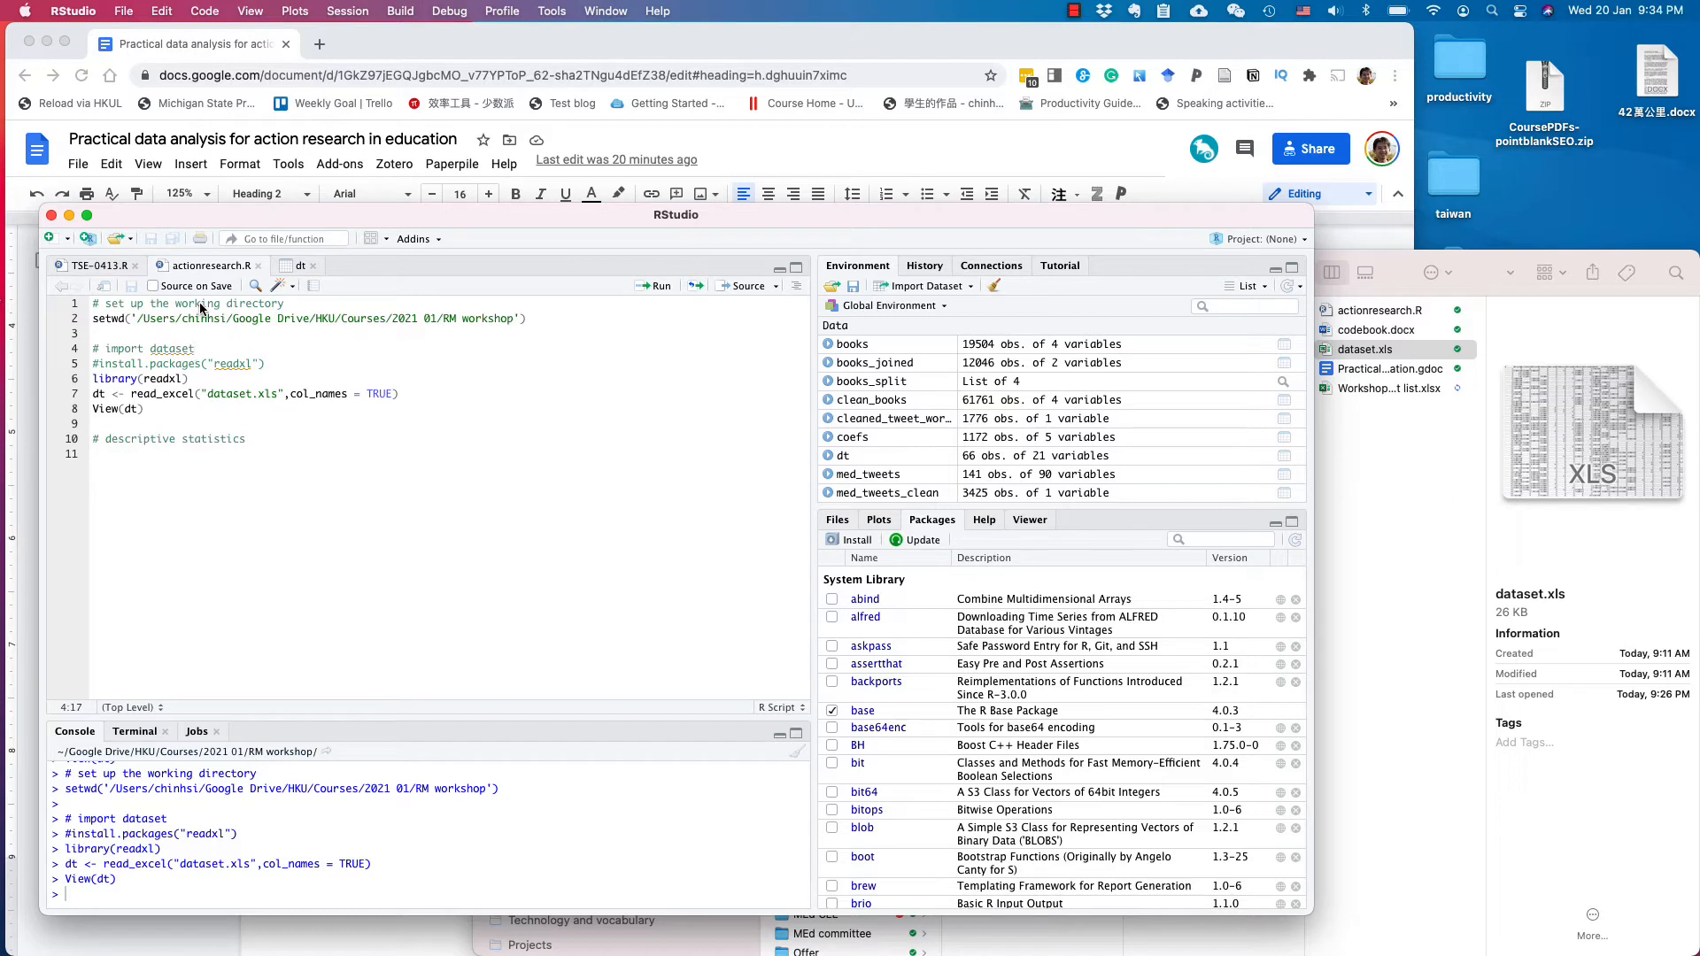
# Run the setwd working-directory lines 1–2 of actionresearch.R in the console.
pyautogui.click(100, 318)
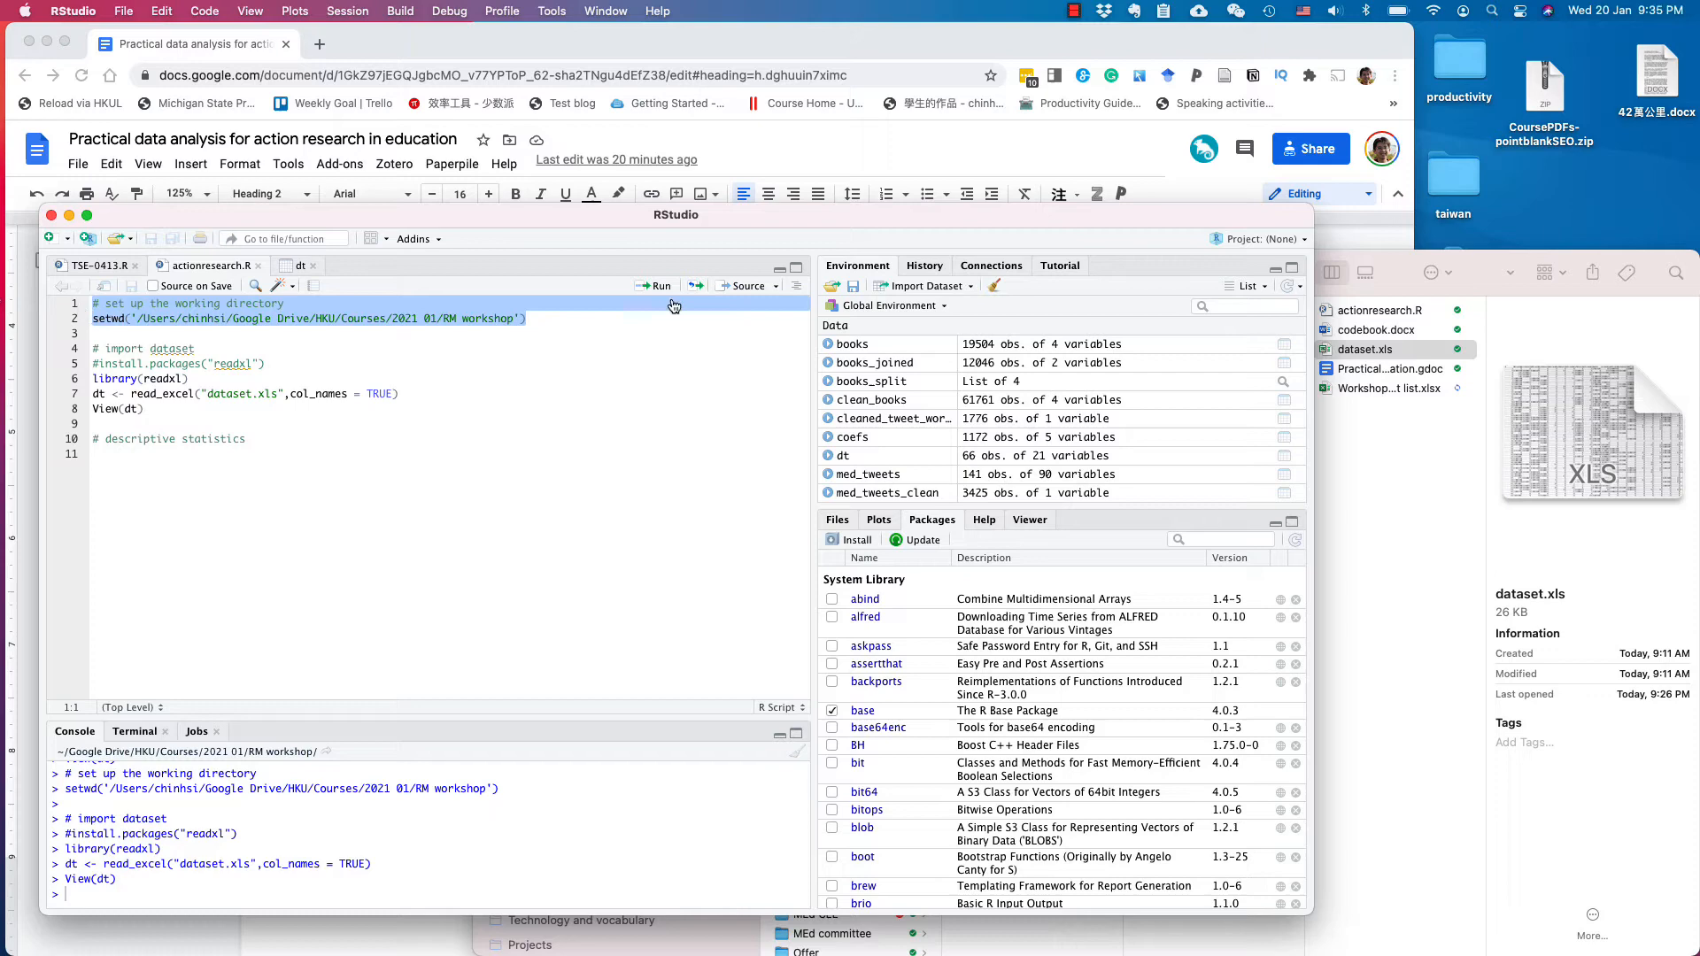
pyautogui.click(656, 285)
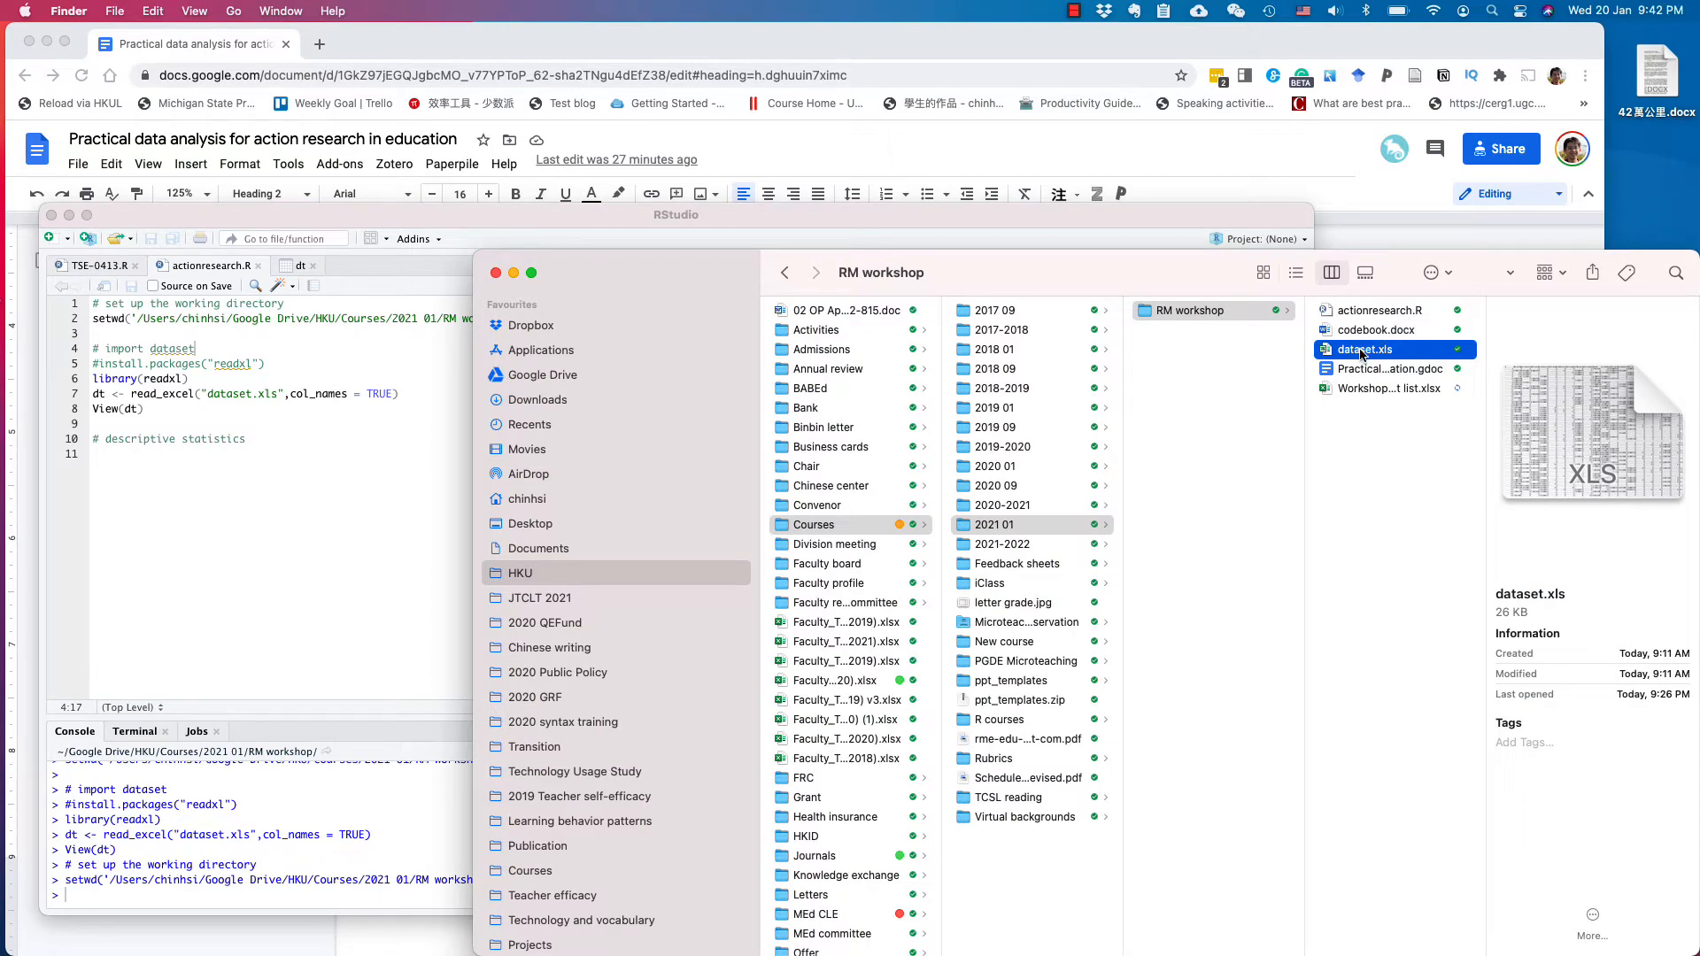
# Open dataset.xls in Excel and scroll through its id and knowledge score columns.
pyautogui.doubleClick(1363, 348)
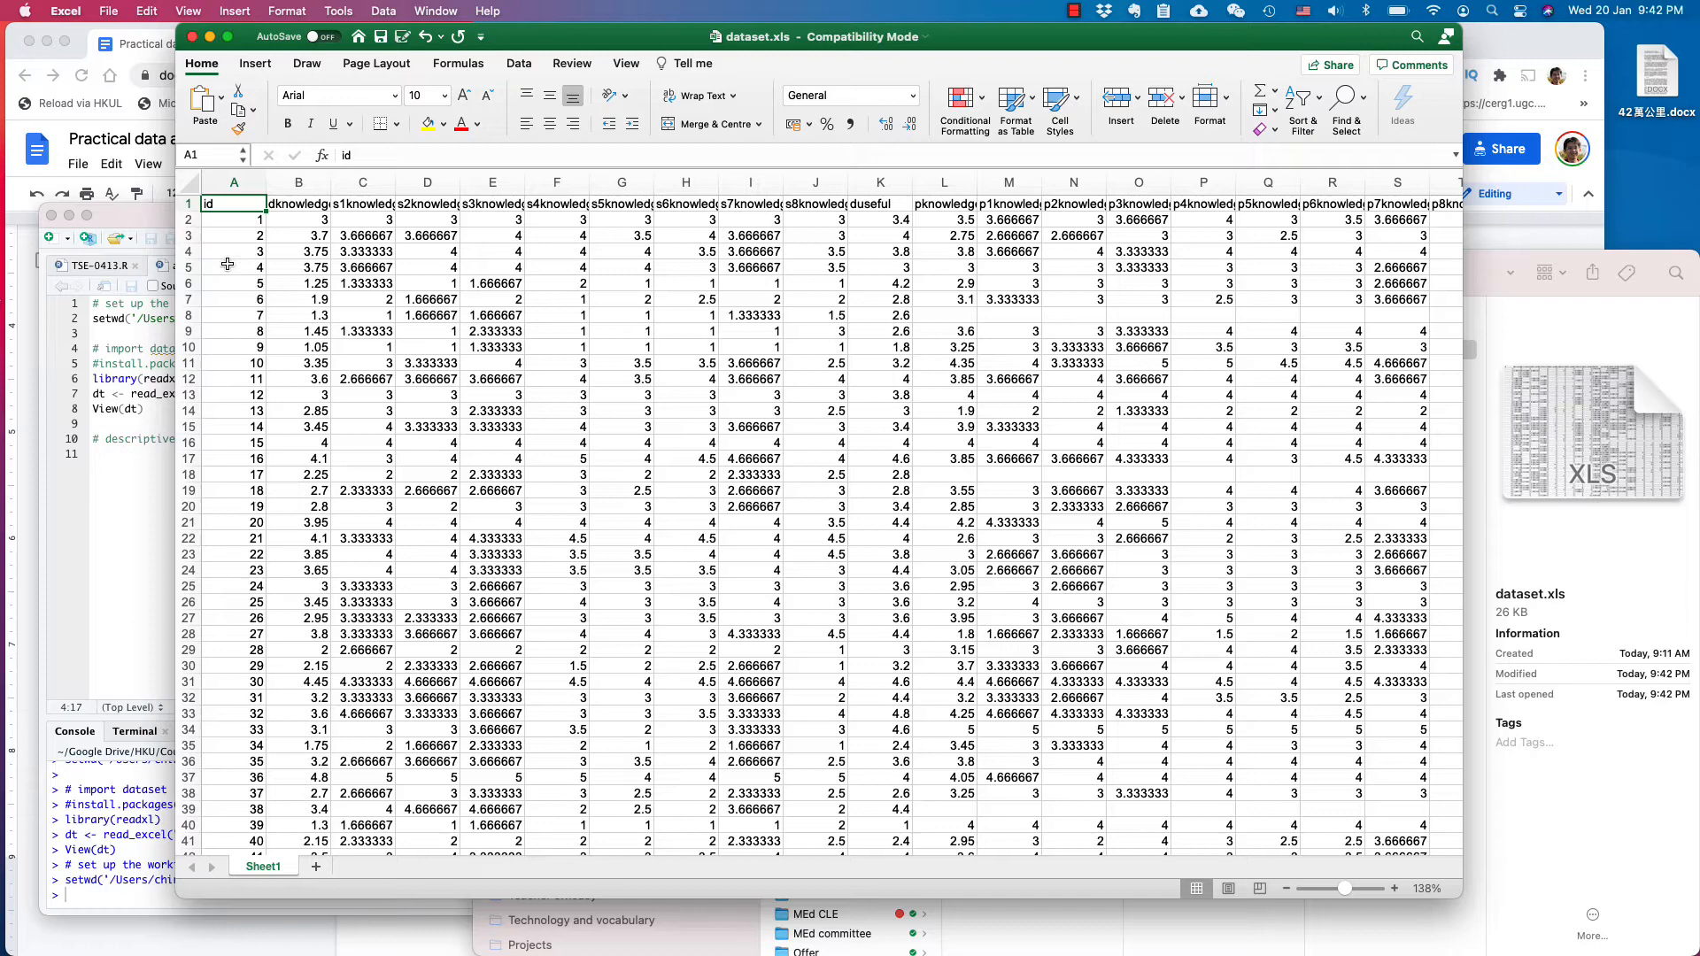
pyautogui.click(233, 218)
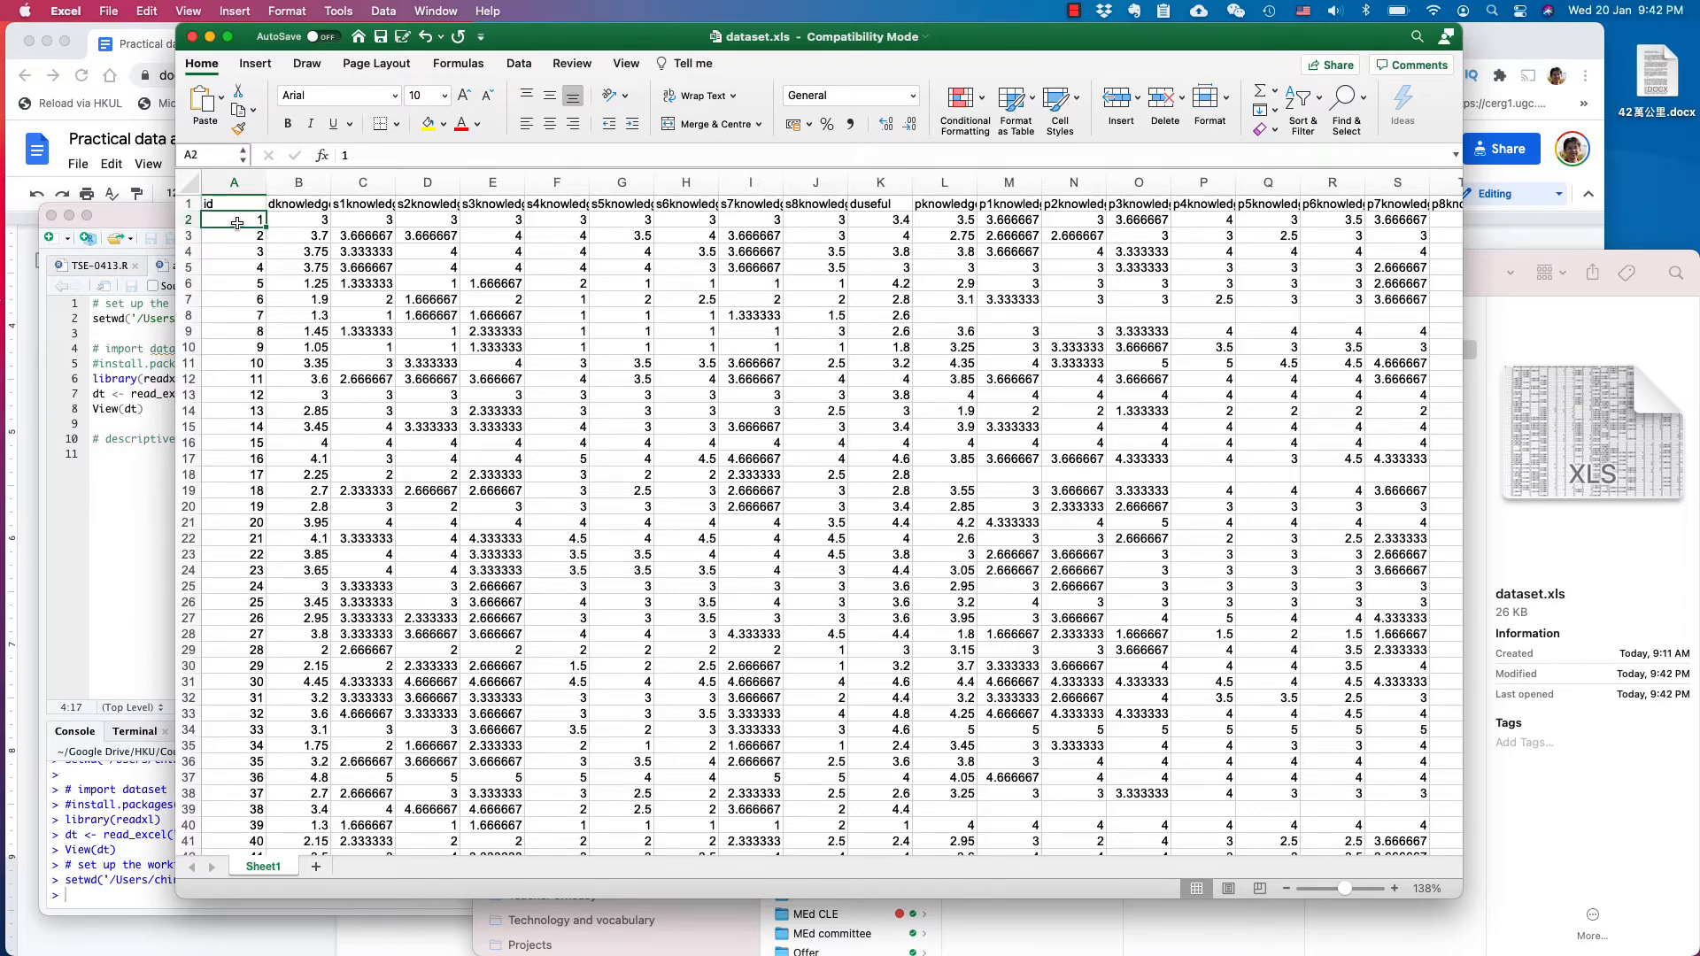
pyautogui.scroll(-3)
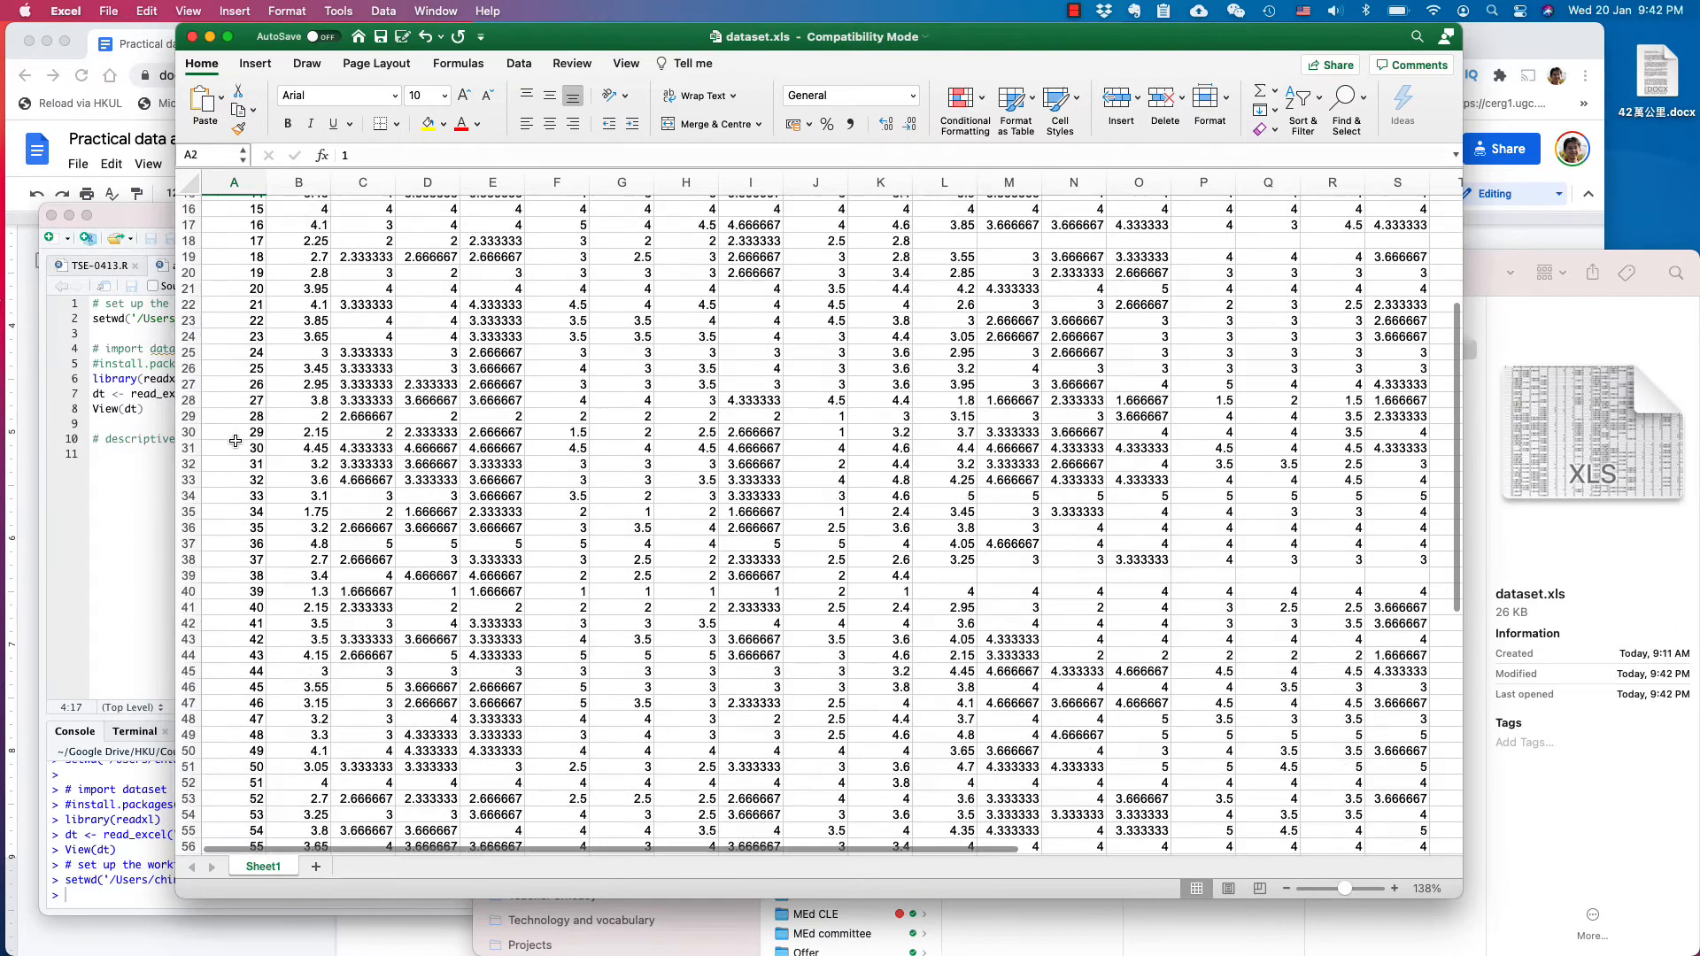
pyautogui.scroll(3)
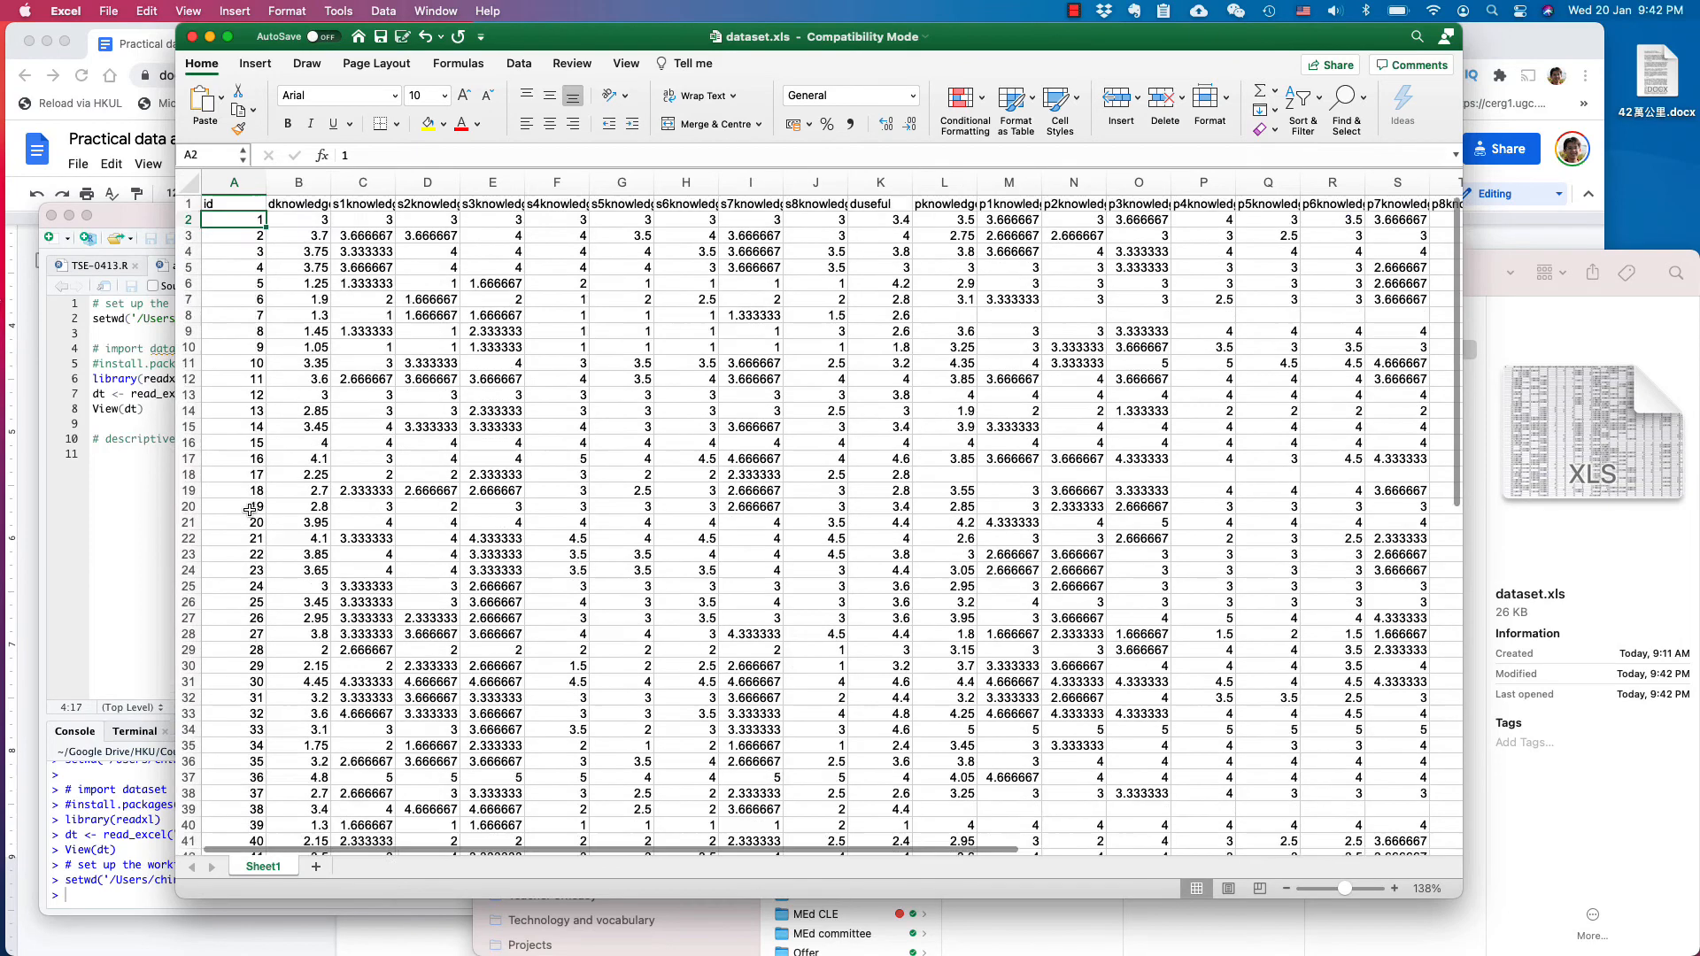
pyautogui.moveTo(231, 371)
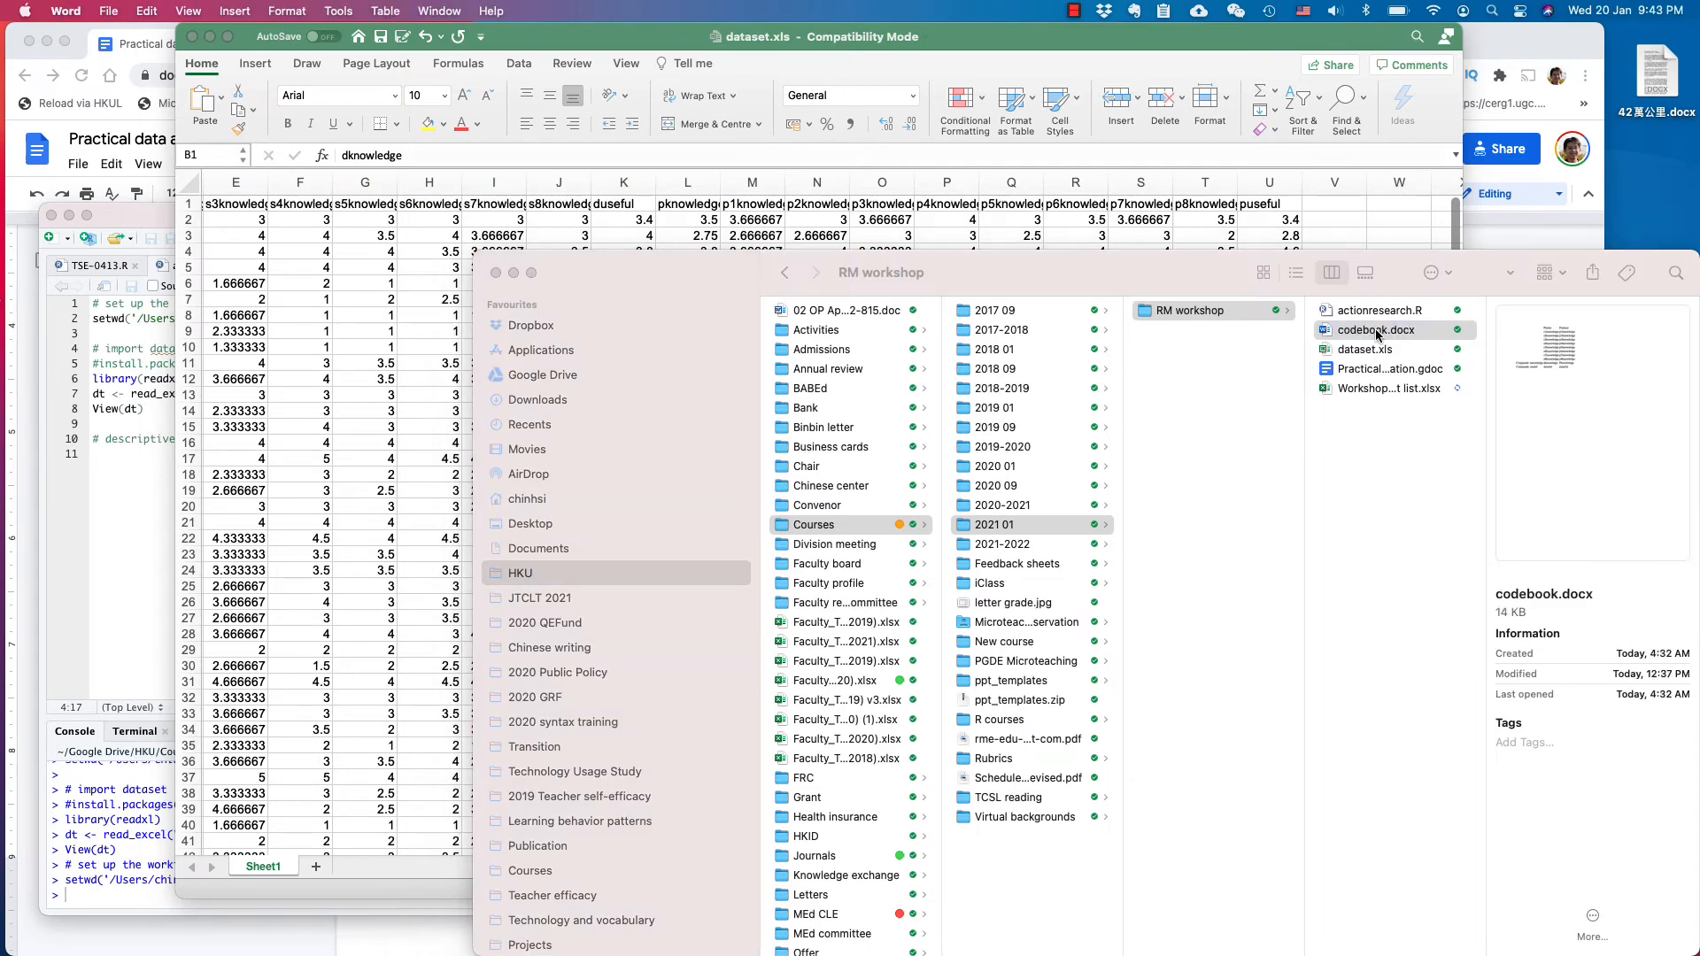
# Open codebook.docx in Word to review the pretest and posttest variable table.
pyautogui.doubleClick(1365, 329)
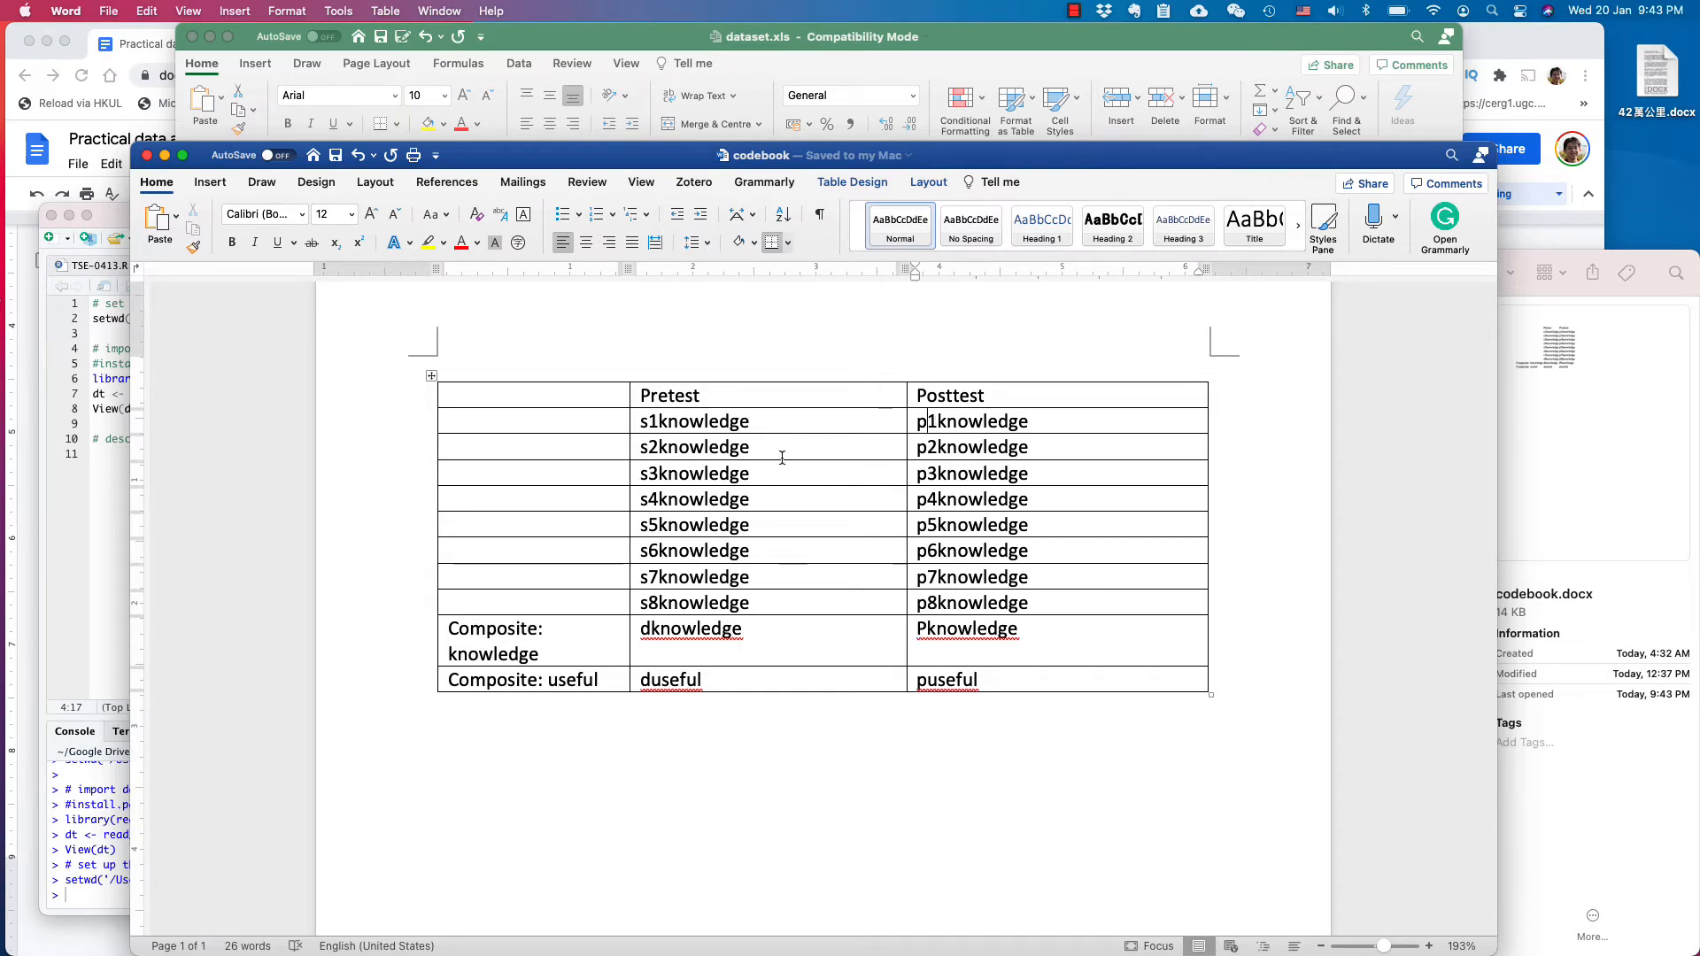
pyautogui.moveTo(704, 406)
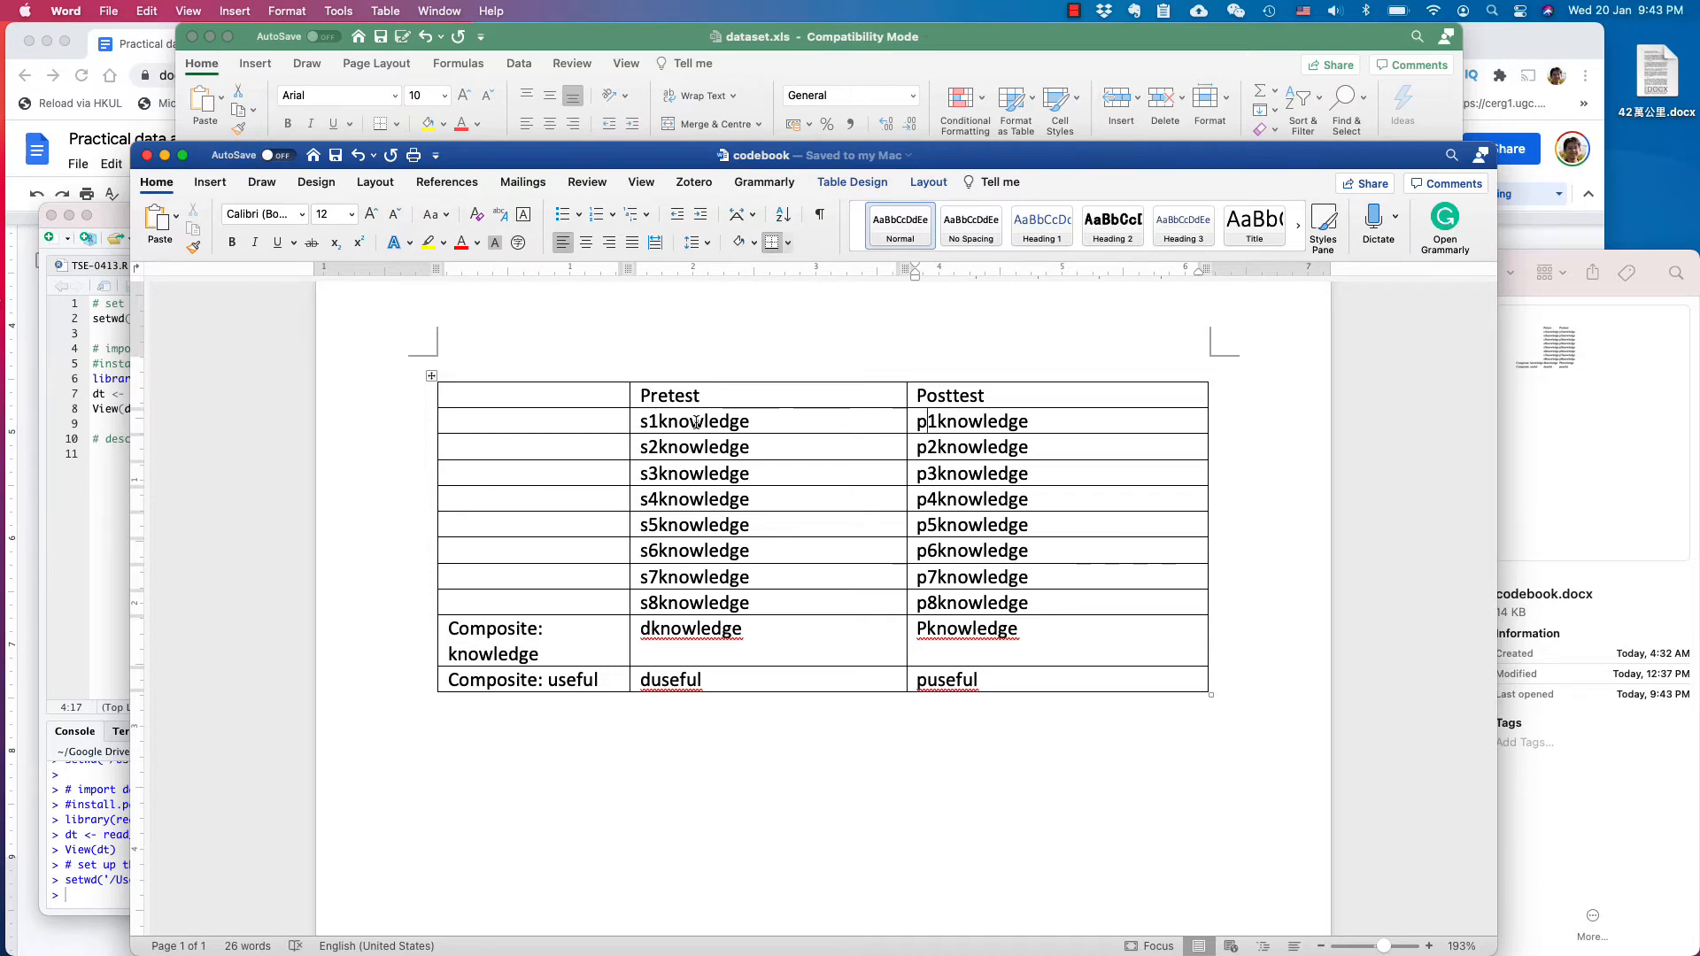
pyautogui.moveTo(761, 420)
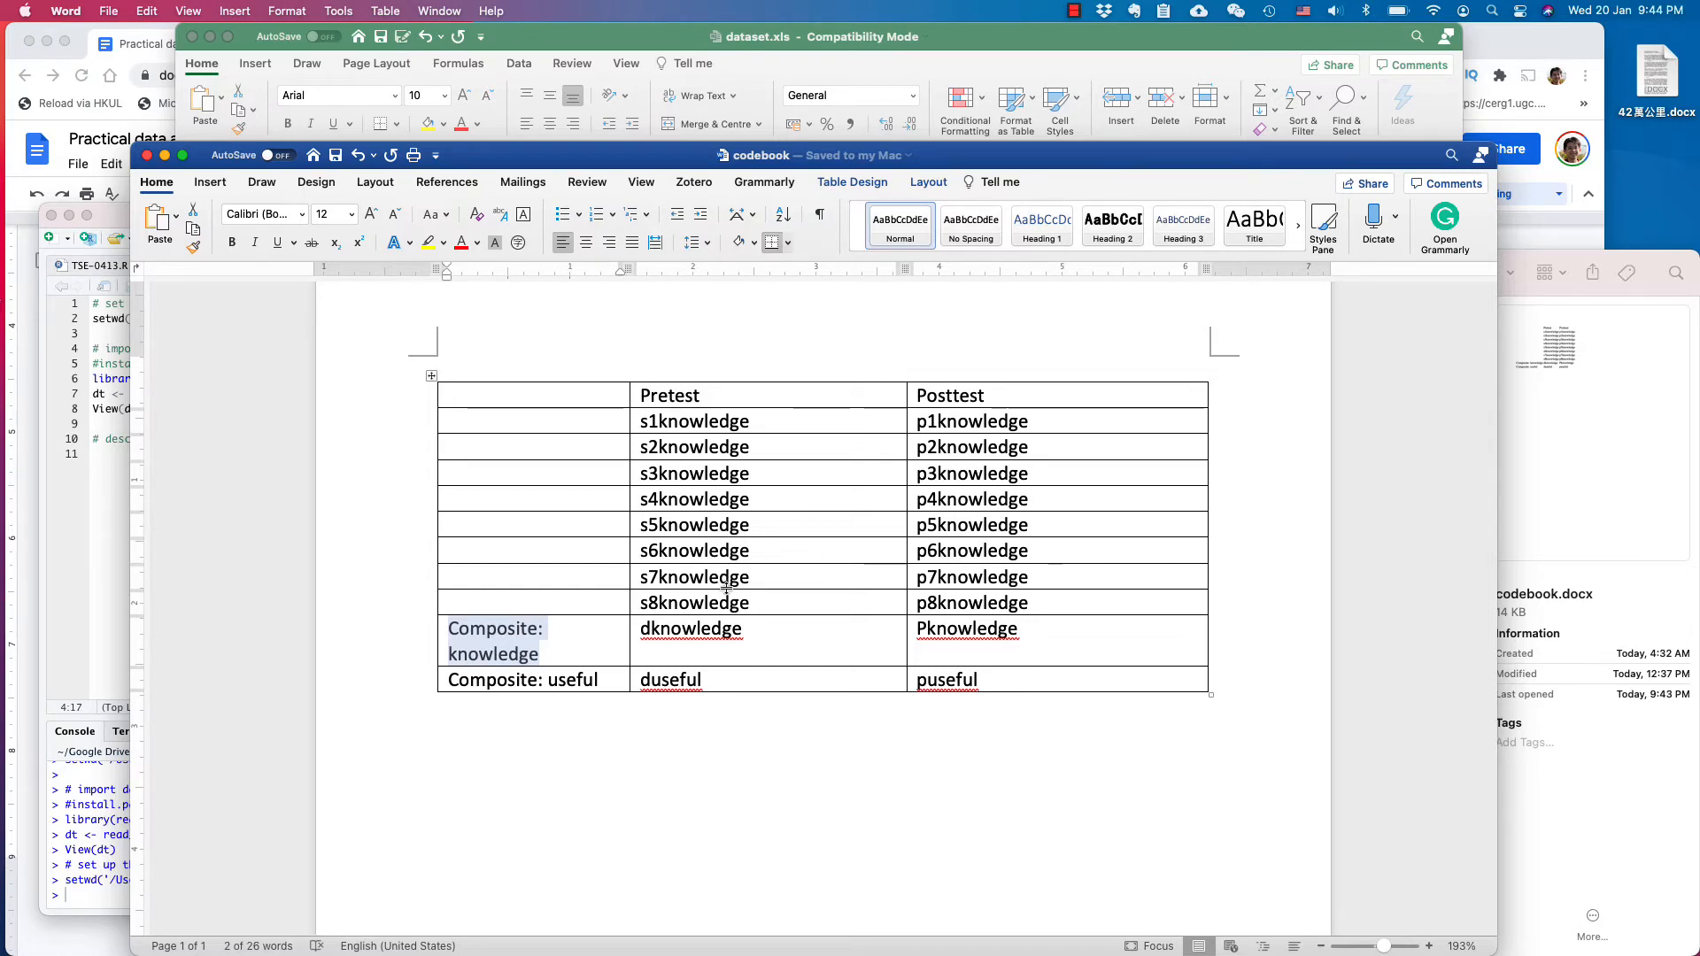
pyautogui.moveTo(634, 643)
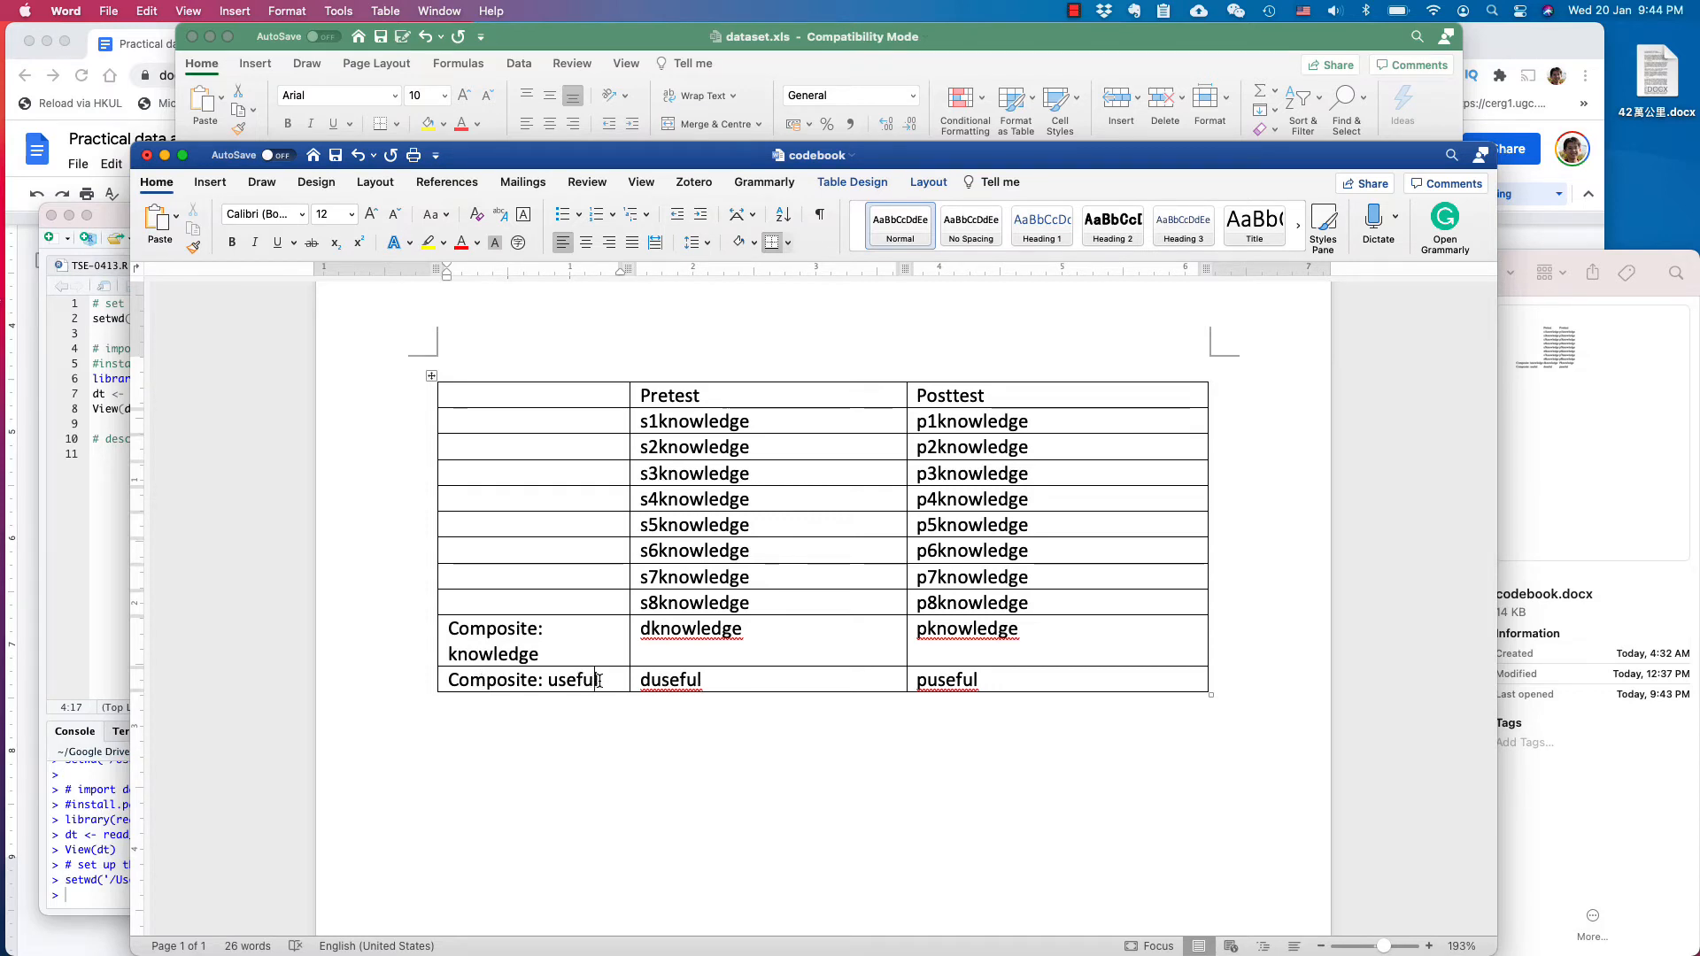
# Lowercase the posttest composite to 'pknowledge' and move to the puseful cell.
pyautogui.click(1018, 680)
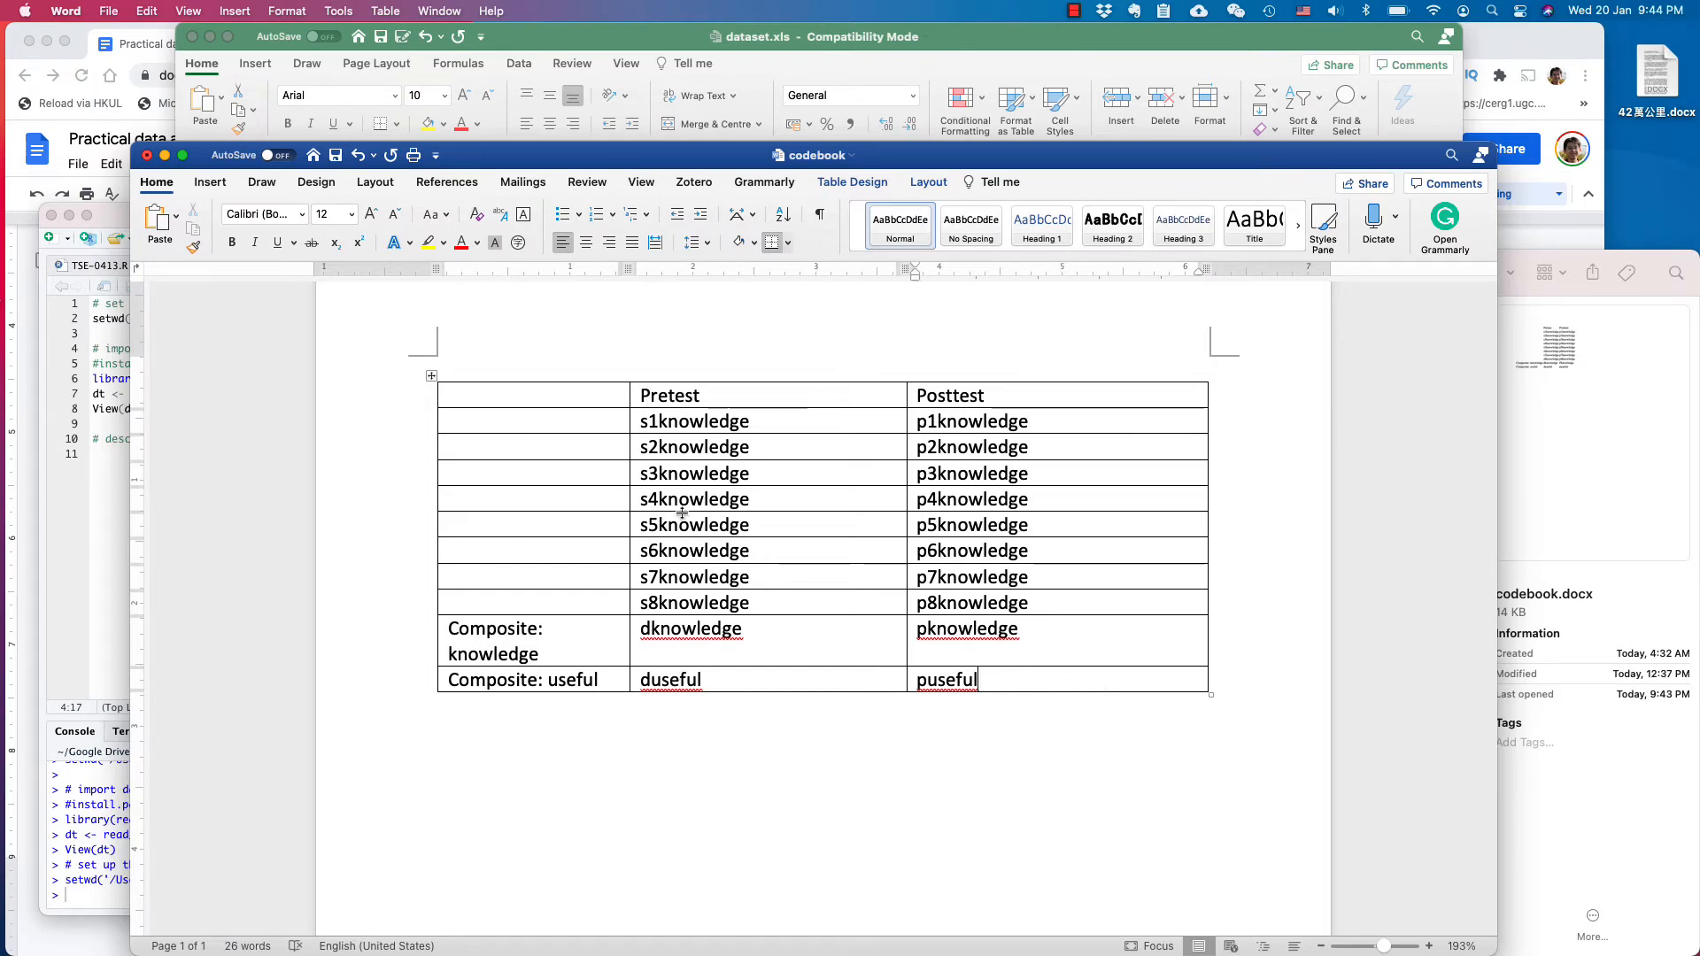
pyautogui.moveTo(1050, 425)
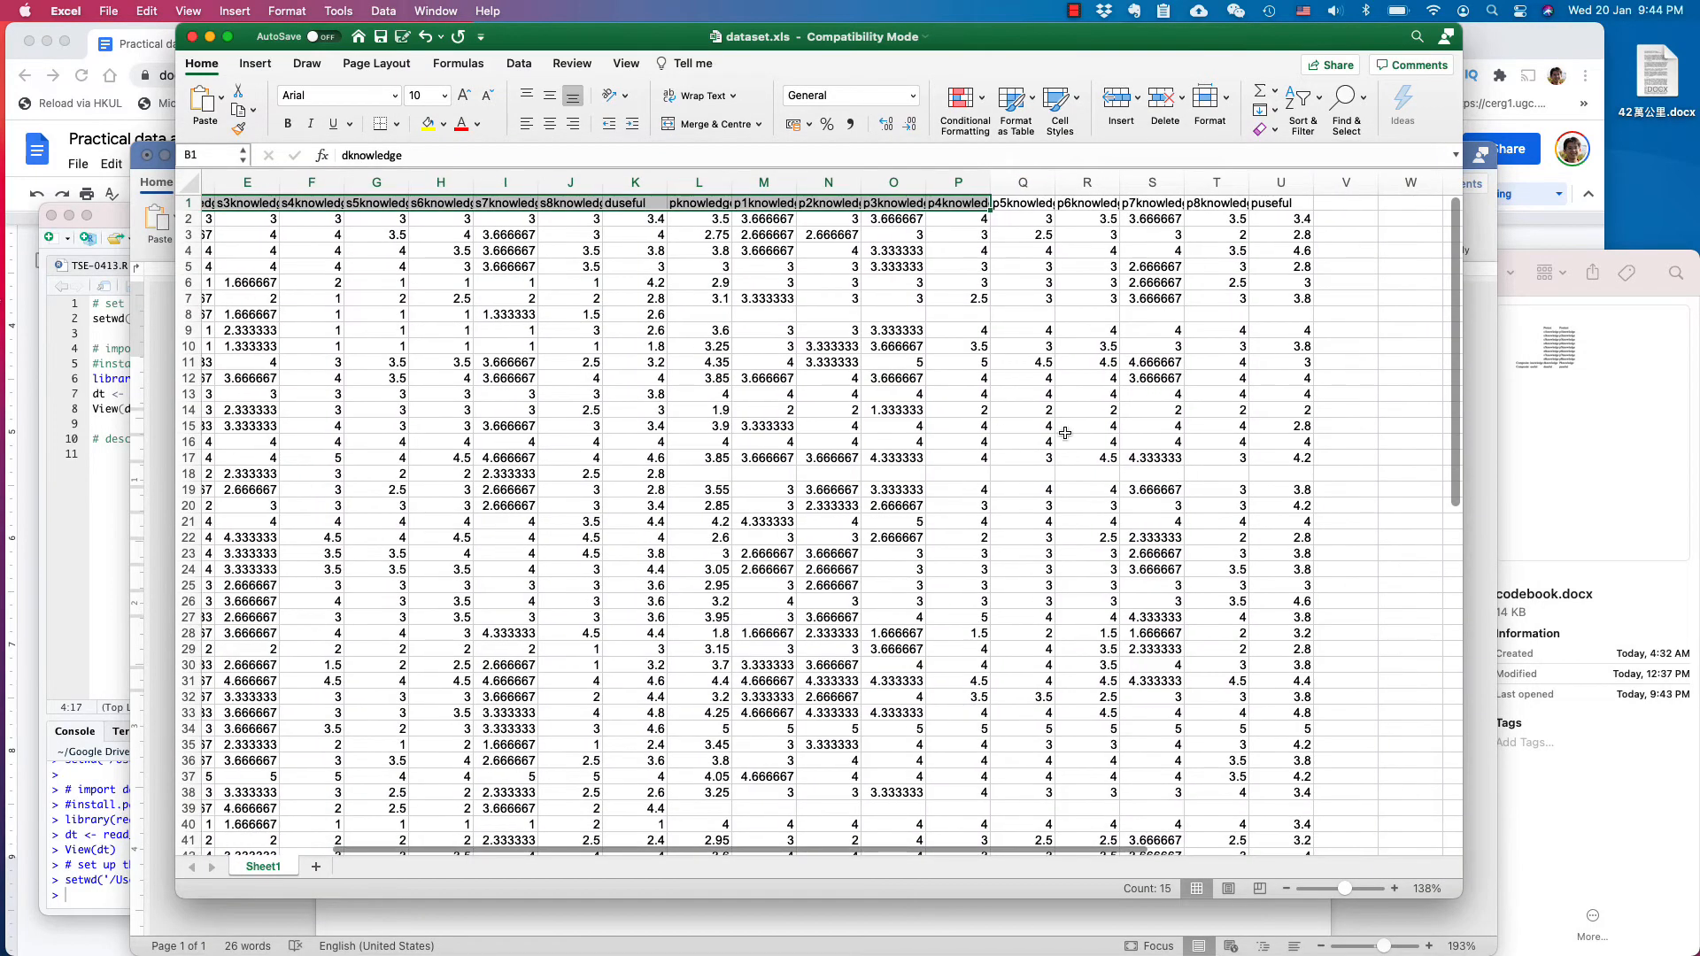
# Scroll through the dataset.xls rows, then bring the actionresearch.R script forward.
pyautogui.hscroll(-3)
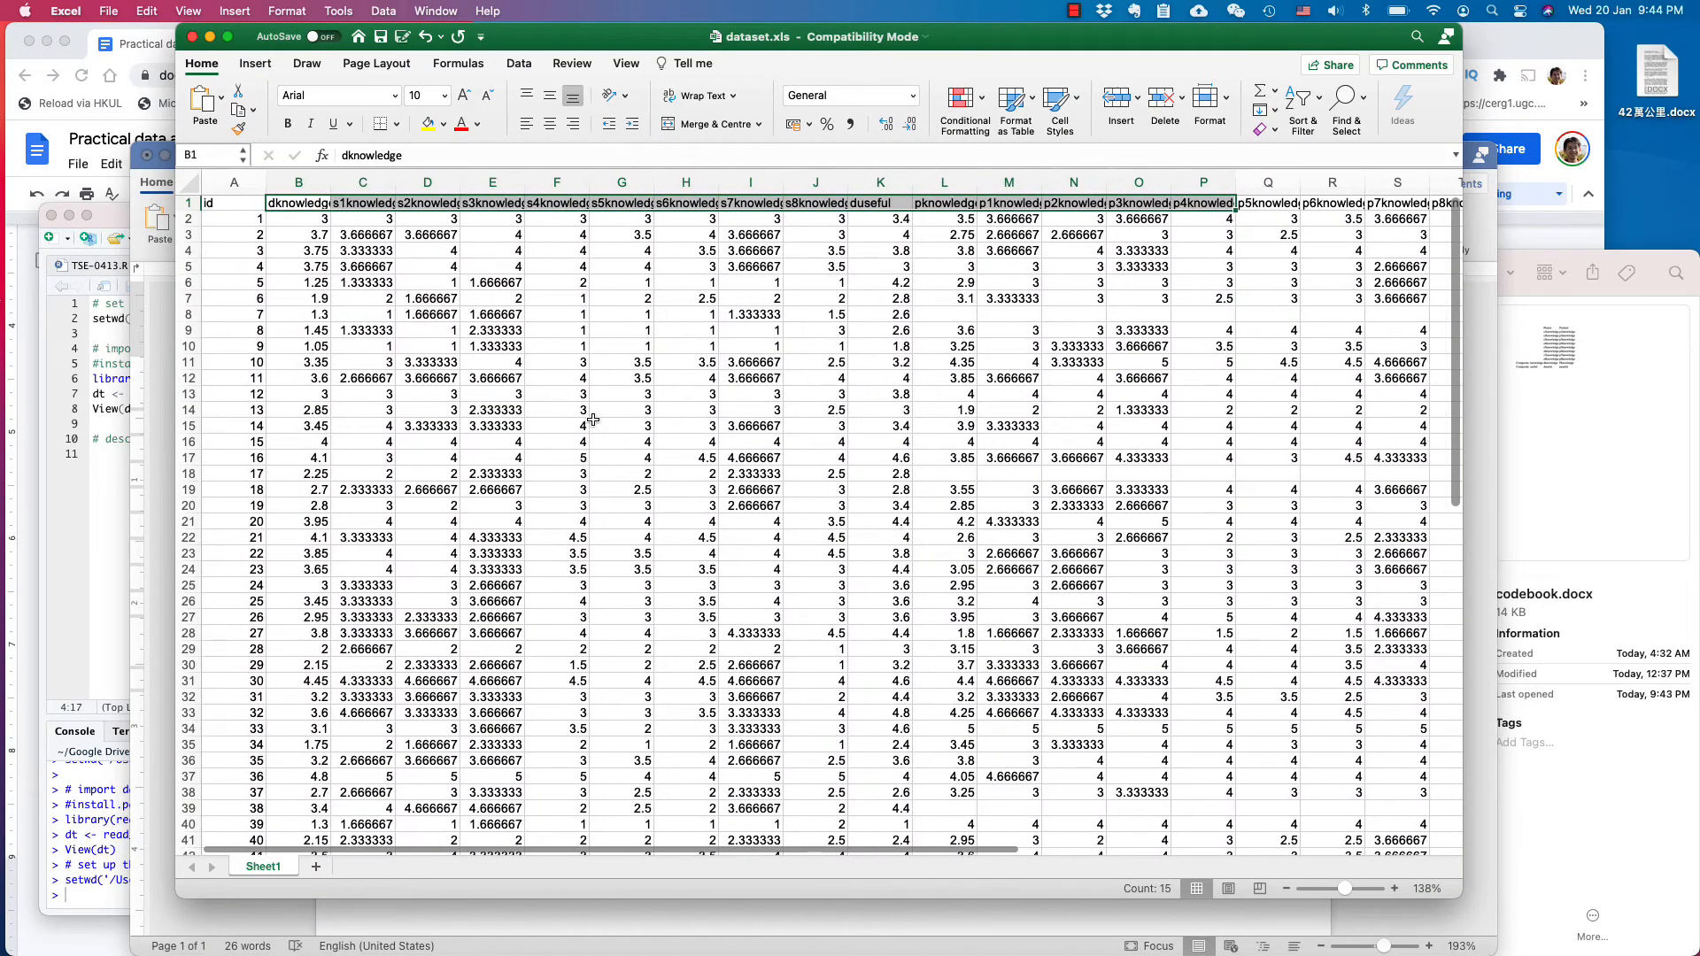
pyautogui.scroll(-3)
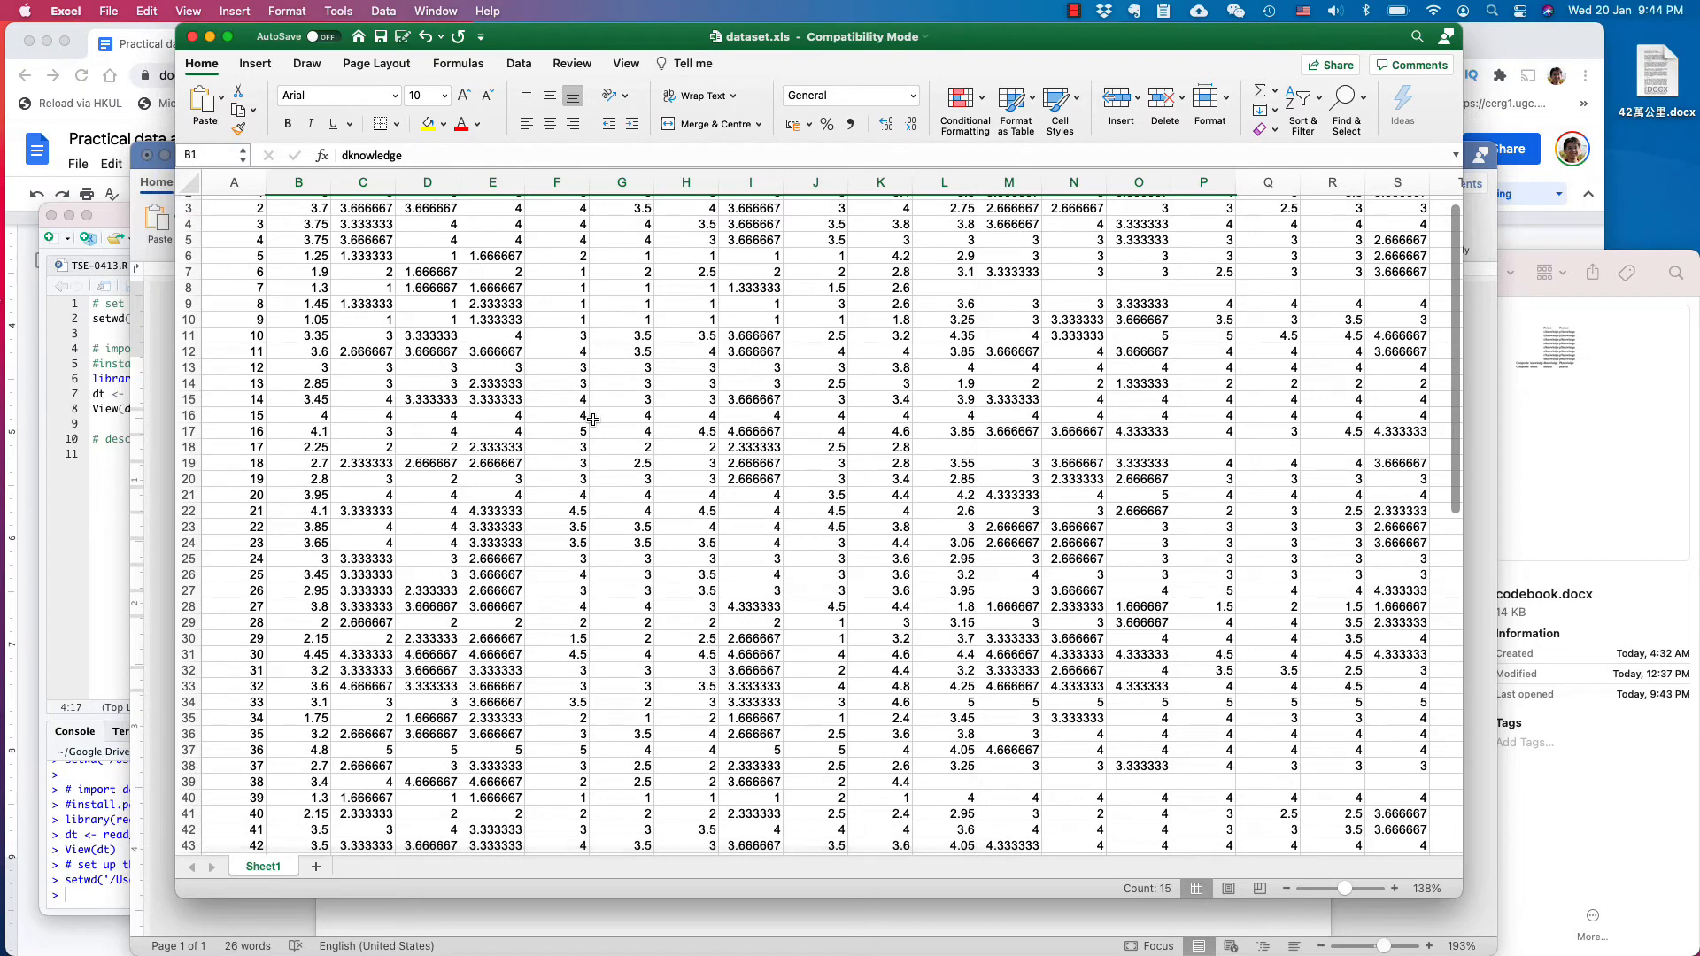
pyautogui.scroll(-3)
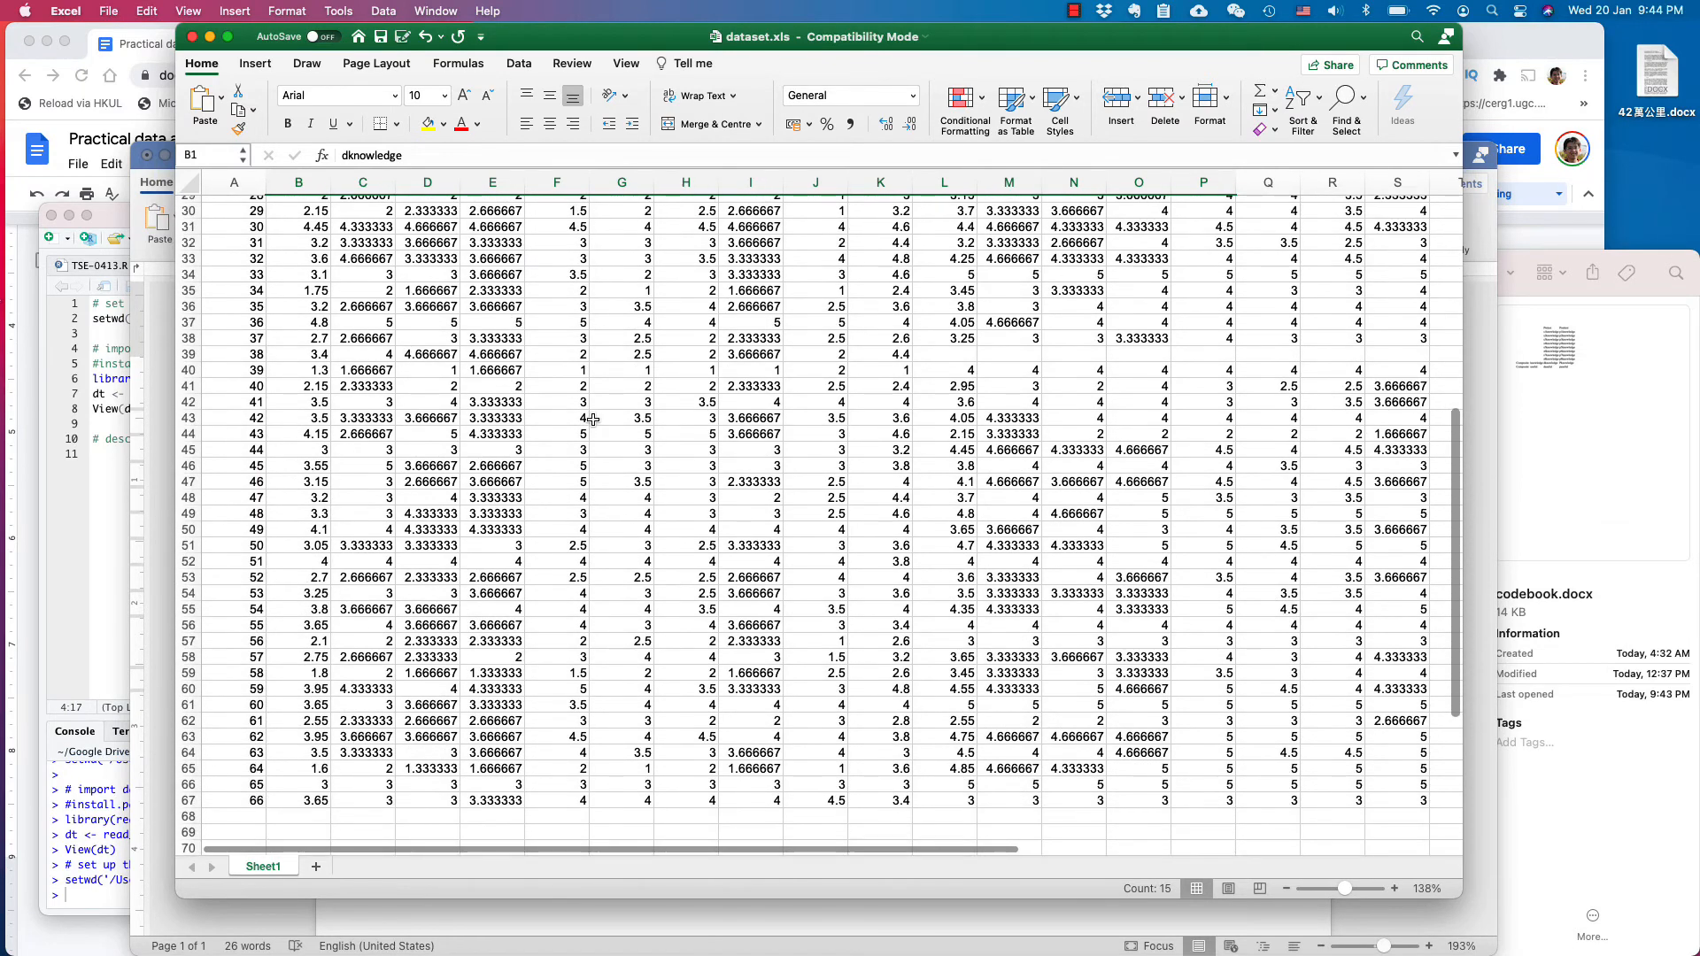
pyautogui.scroll(3)
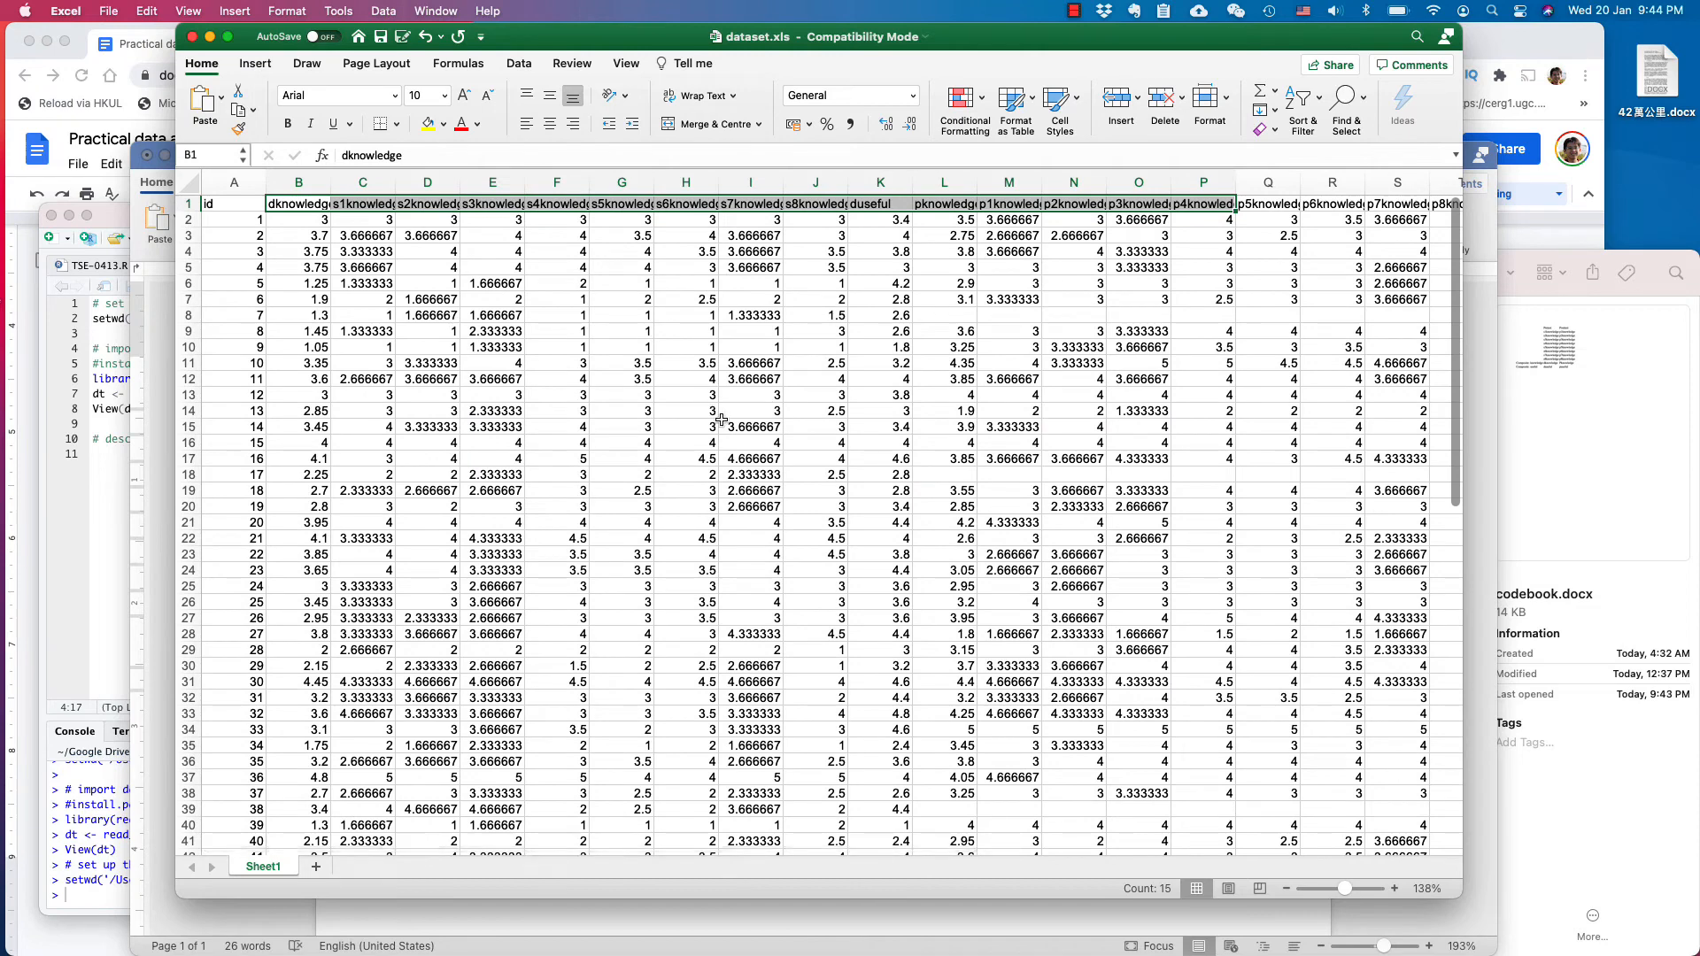
pyautogui.moveTo(486, 404)
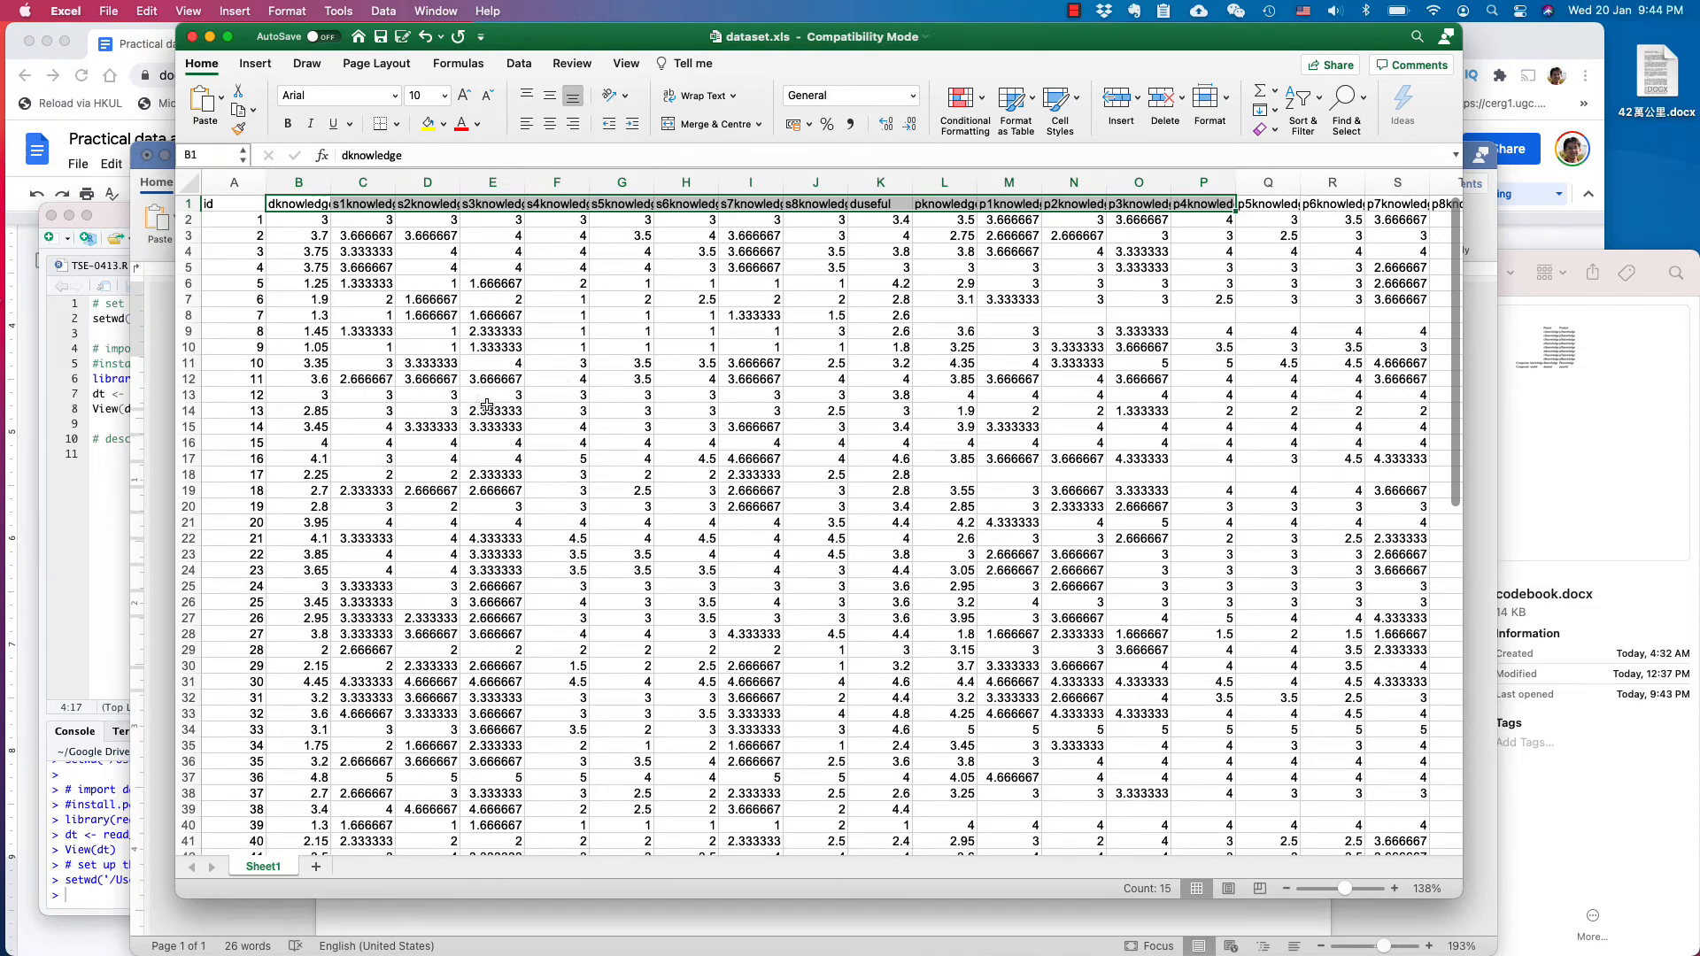
pyautogui.moveTo(864, 463)
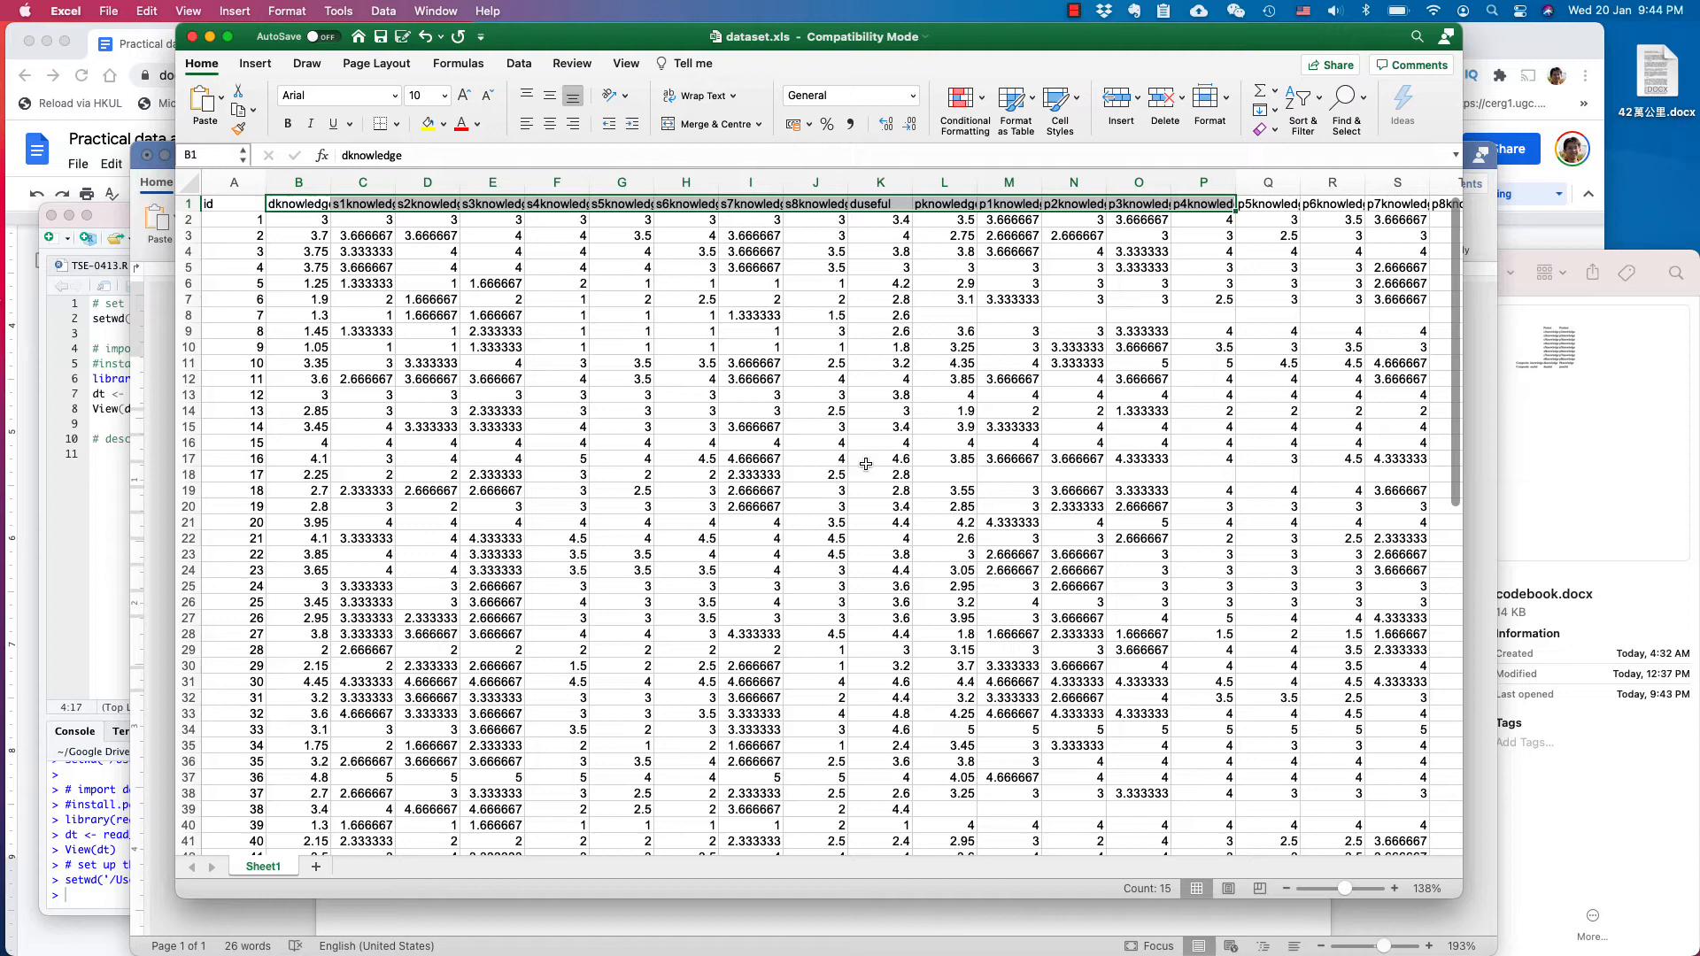
pyautogui.moveTo(940, 465)
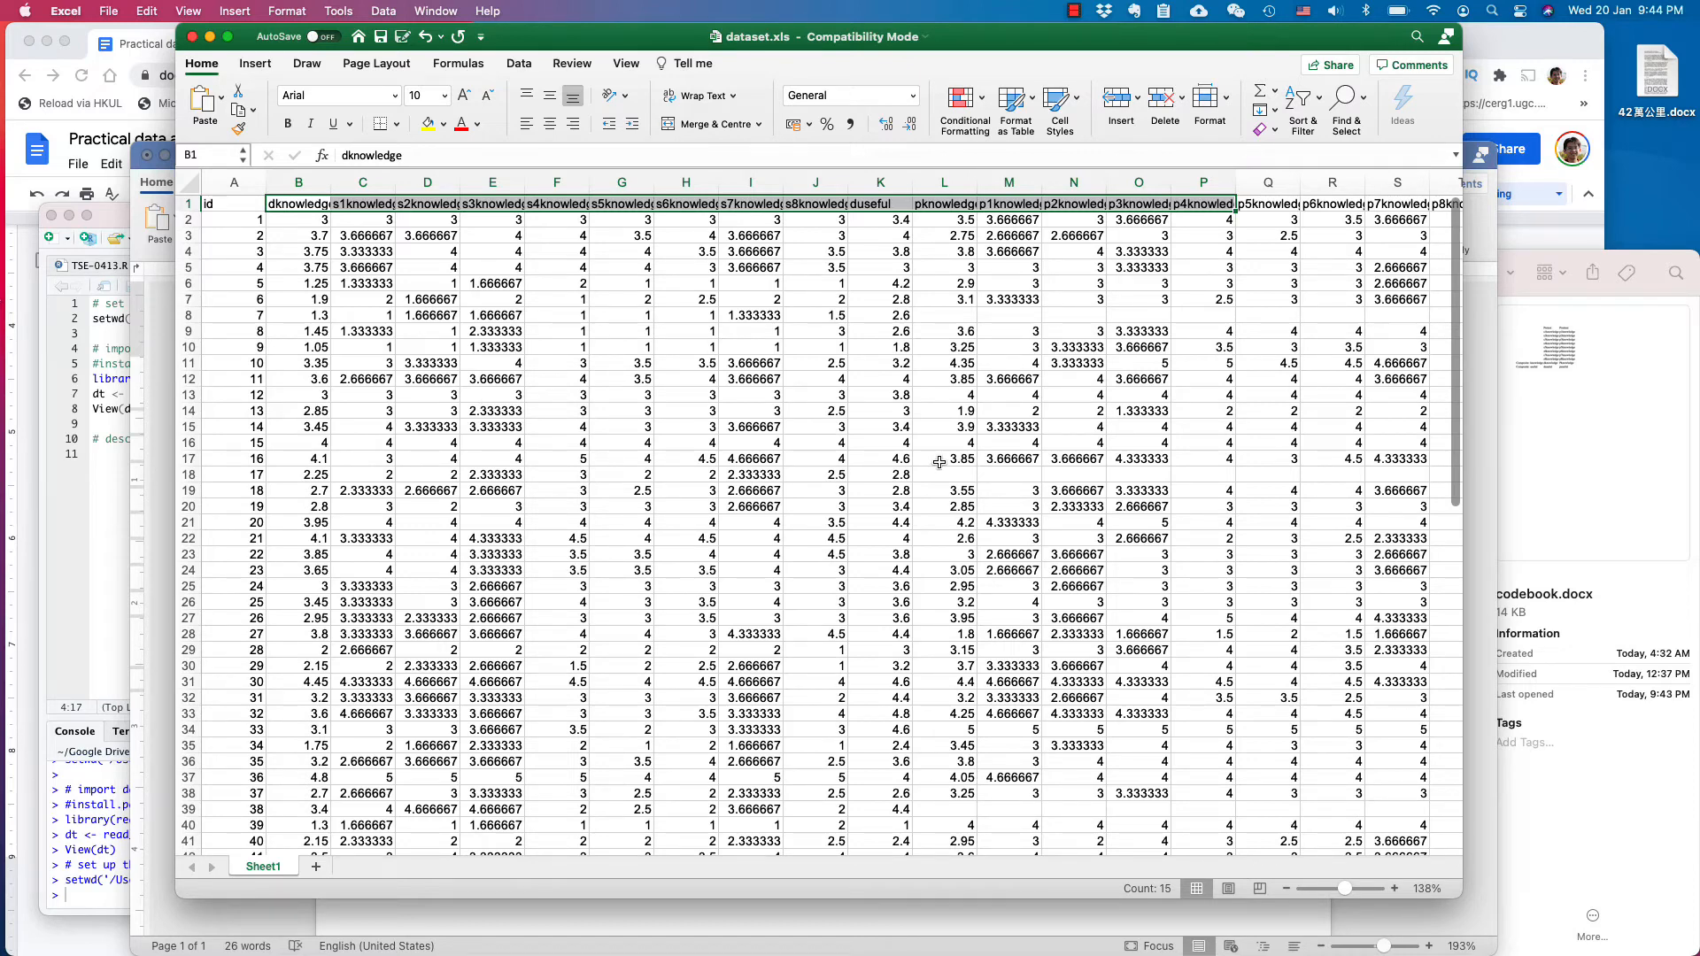
pyautogui.moveTo(102, 459)
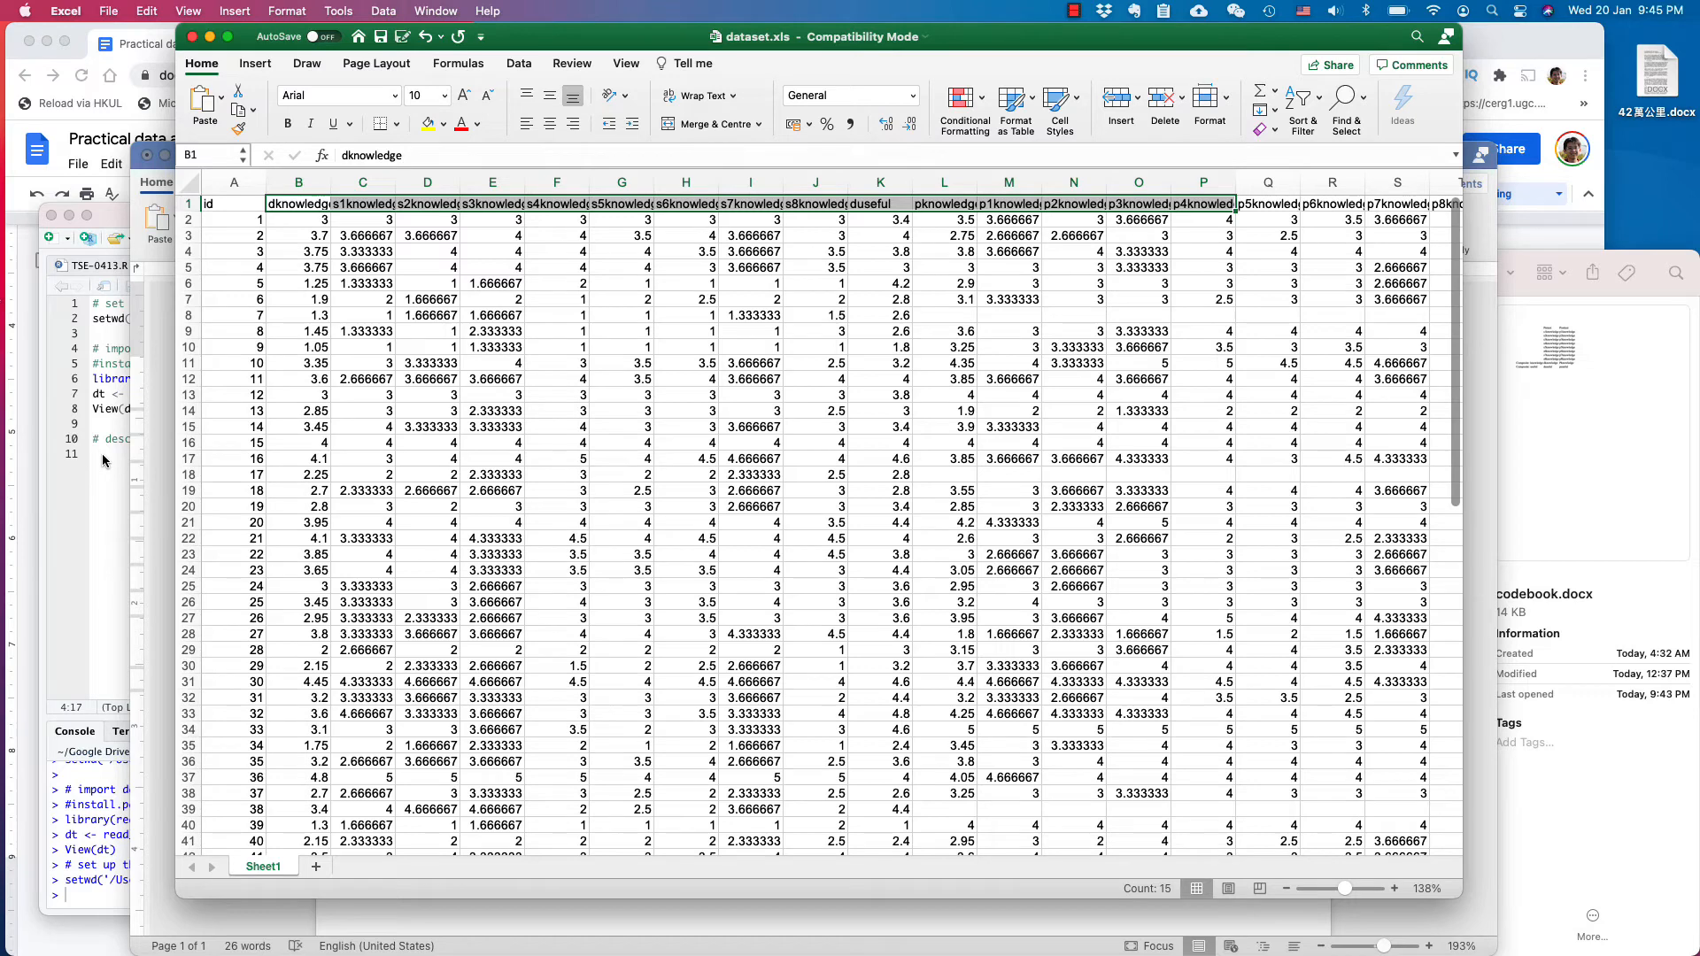
pyautogui.click(676, 215)
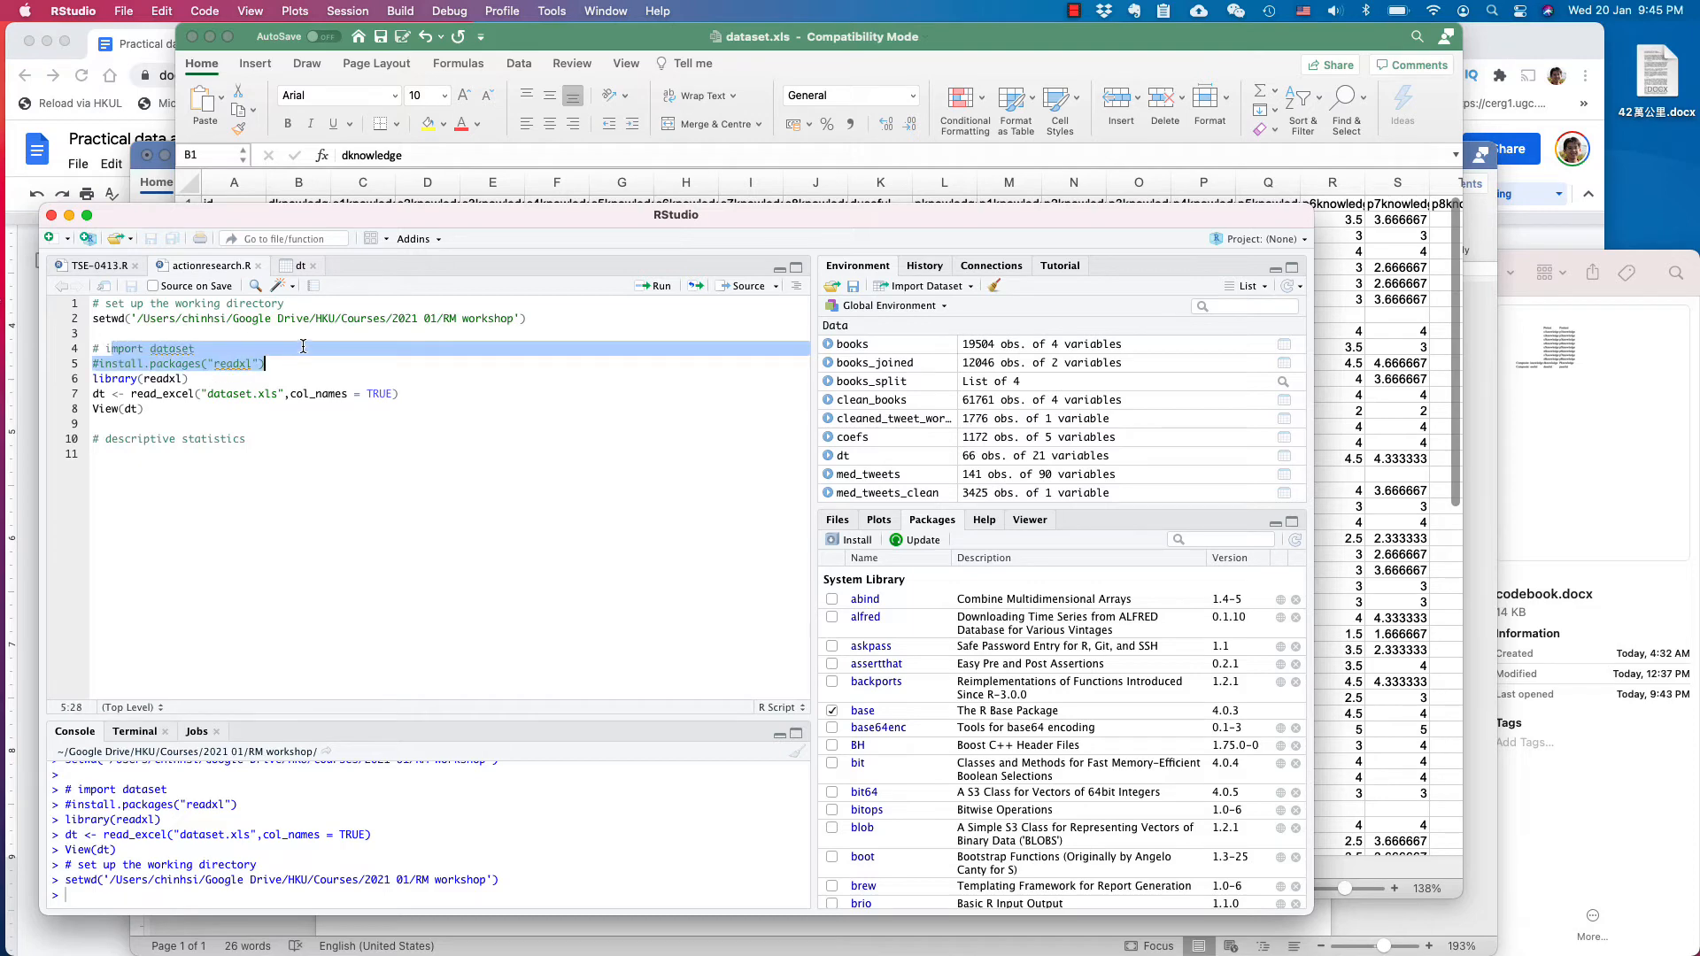
# Change the comment to 'import the dataset', uncomment install.packages("readxl"), and run it.
pyautogui.click(168, 348)
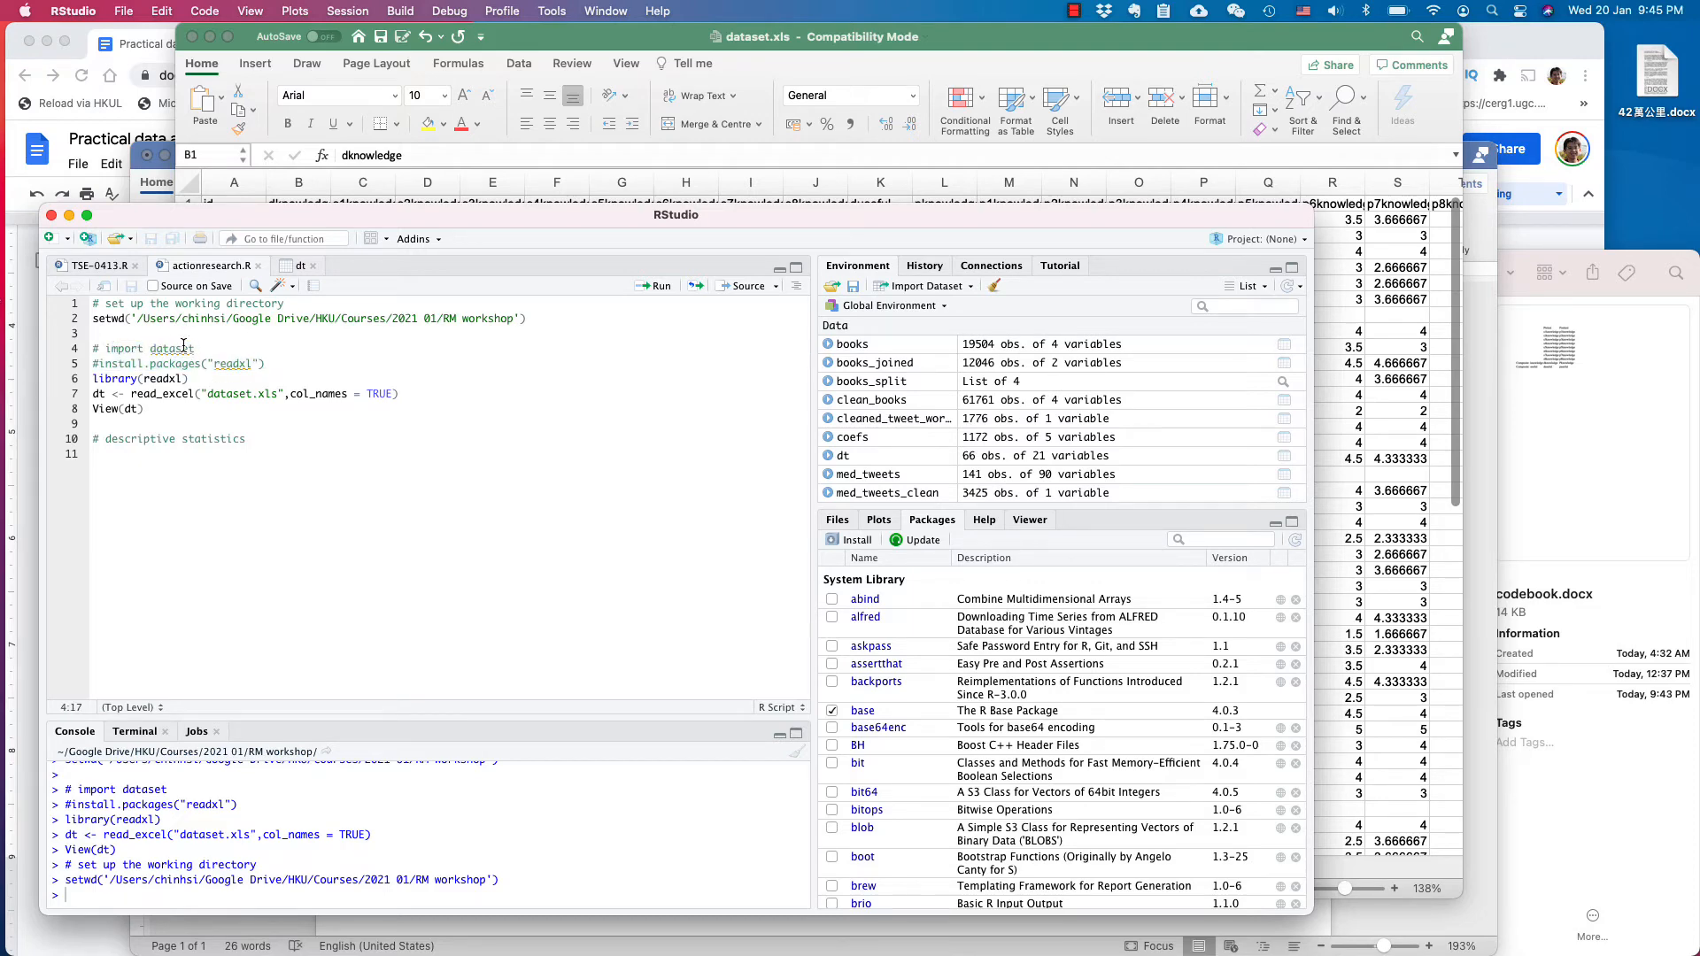
pyautogui.click(150, 348)
pyautogui.write('the ')
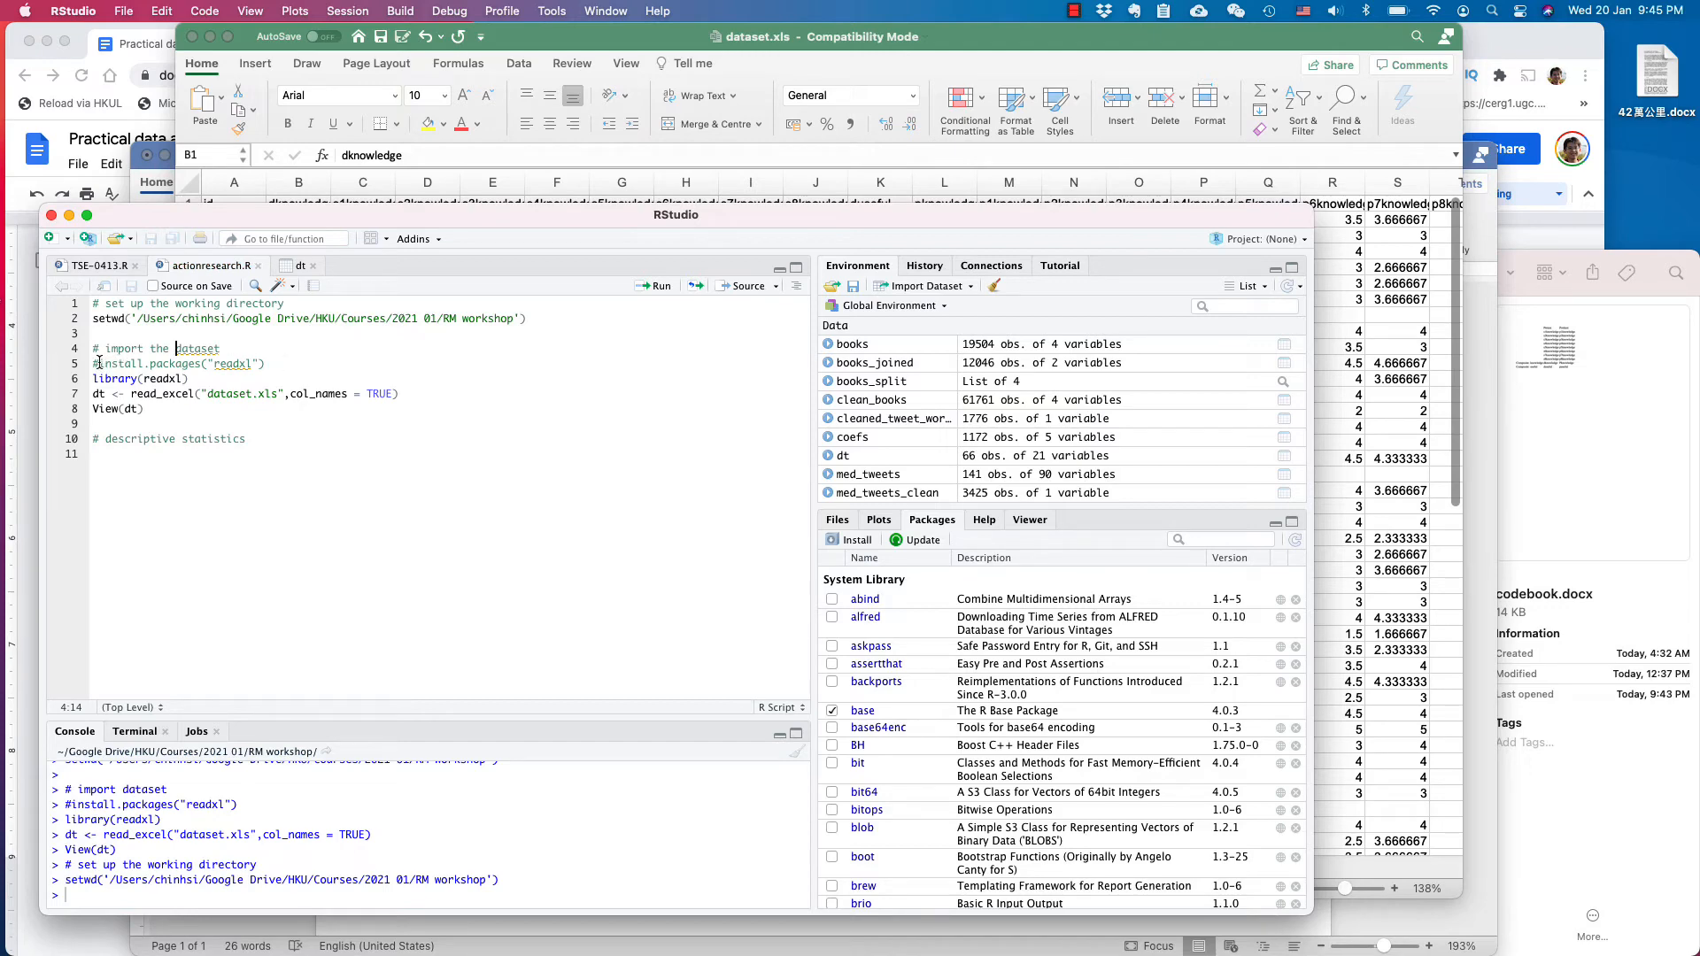
pyautogui.click(98, 363)
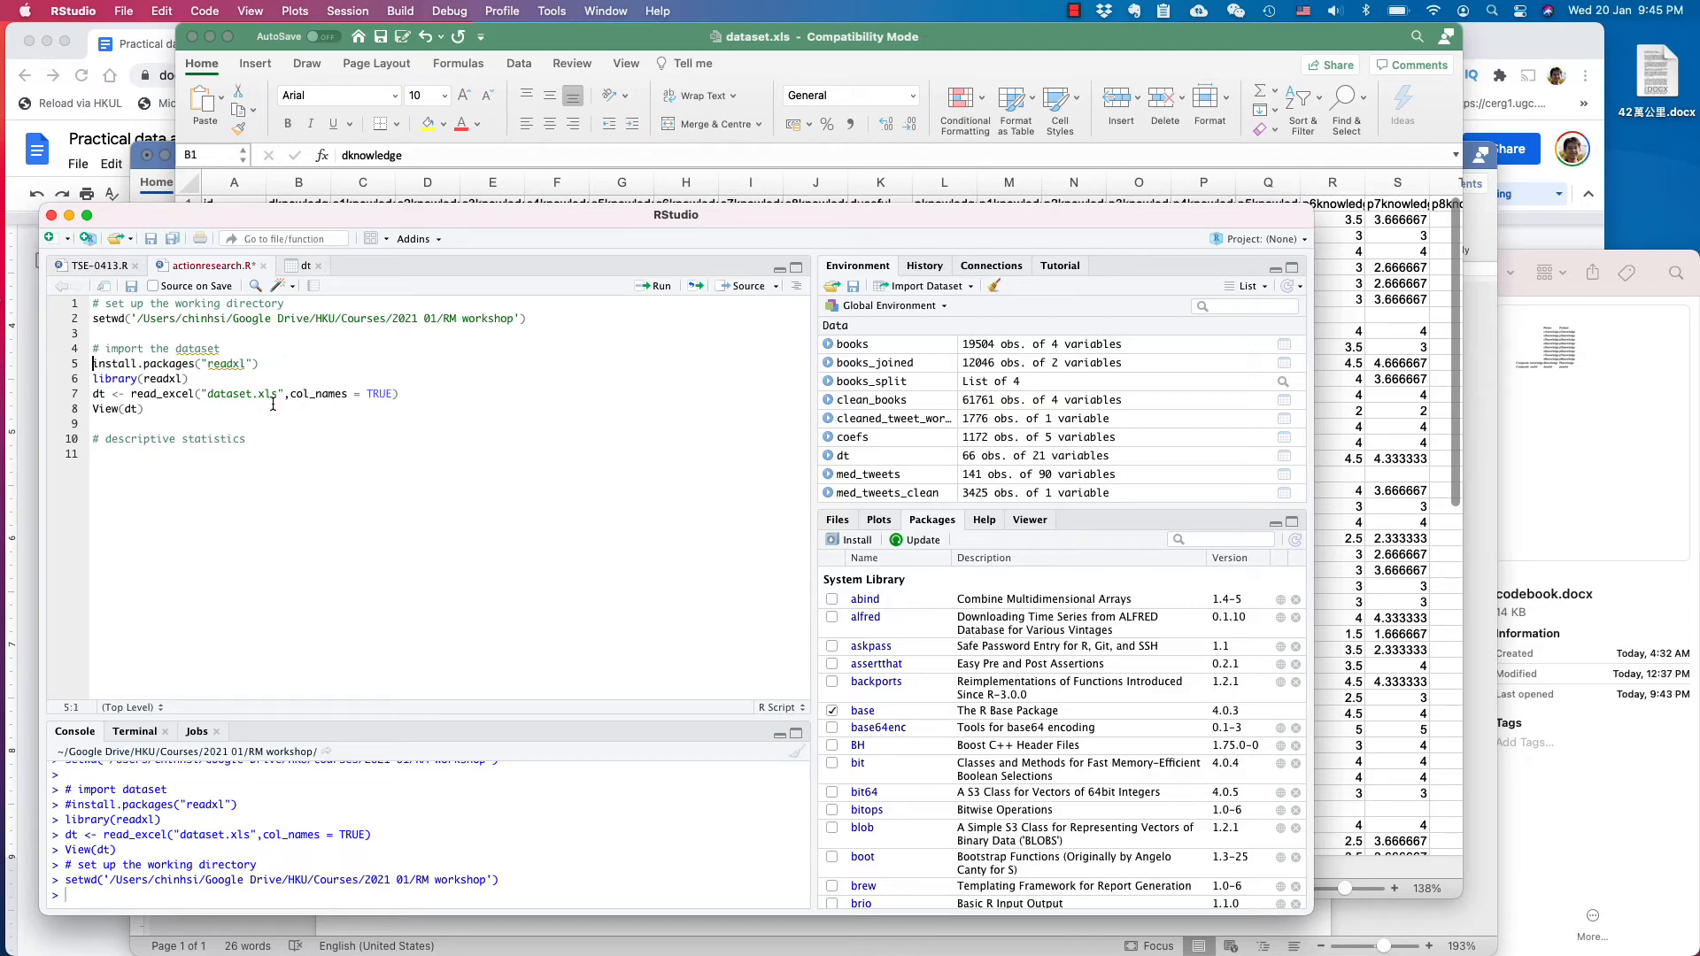
pyautogui.click(173, 362)
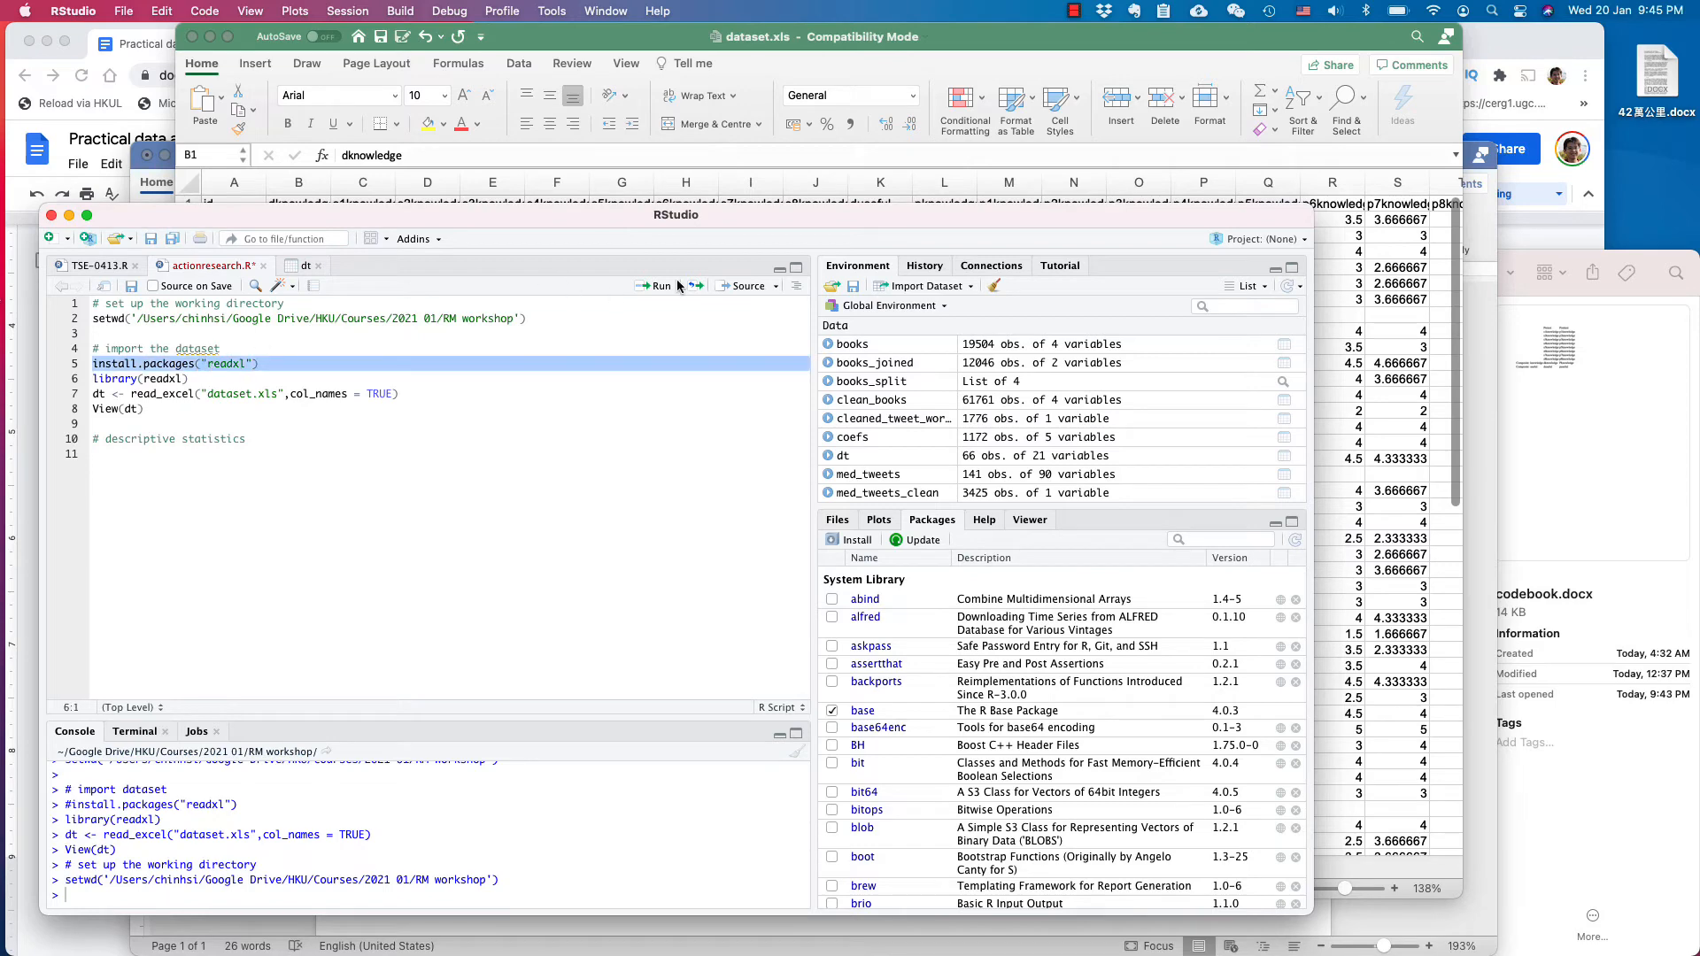
pyautogui.moveTo(658, 285)
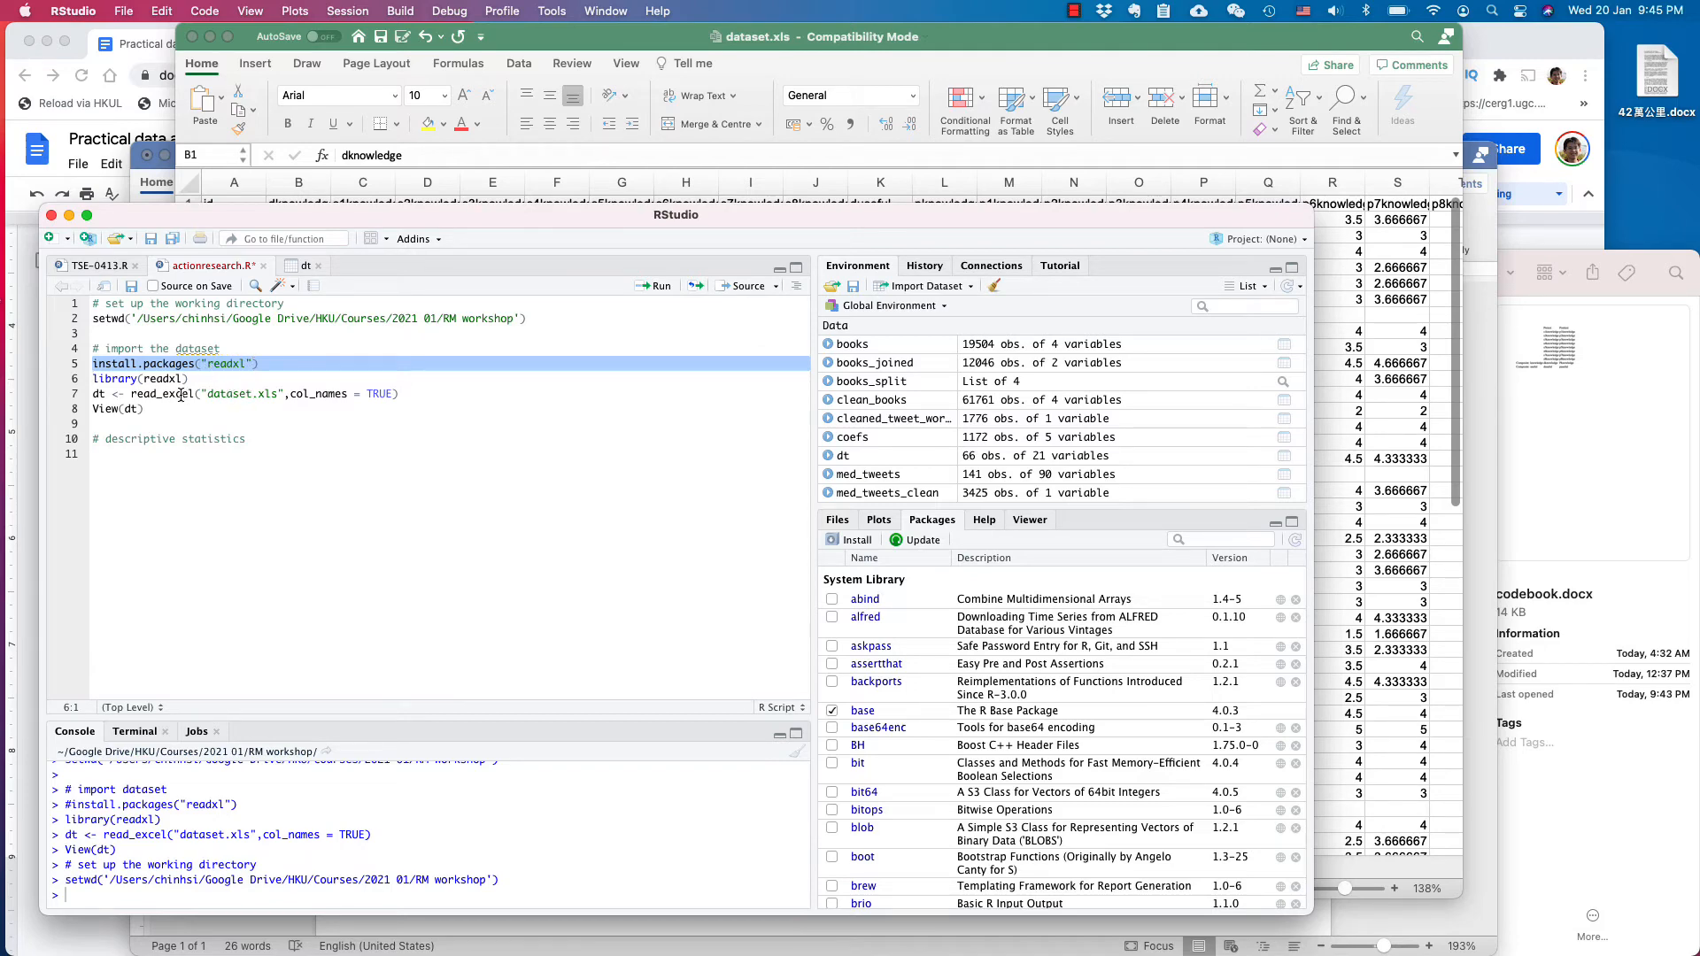
pyautogui.moveTo(656, 285)
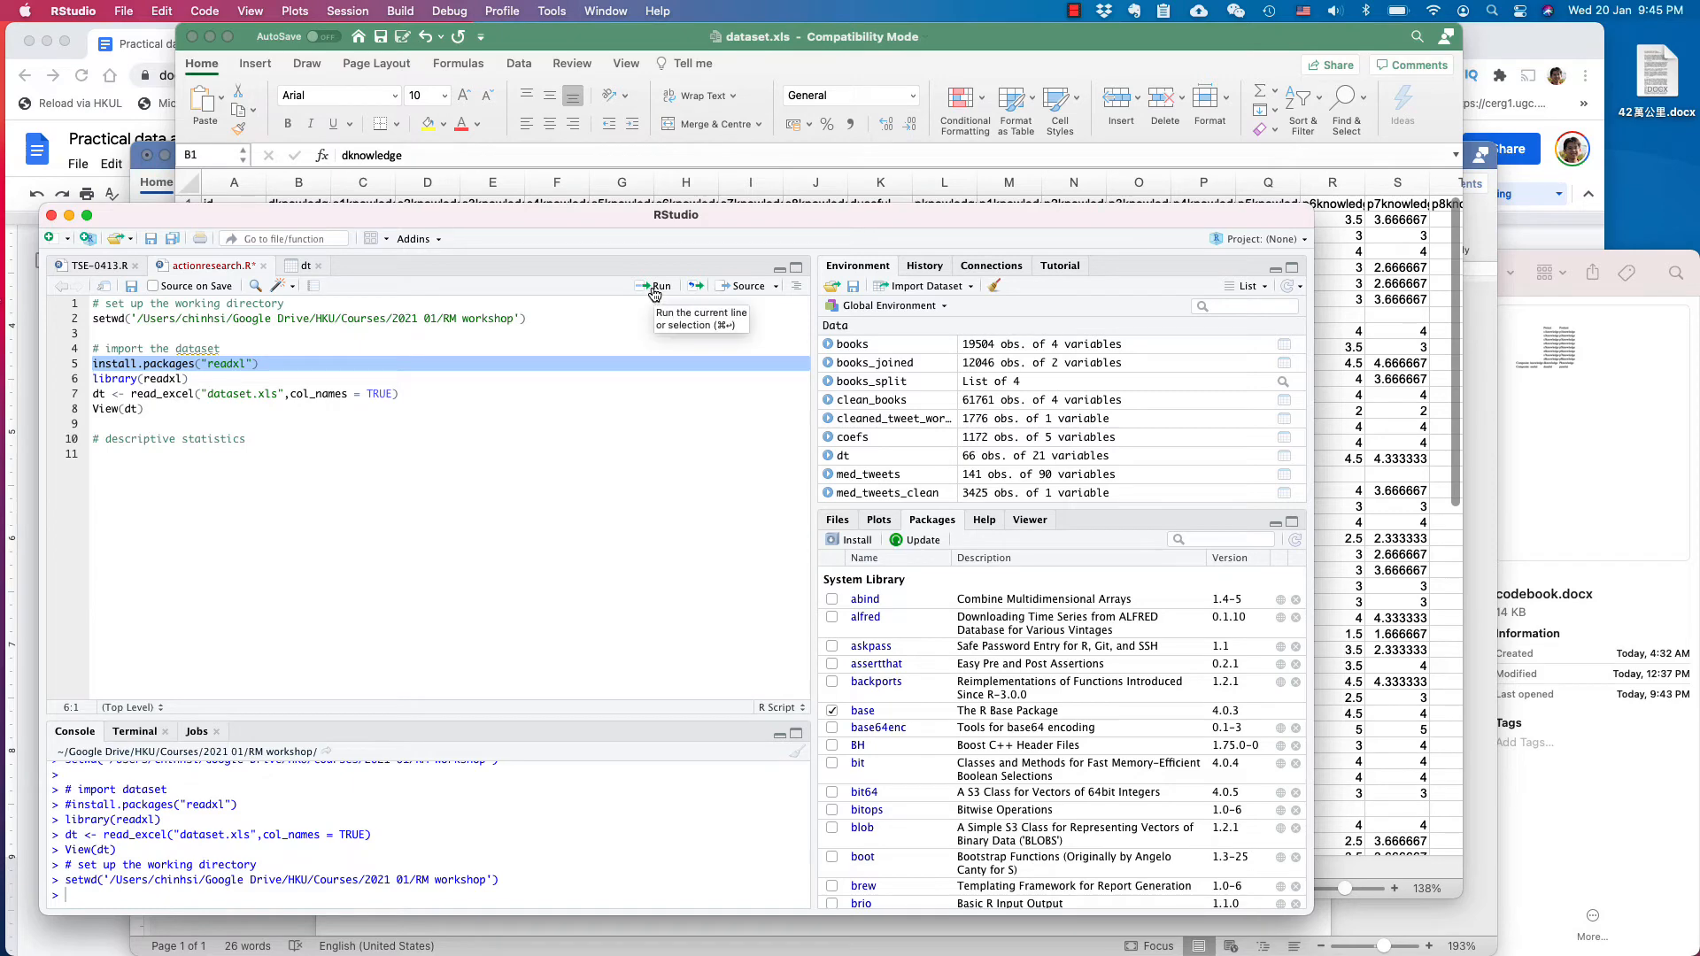
pyautogui.click(657, 285)
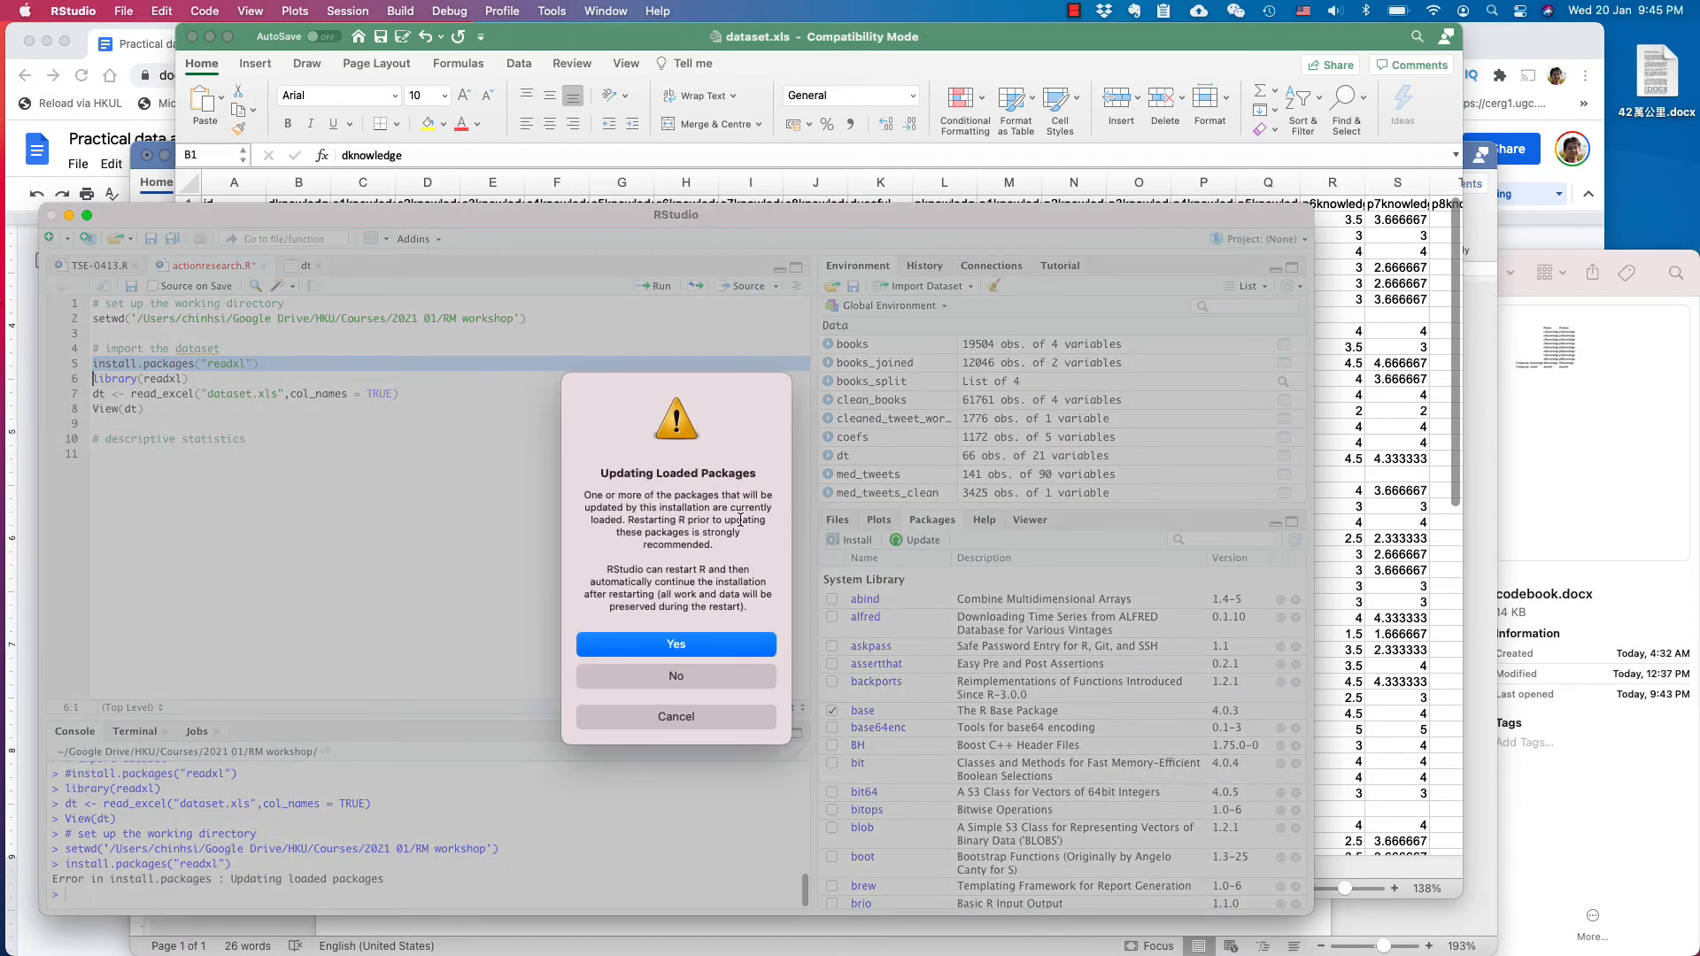
pyautogui.moveTo(681, 629)
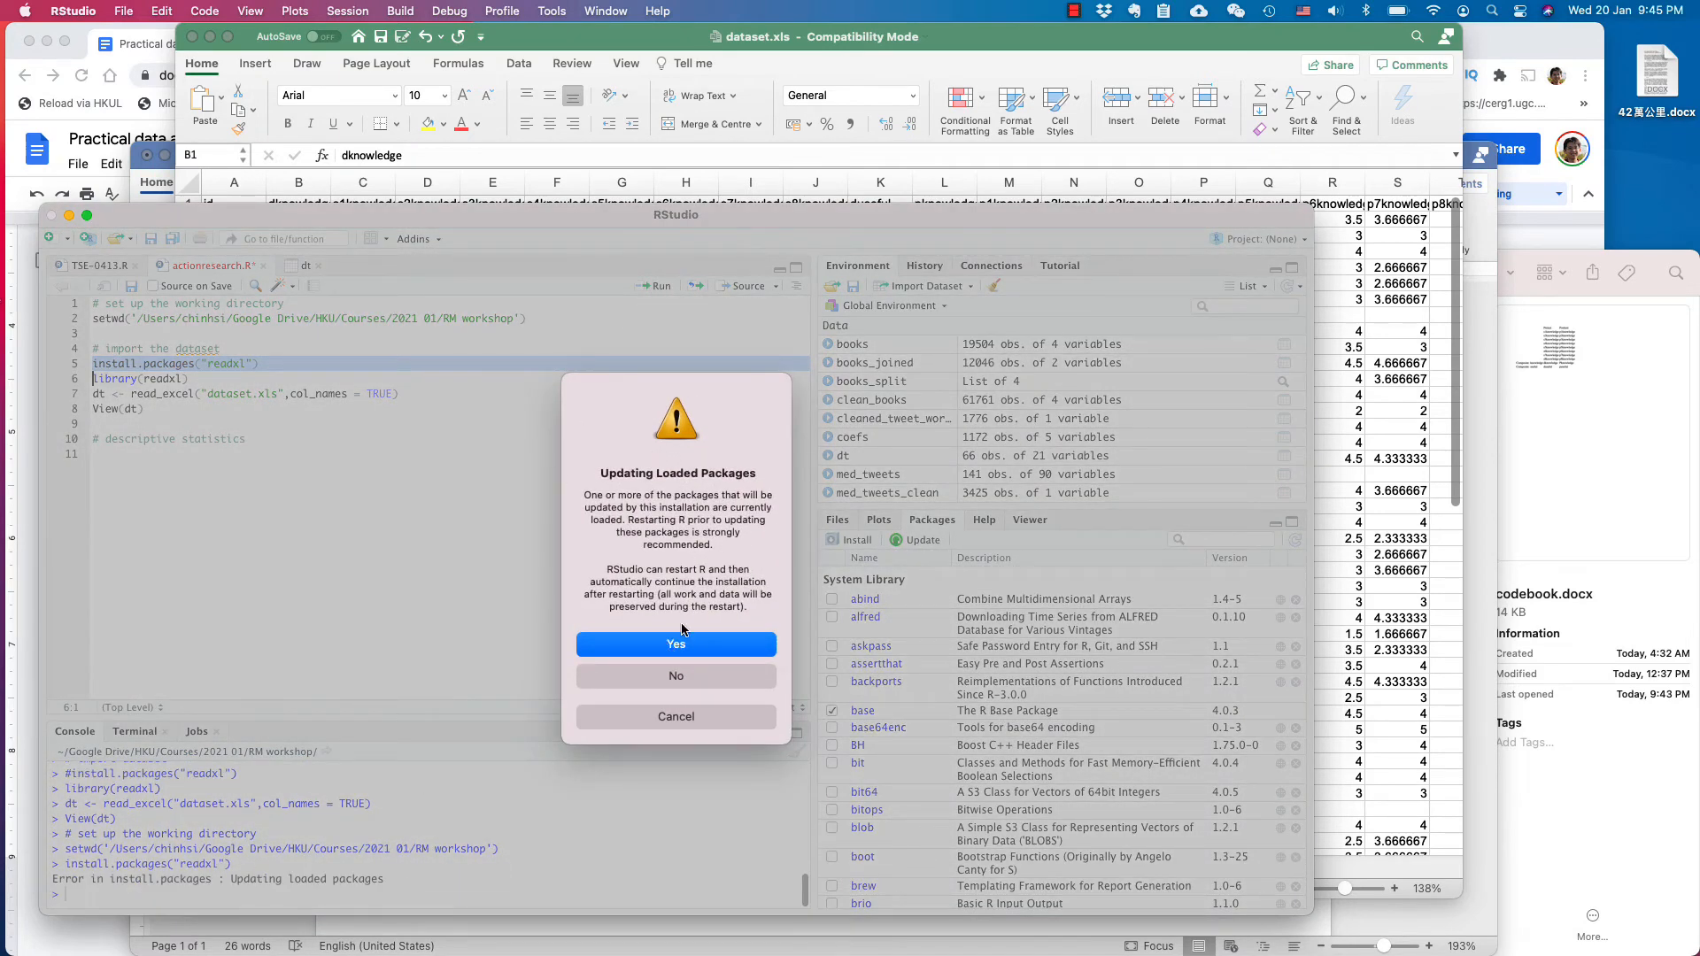
# Confirm restarting R for the readxl install, then run library(readxl).
pyautogui.click(674, 642)
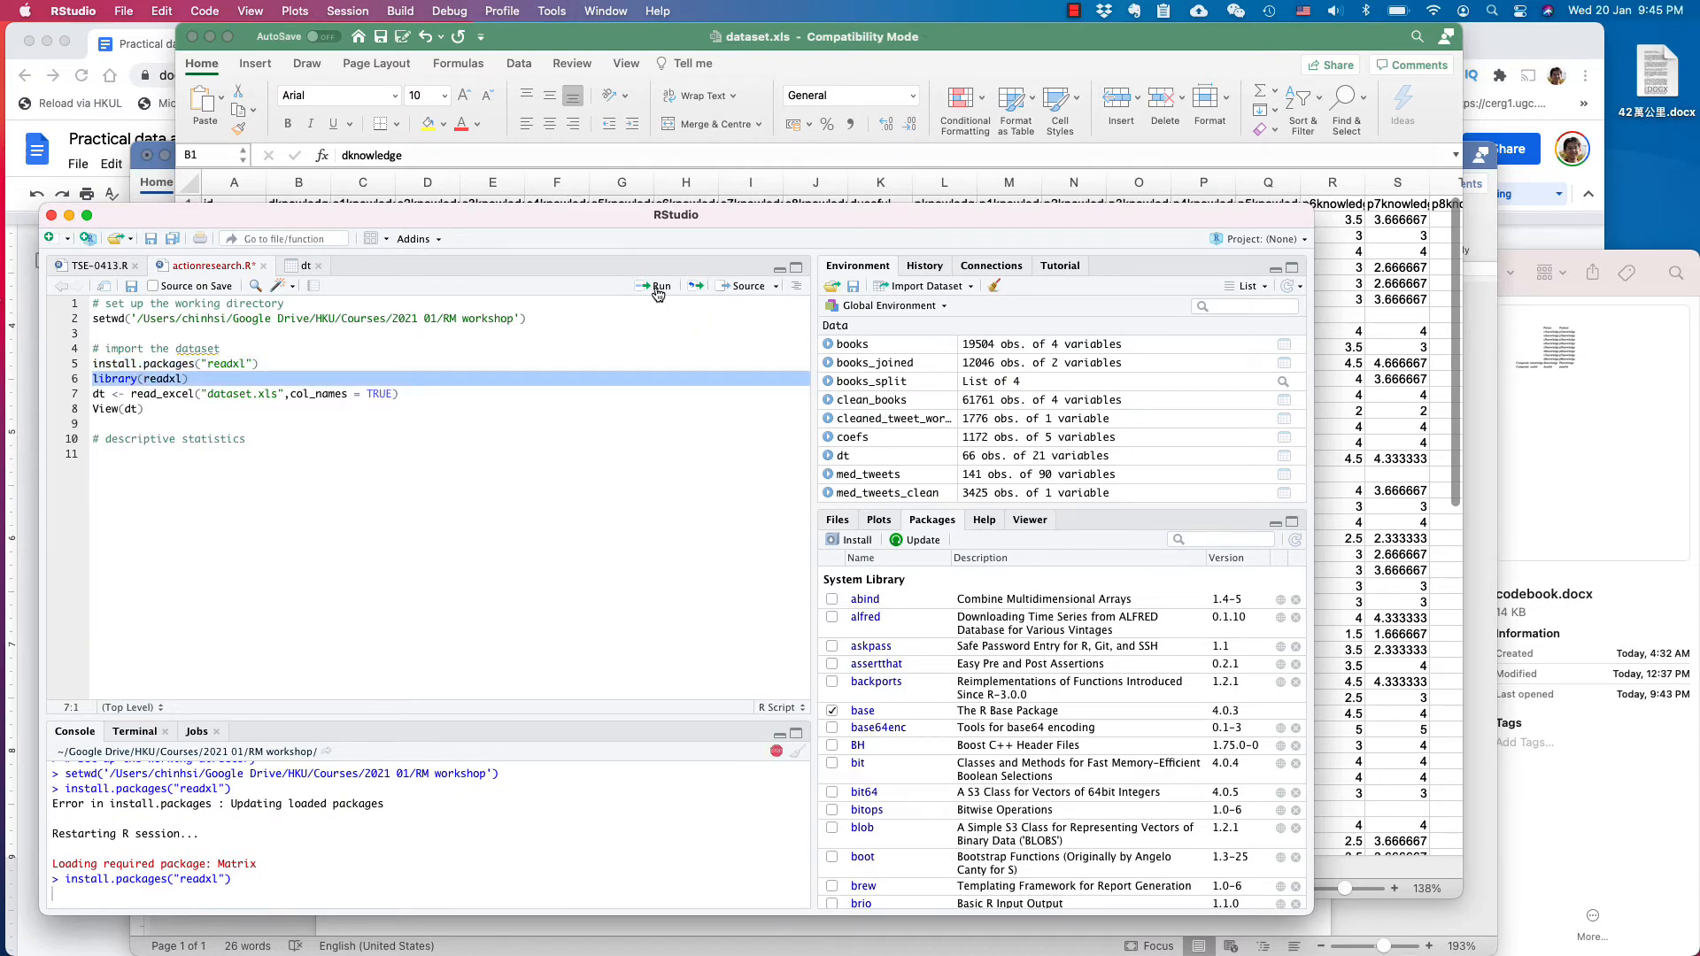
pyautogui.click(655, 285)
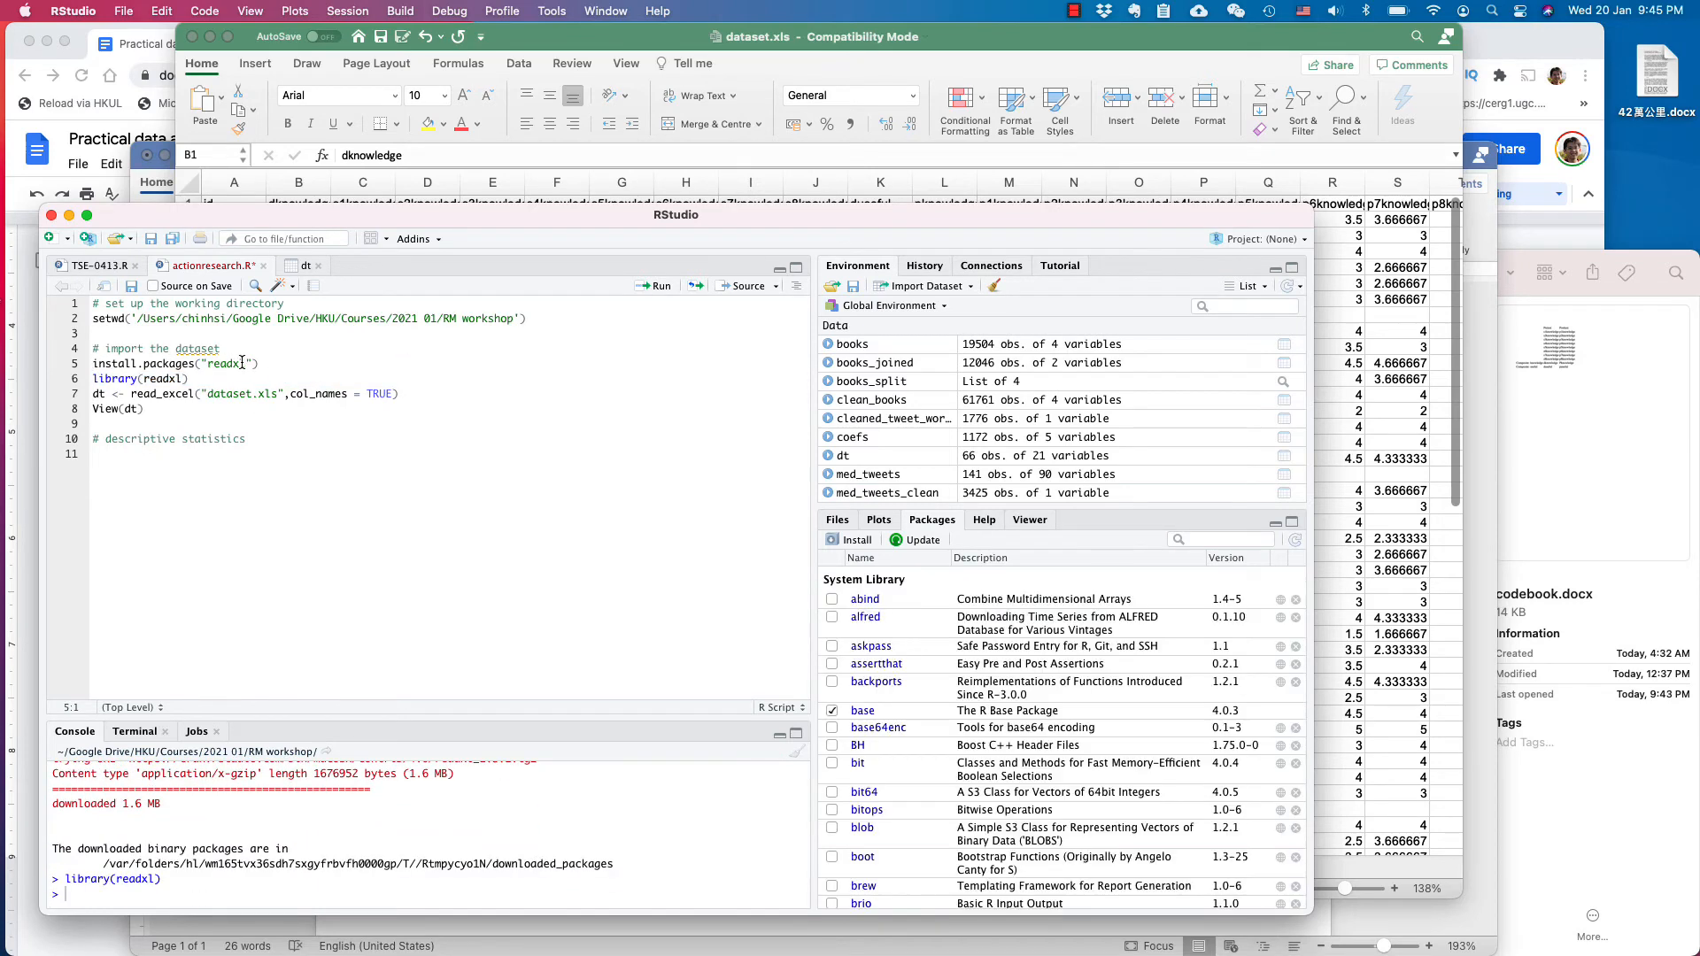
# Comment out install.packages("readxl") again, leaving library(readxl) and read_excel active.
pyautogui.click(99, 363)
pyautogui.write('#')
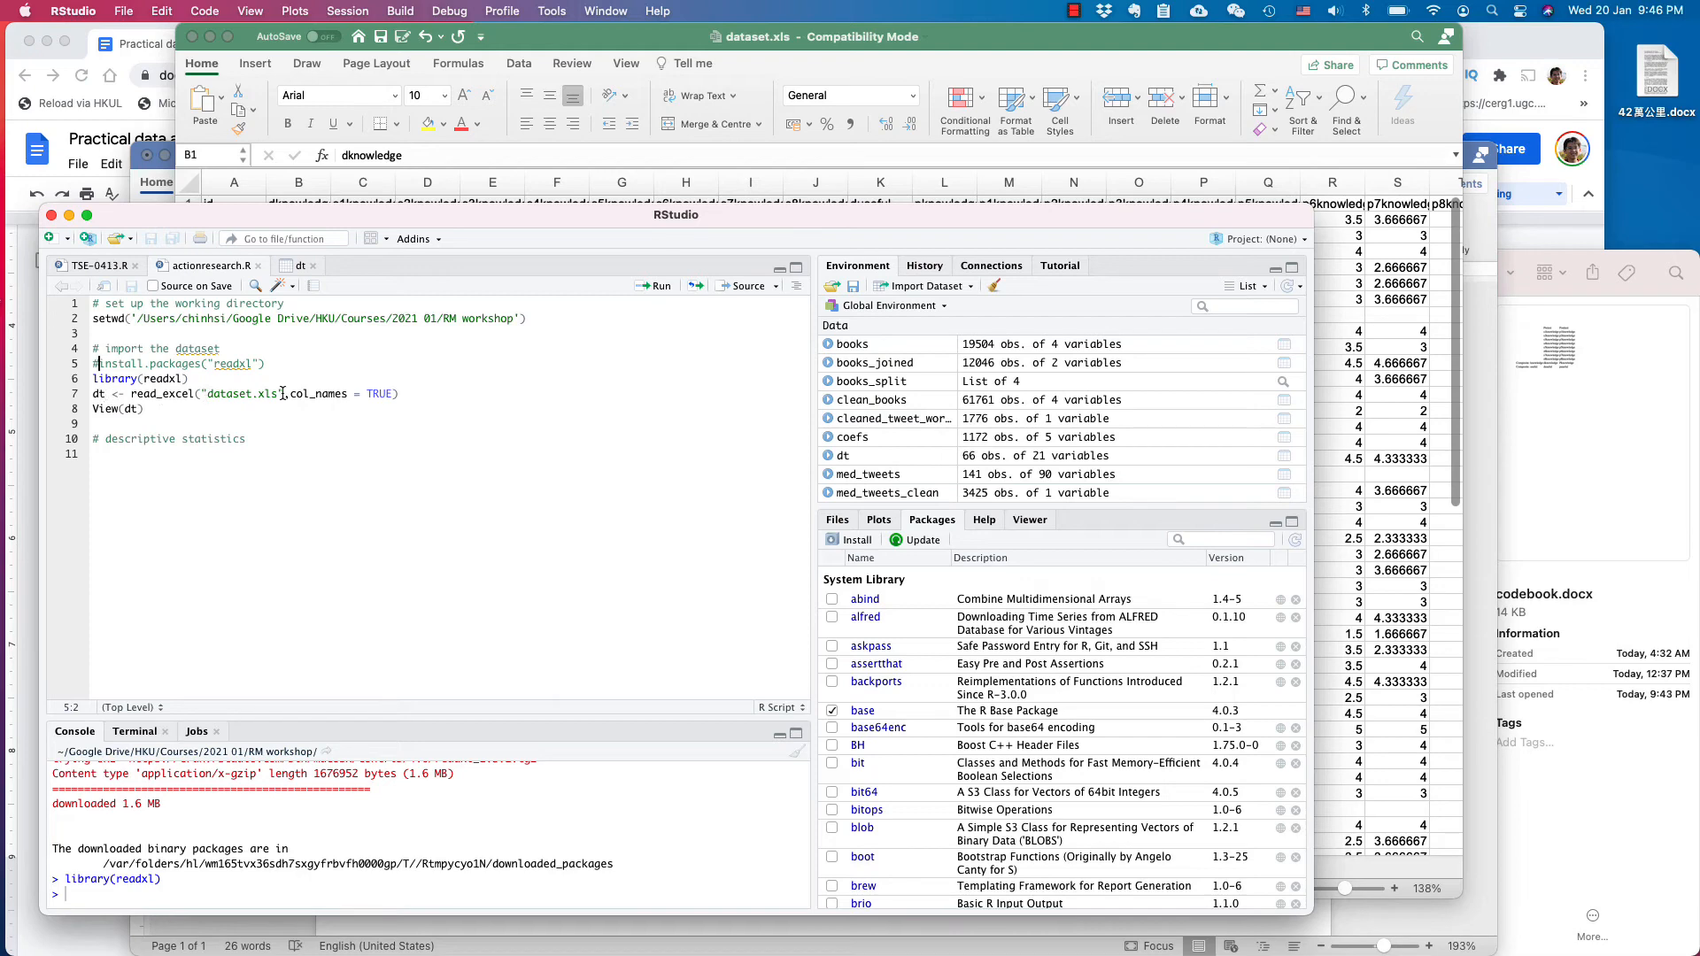
pyautogui.click(220, 393)
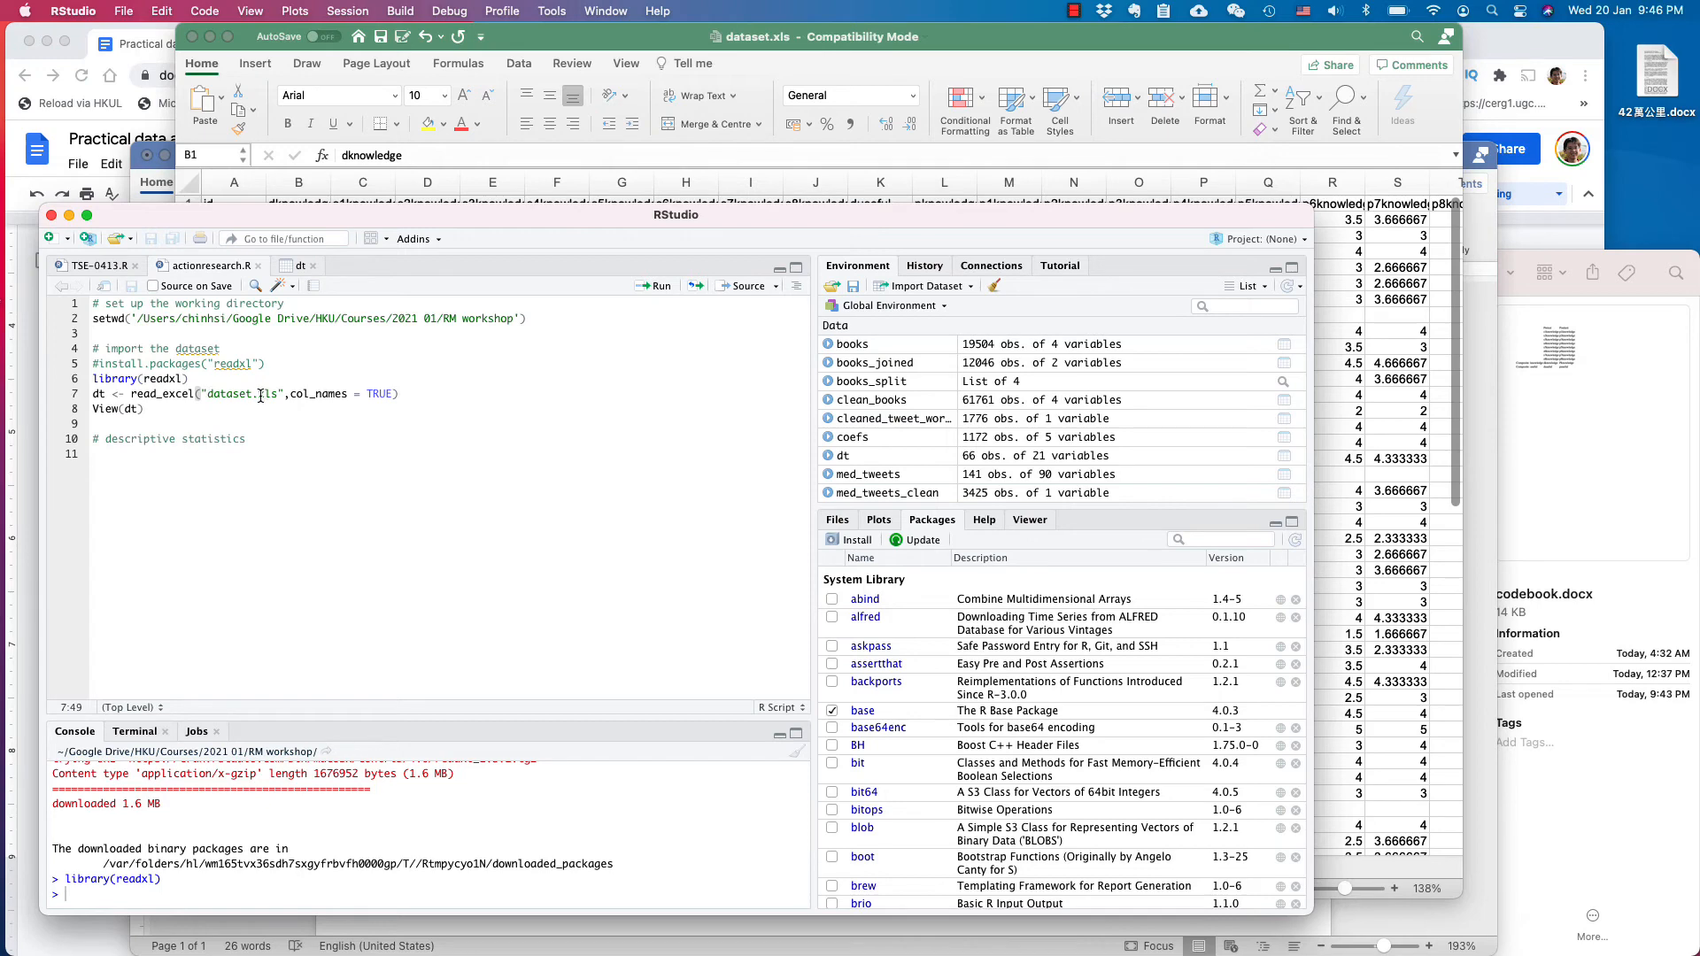
pyautogui.moveTo(1506, 262)
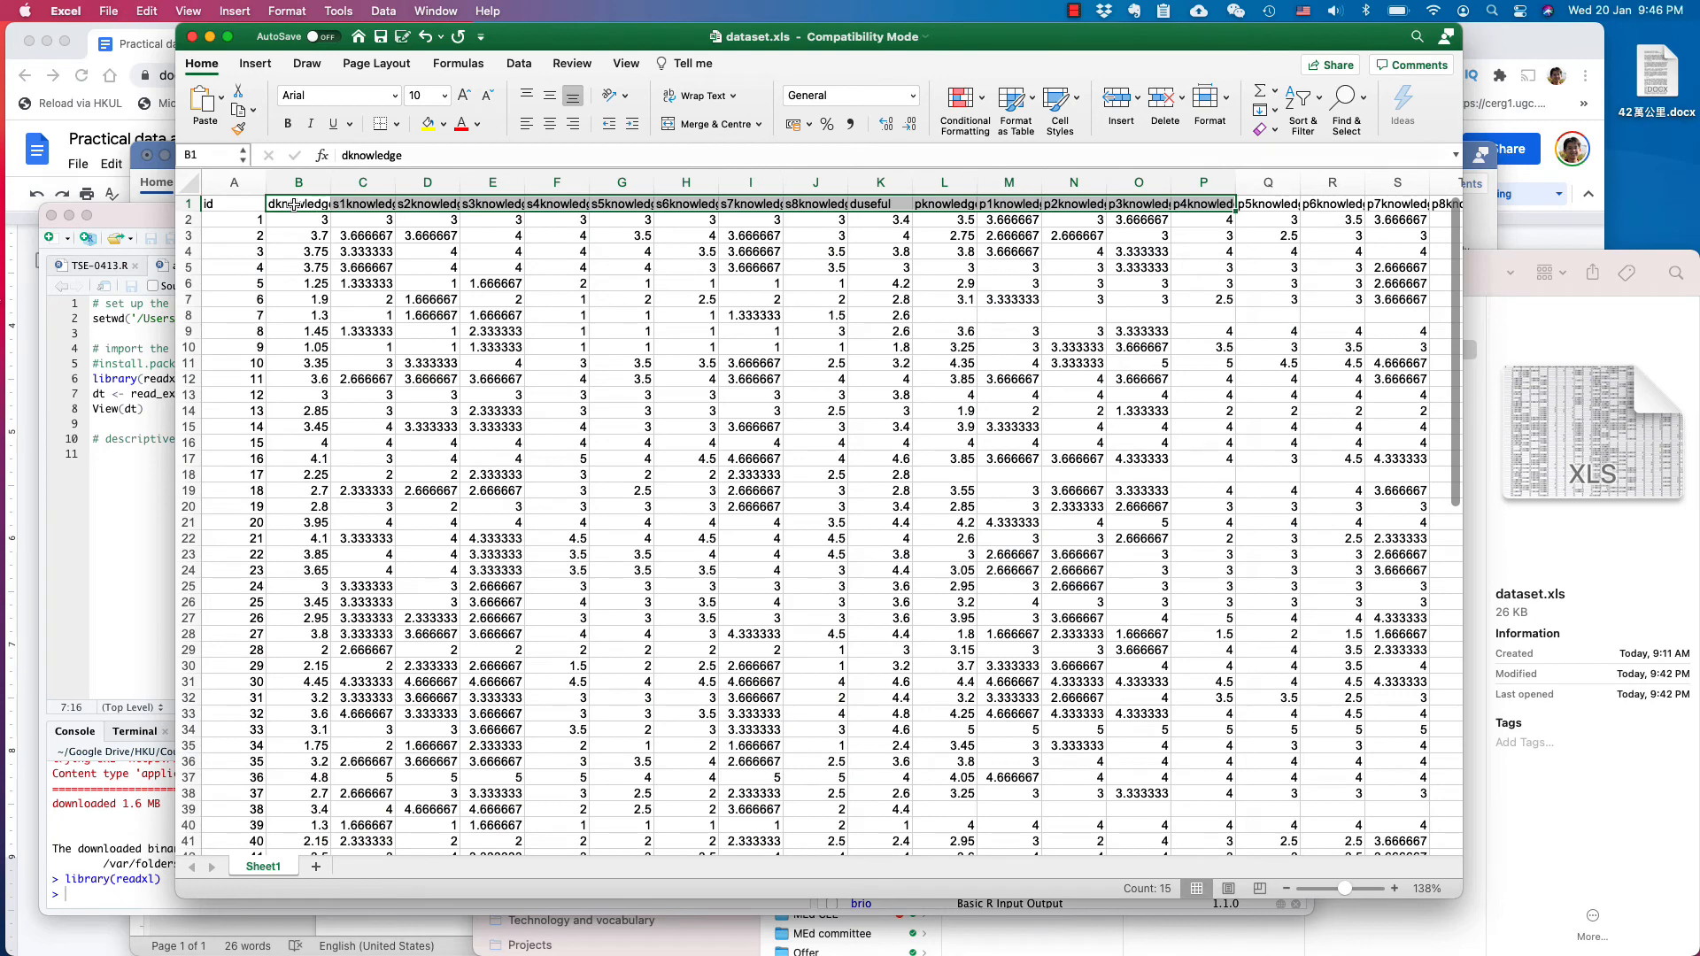
# Bring the actionresearch.R script back in front of the dataset.xls sheet.
pyautogui.click(675, 214)
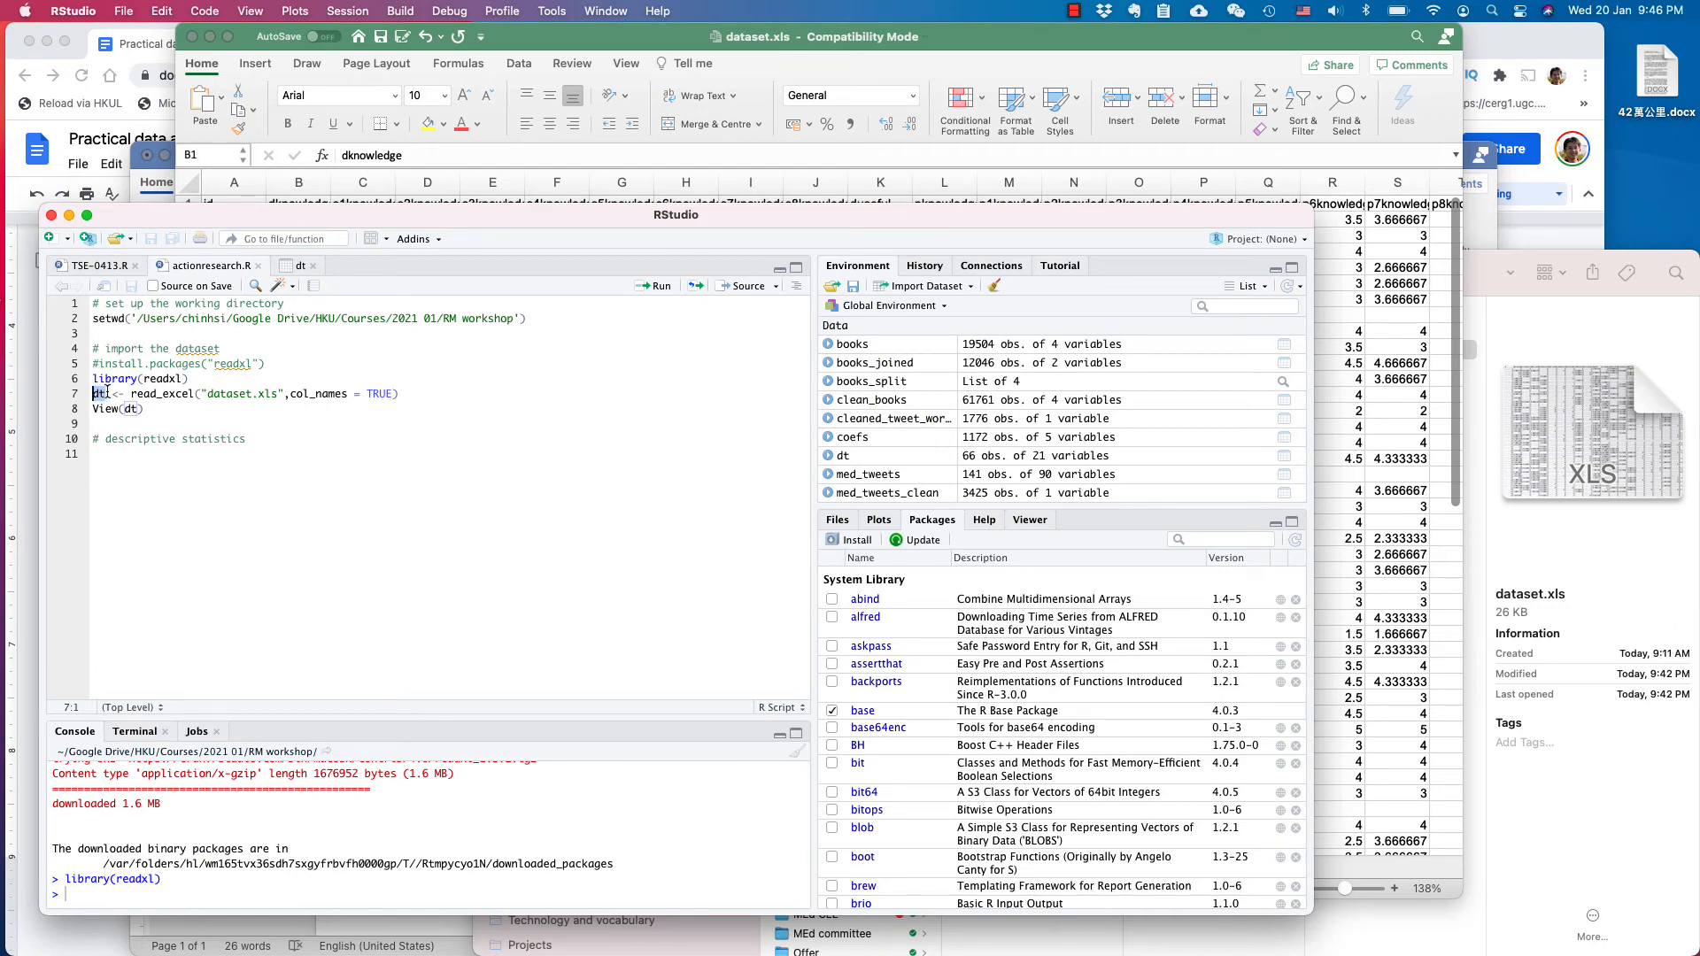
# Run read_excel to import dataset.xls into dt, then View(dt) to show 66 rows and 21 columns.
pyautogui.click(138, 410)
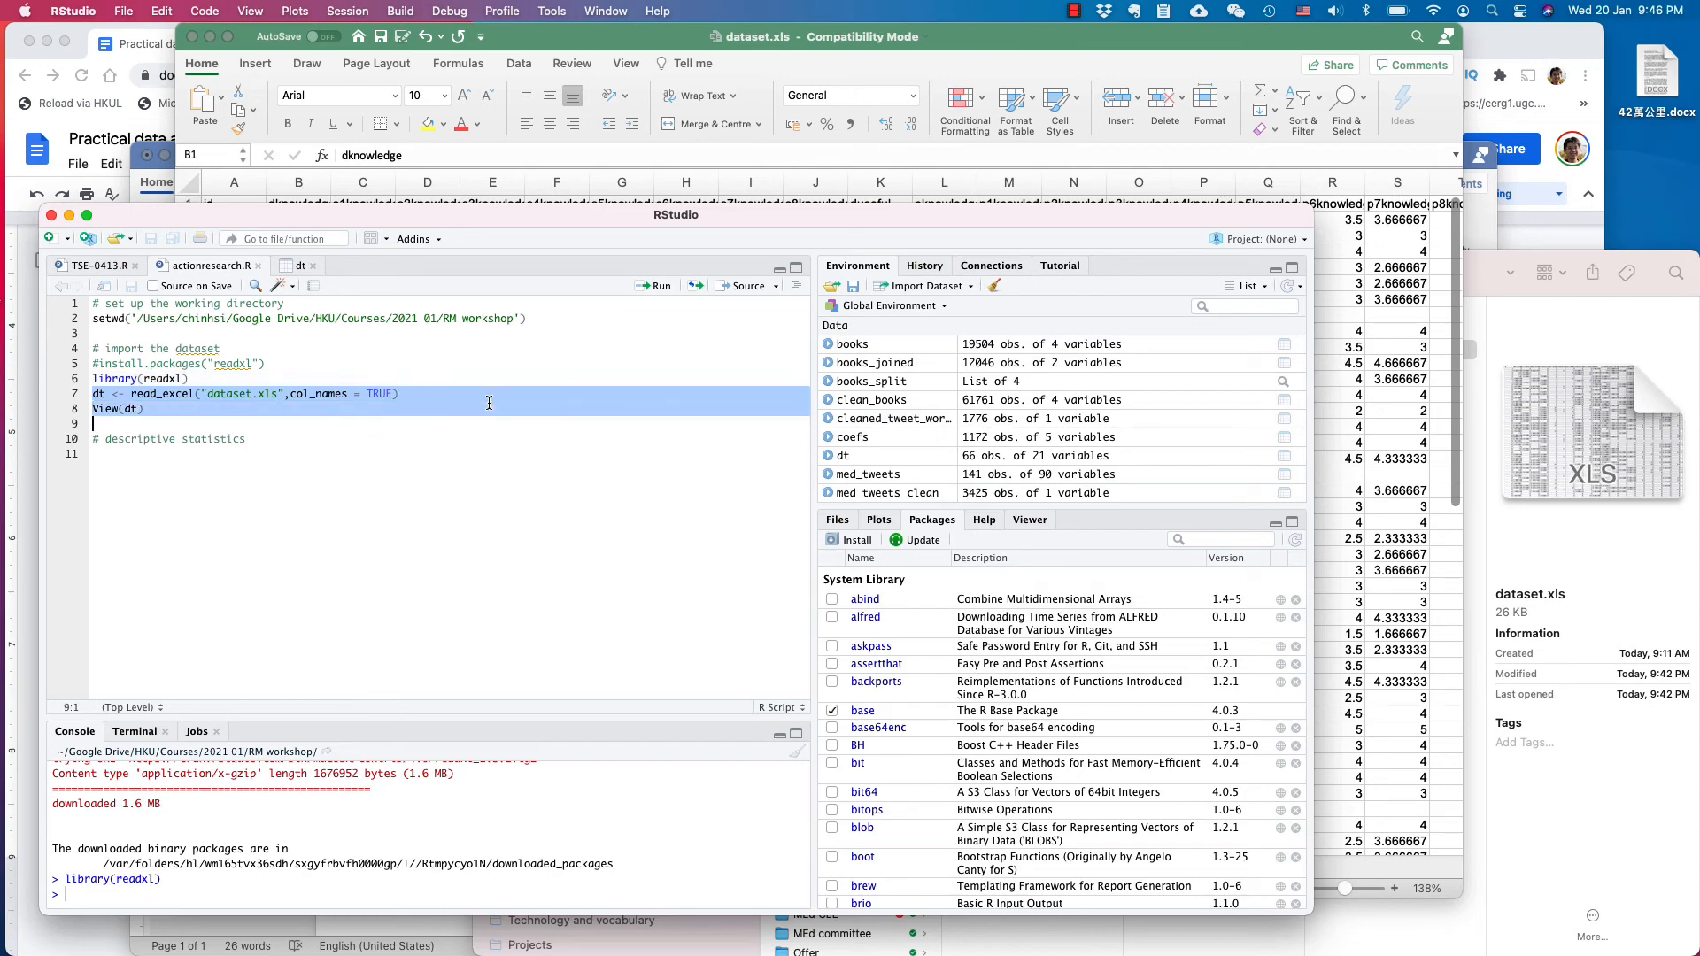
pyautogui.click(657, 286)
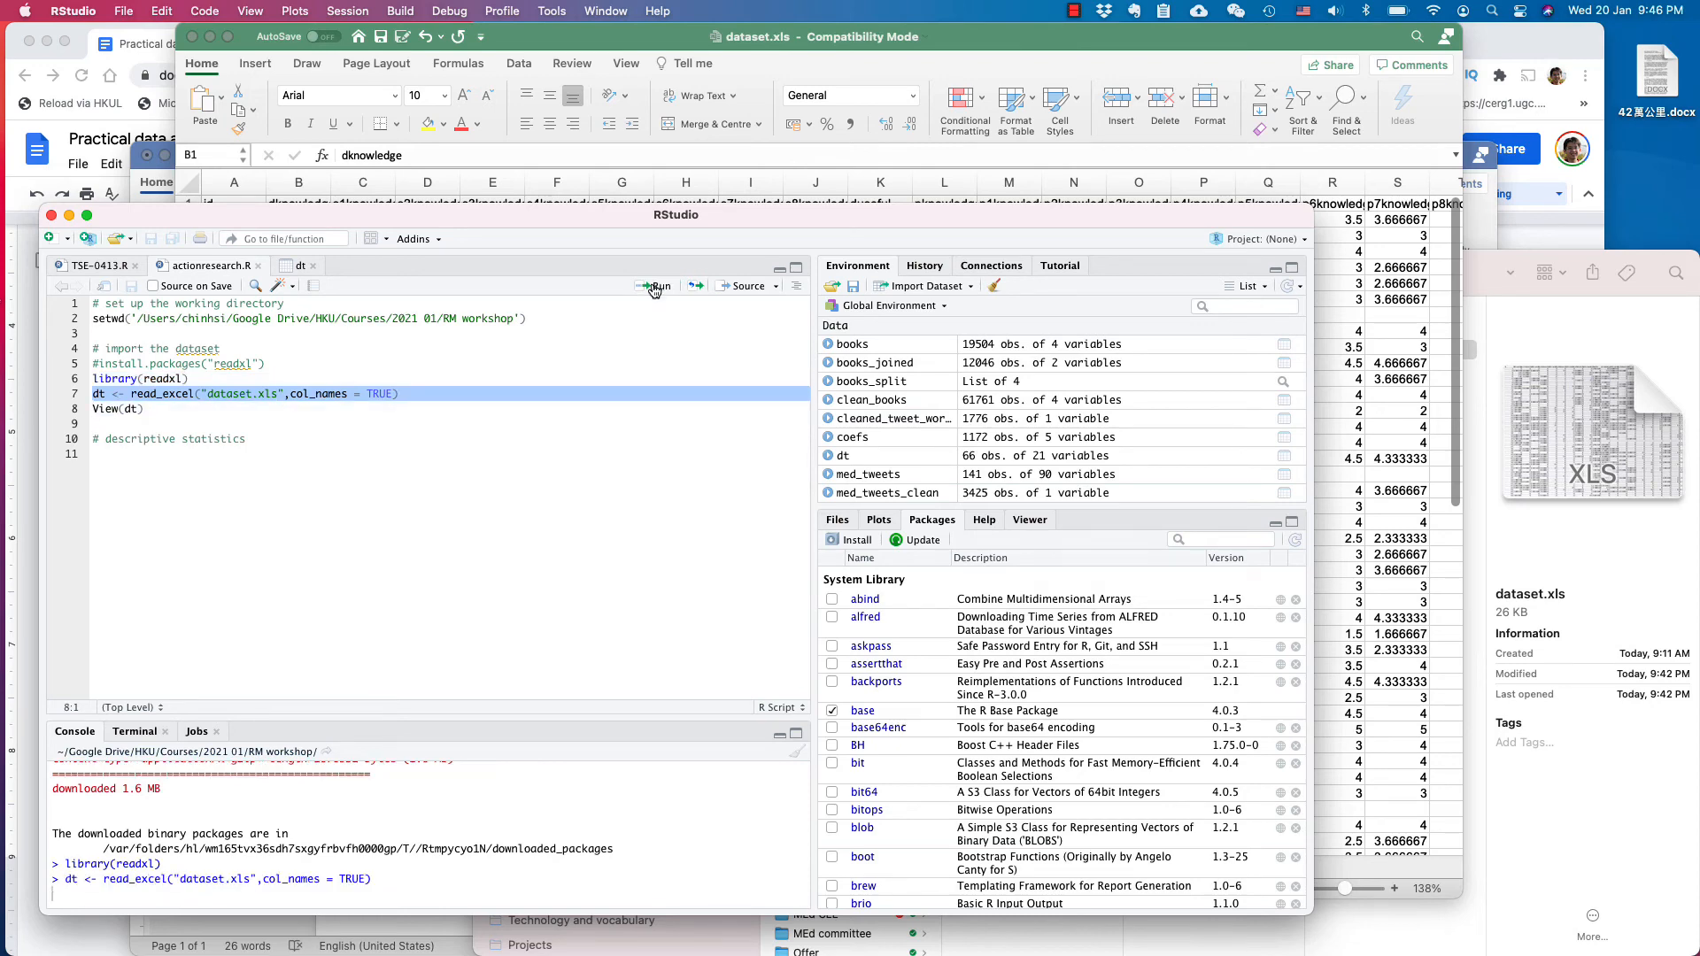
pyautogui.click(655, 285)
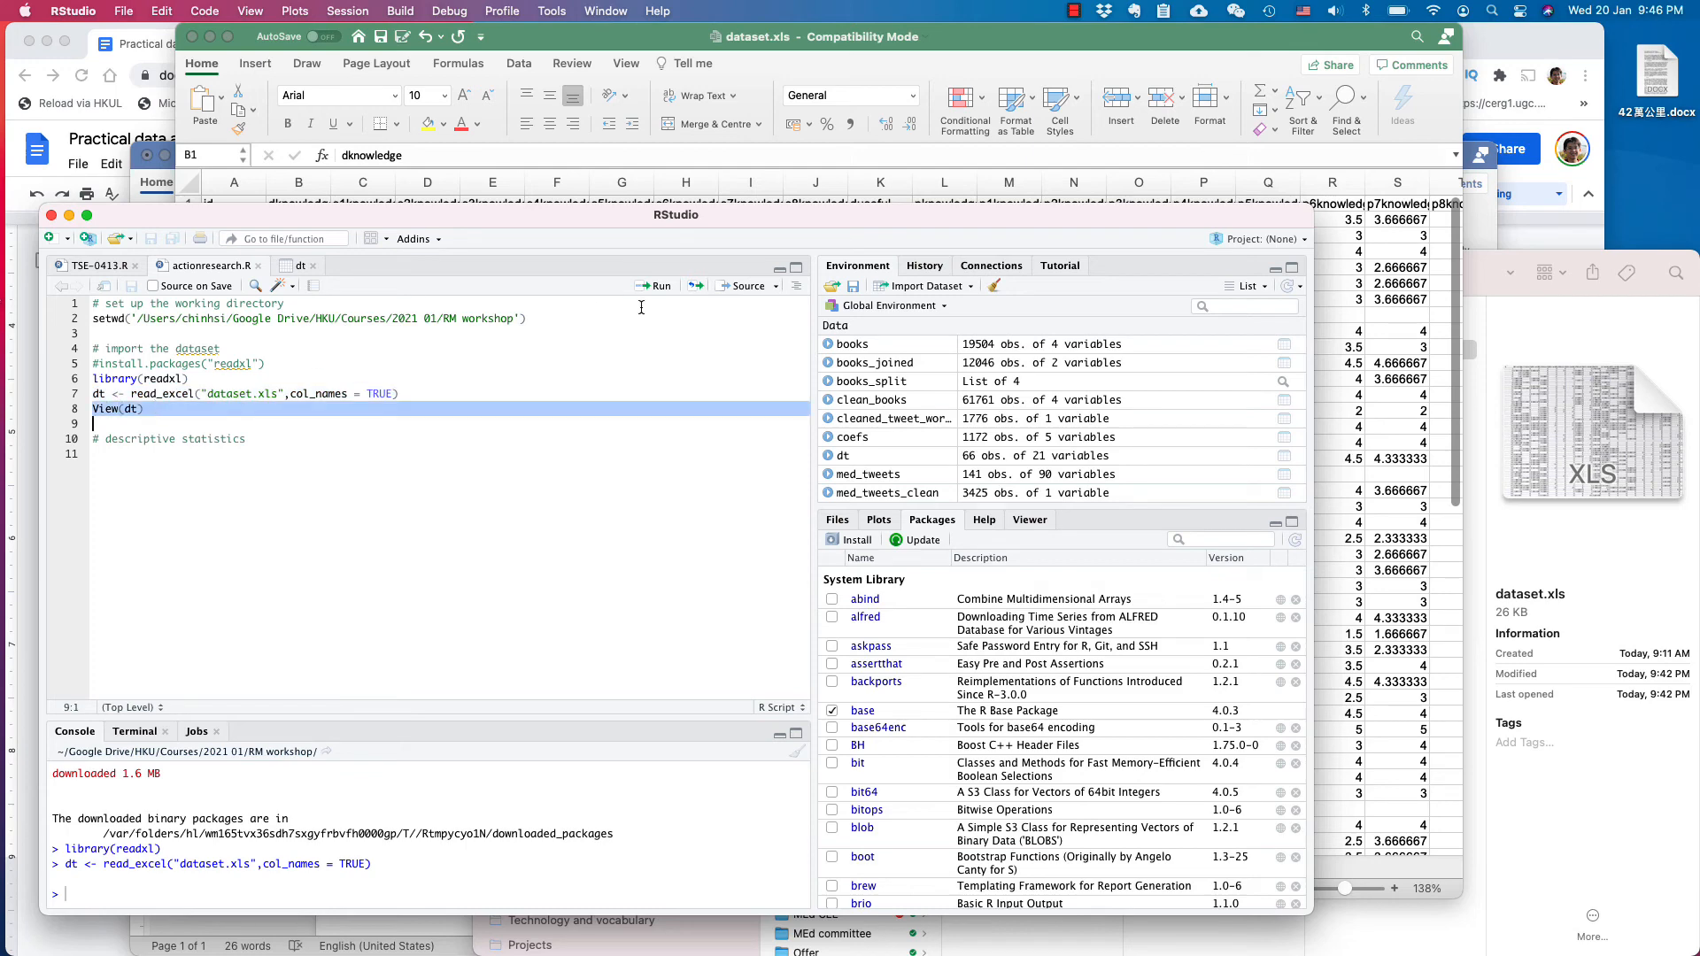
pyautogui.click(654, 285)
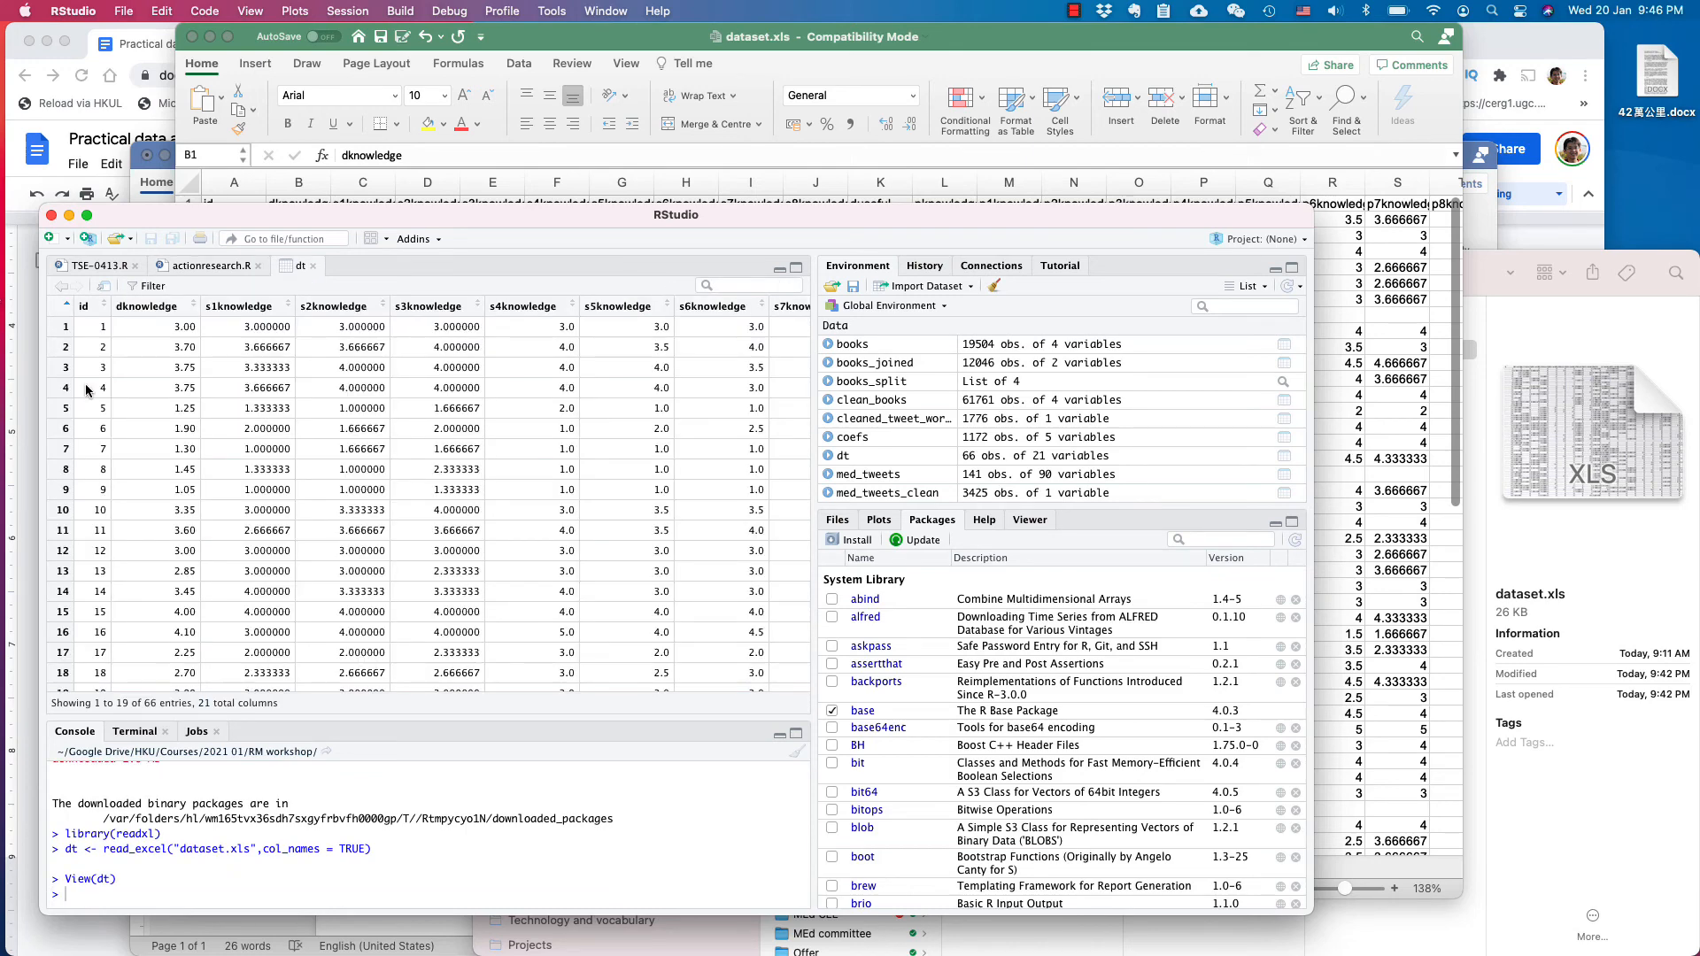
# Compare dt with the Excel sheet, then return to actionresearch.R near the setwd and library(readxl) lines.
pyautogui.hscroll(3)
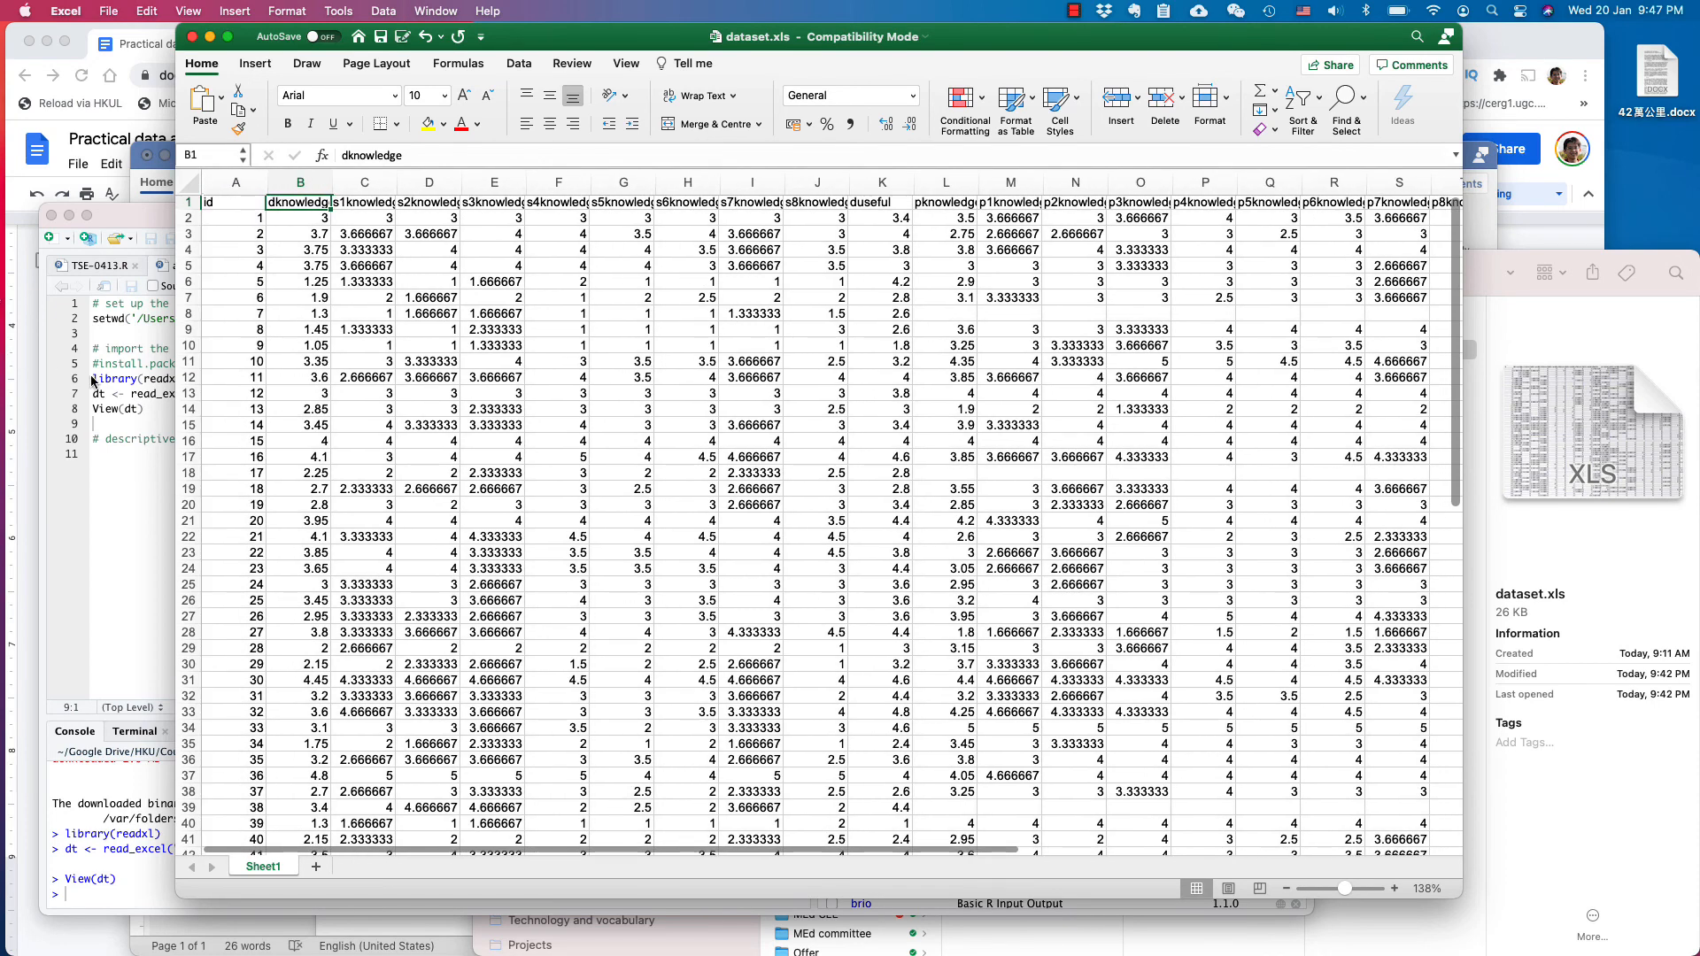
pyautogui.click(672, 214)
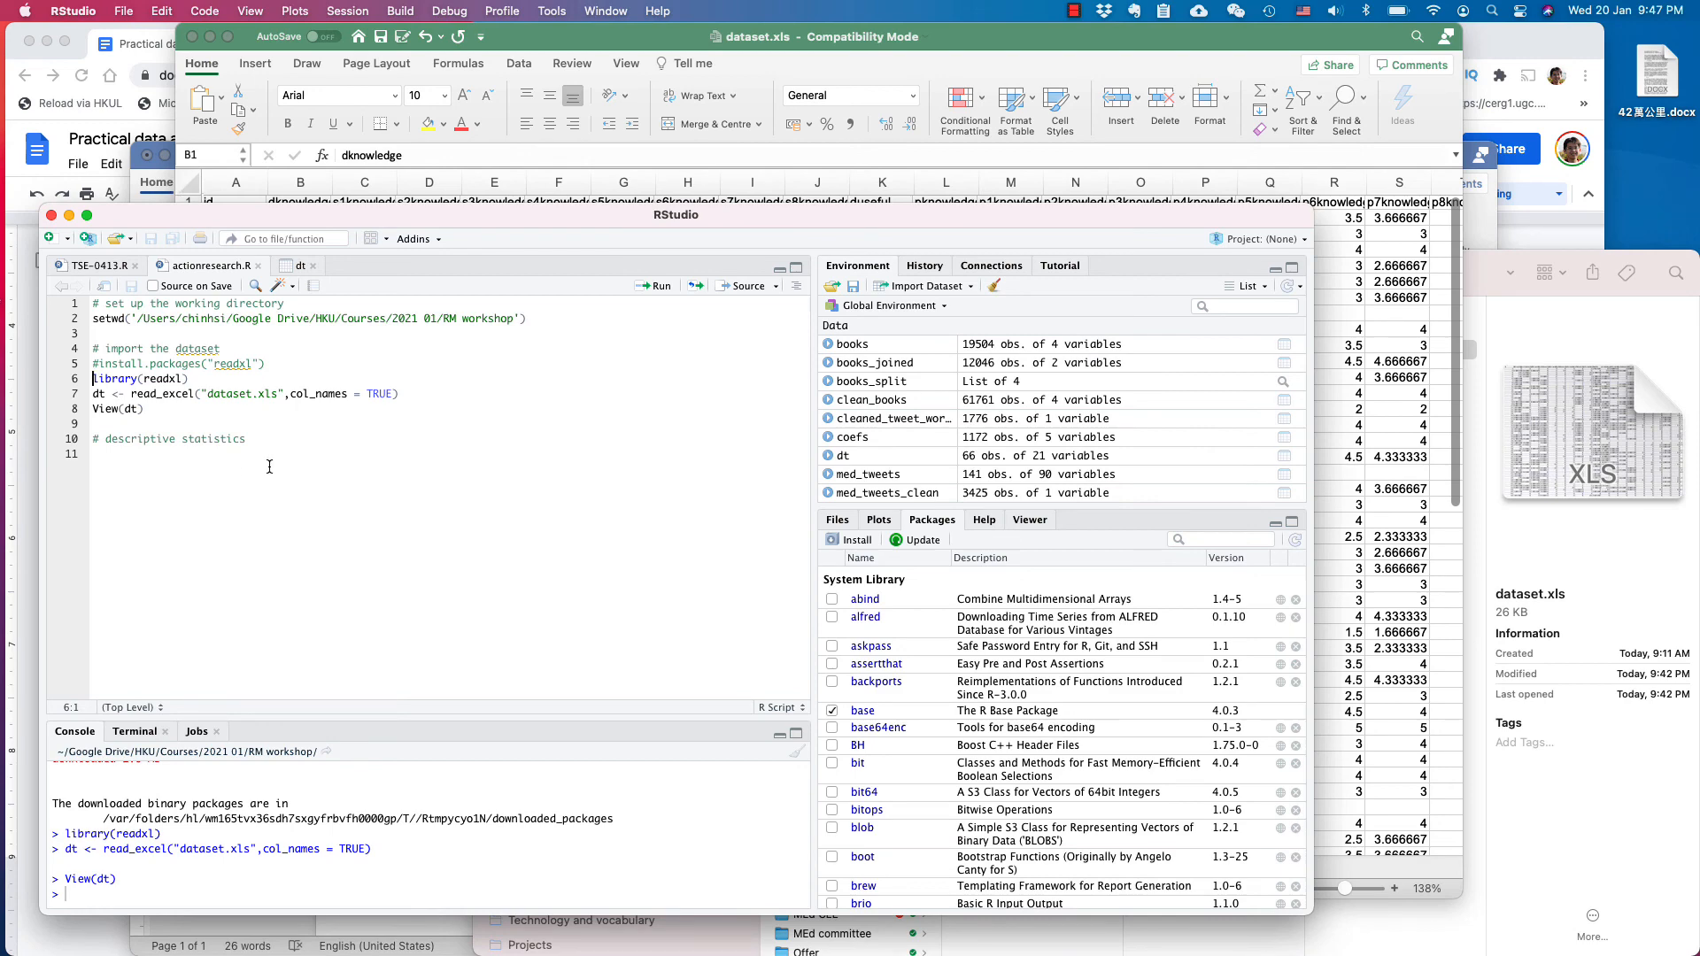
pyautogui.click(181, 378)
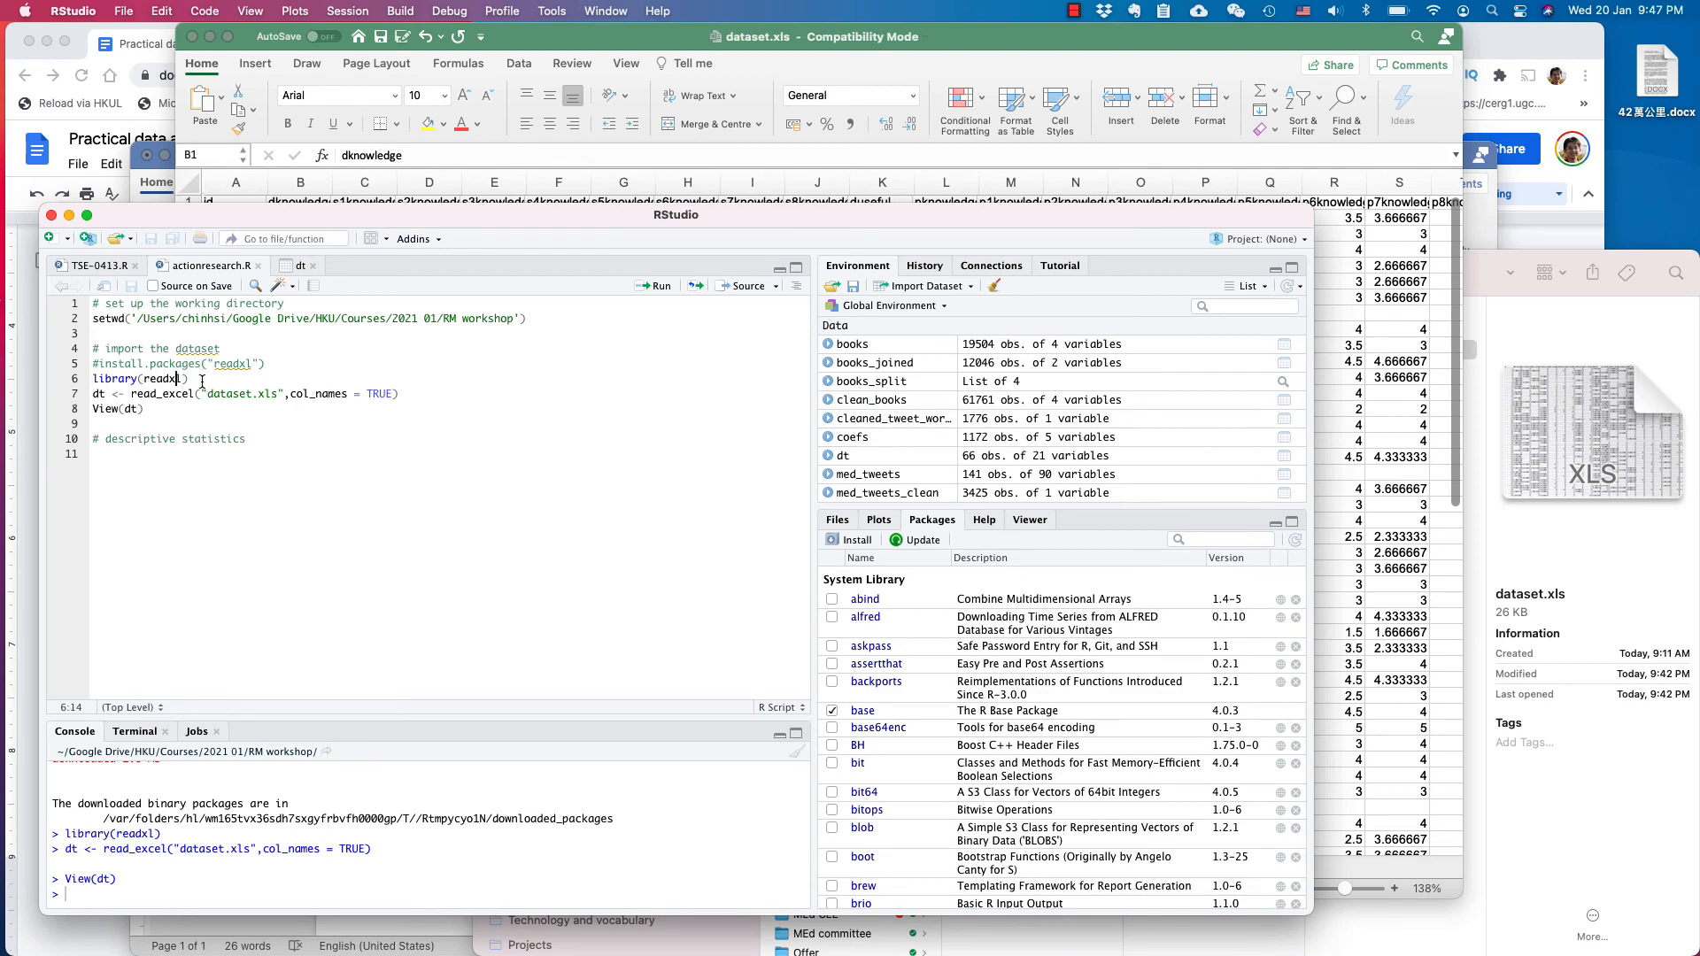
pyautogui.moveTo(251, 380)
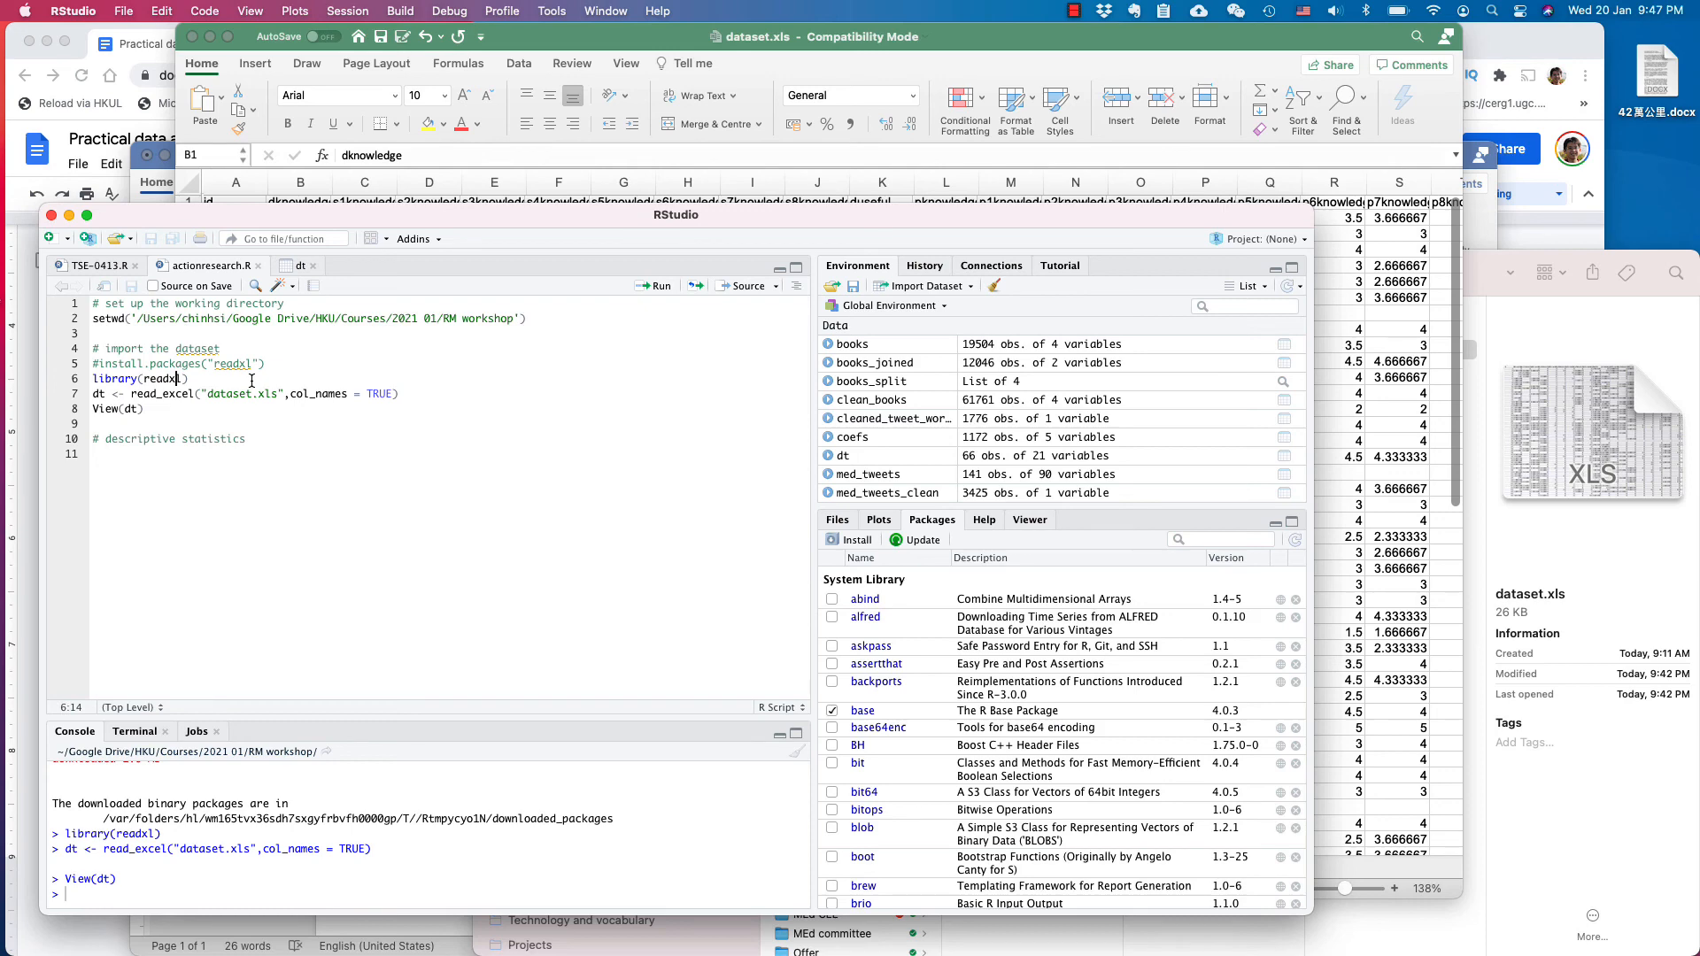
pyautogui.click(119, 320)
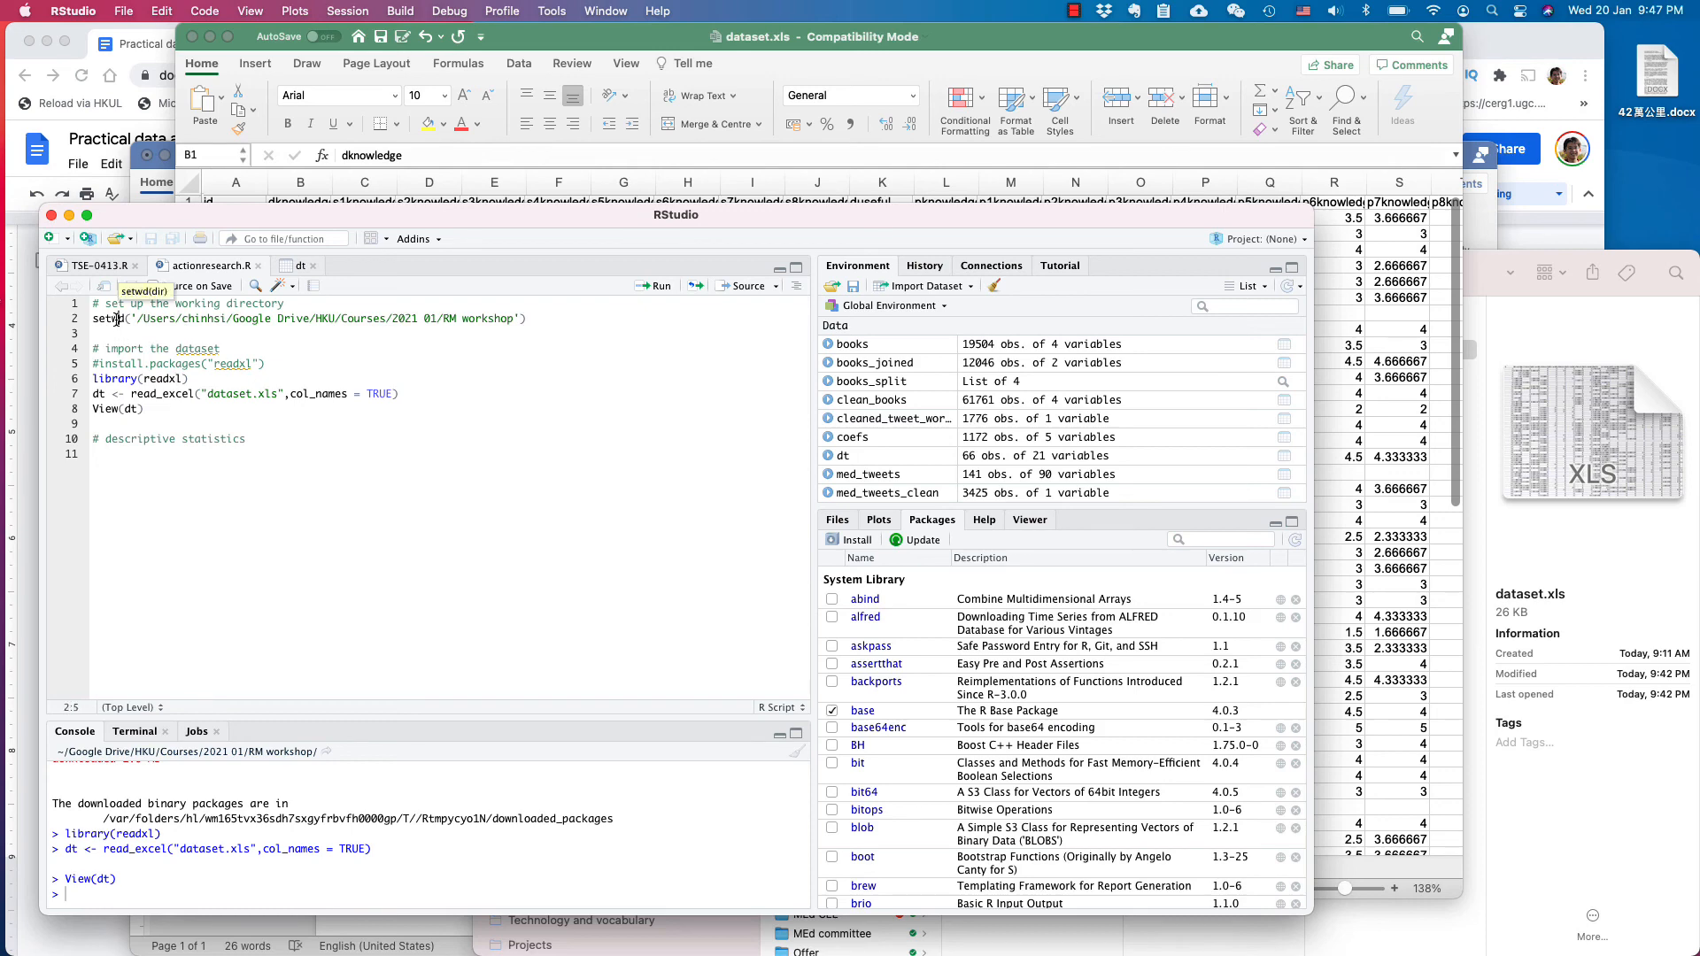